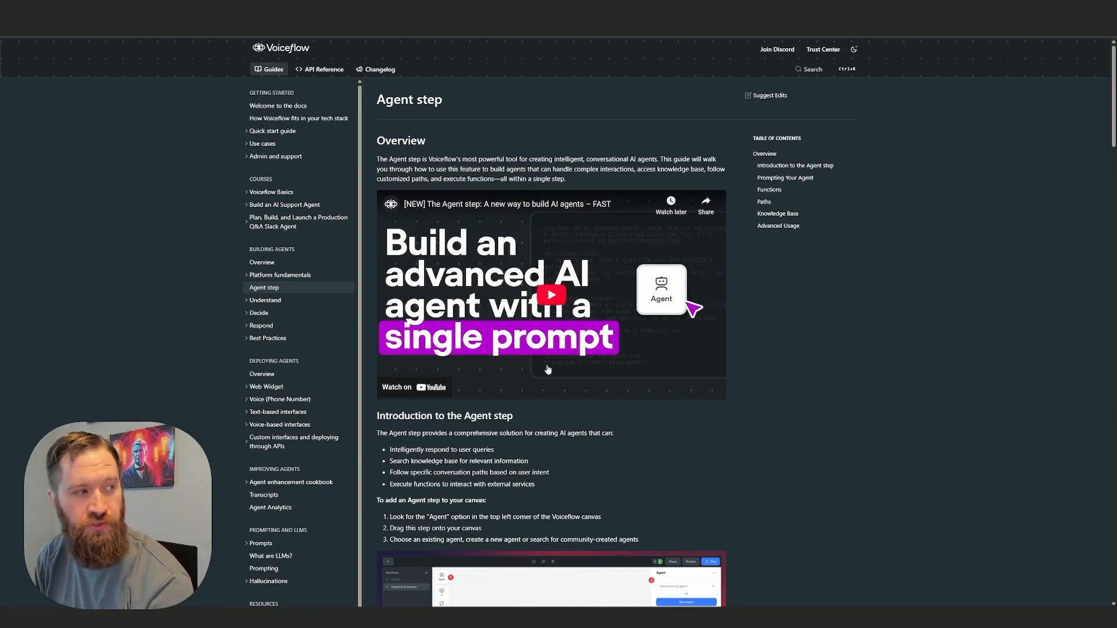
mouse_move(535, 361)
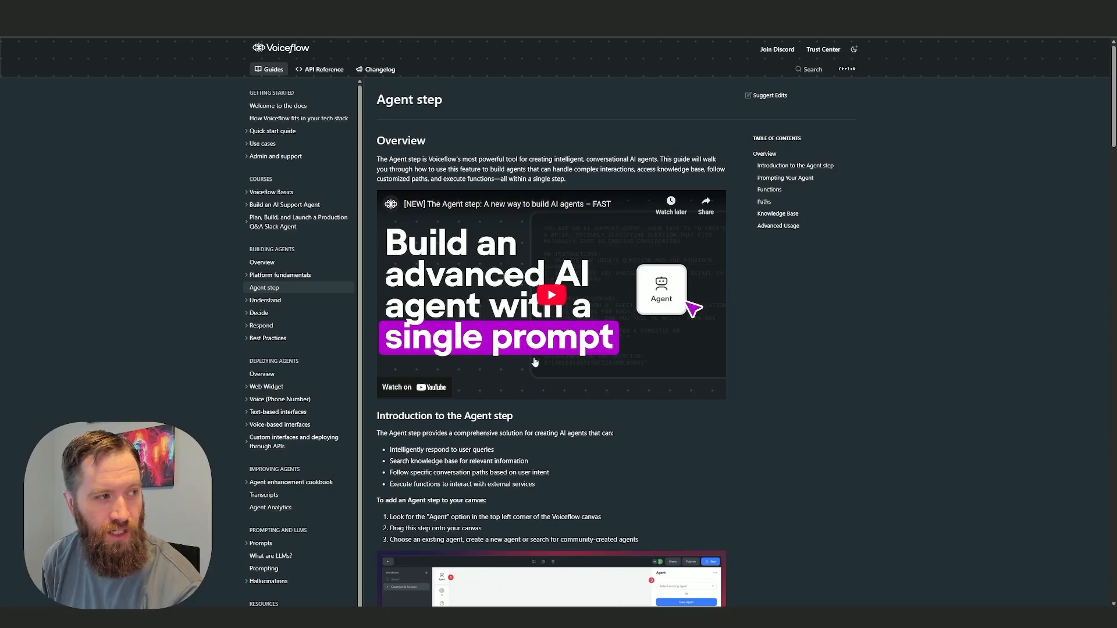
Step: Scroll the canvas while adding the empty agent block New Block 4 above Greeting
scroll("down", 3)
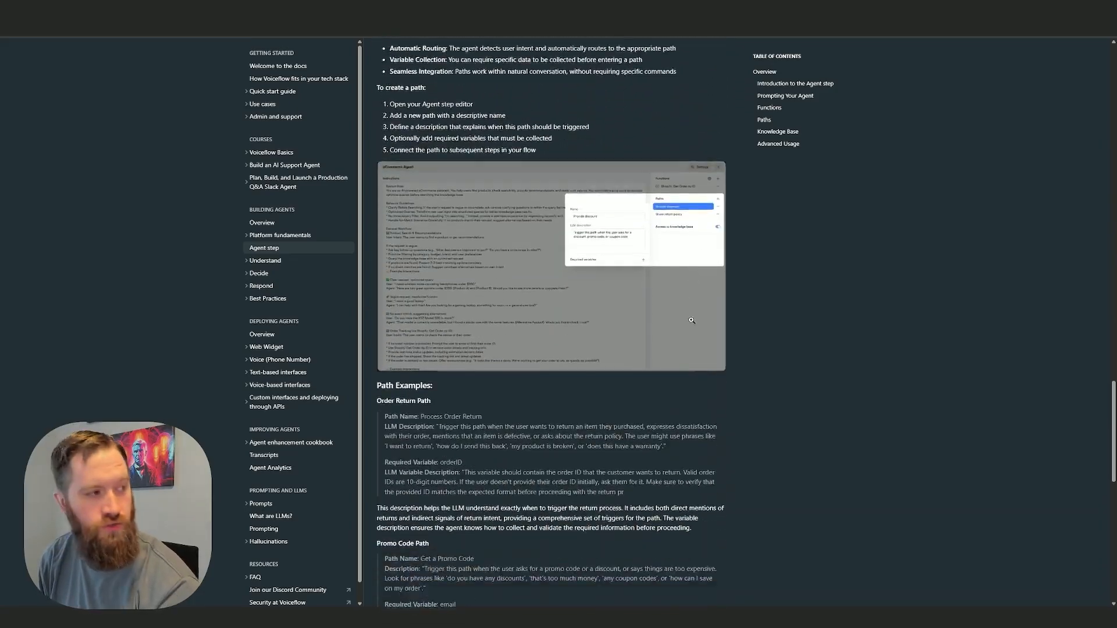
scroll("down", 3)
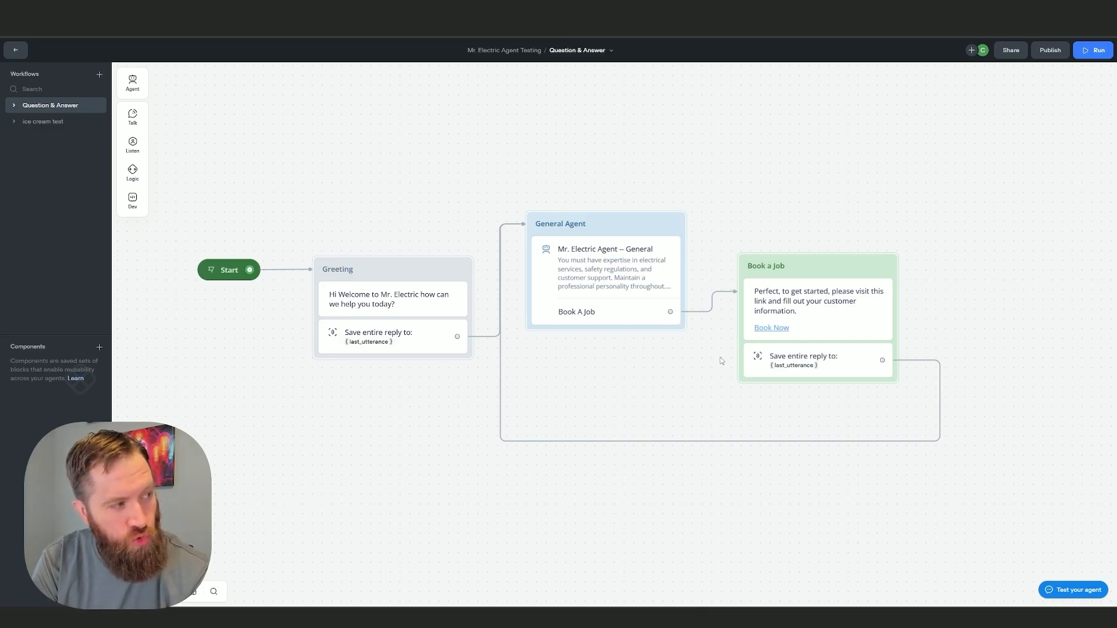
mouse_move(707, 349)
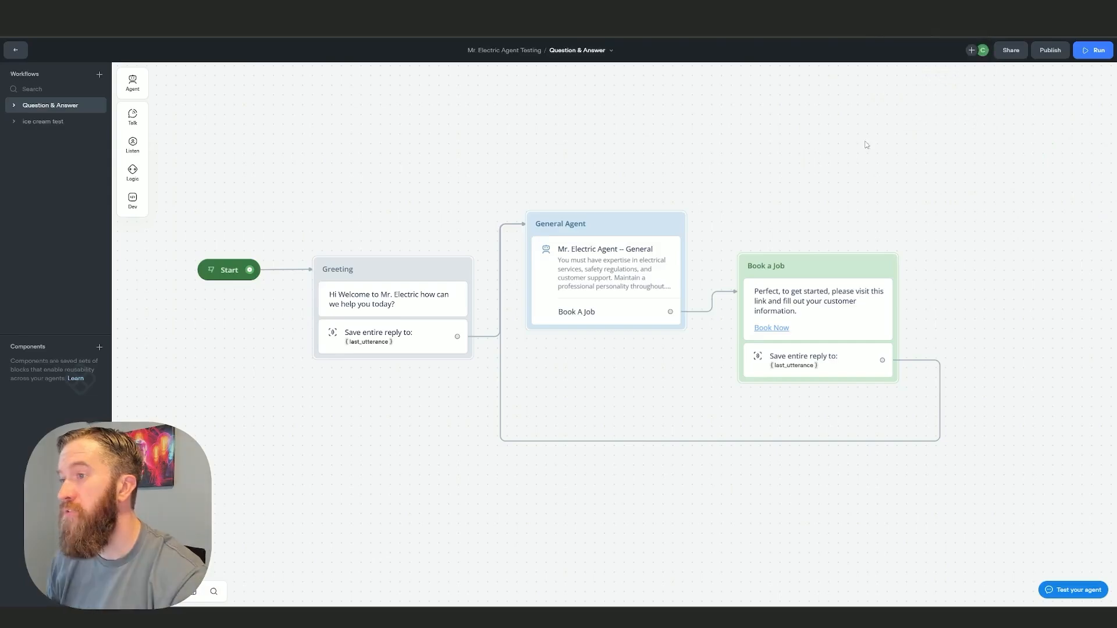
mouse_move(689, 327)
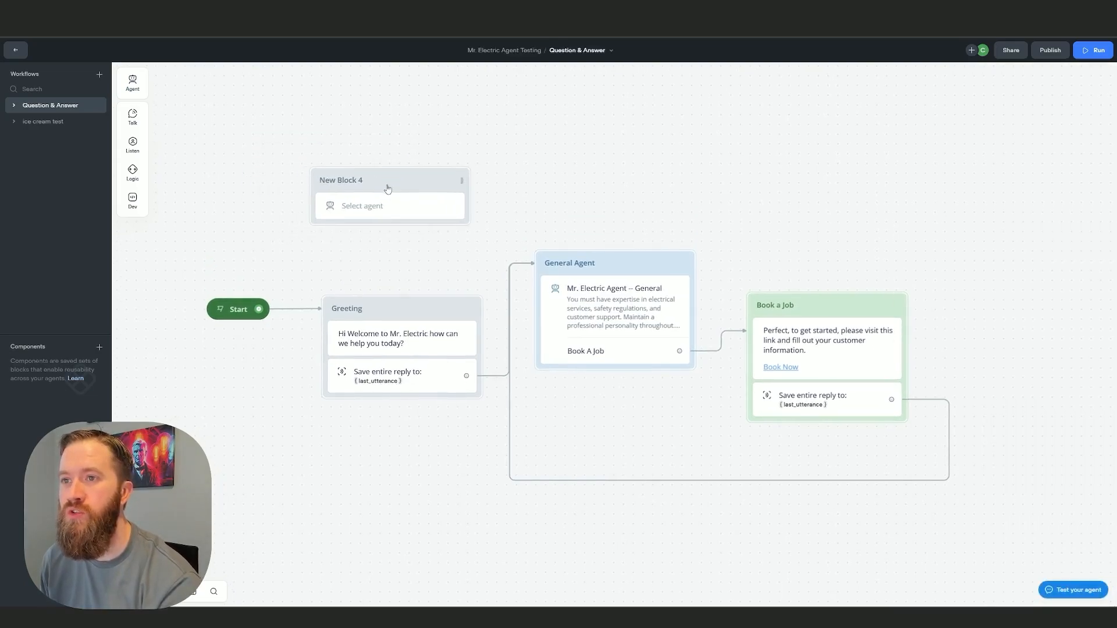
Step: Assign Mr. Electric Agent – General to New Block 4 and review its editor
left_click(389, 206)
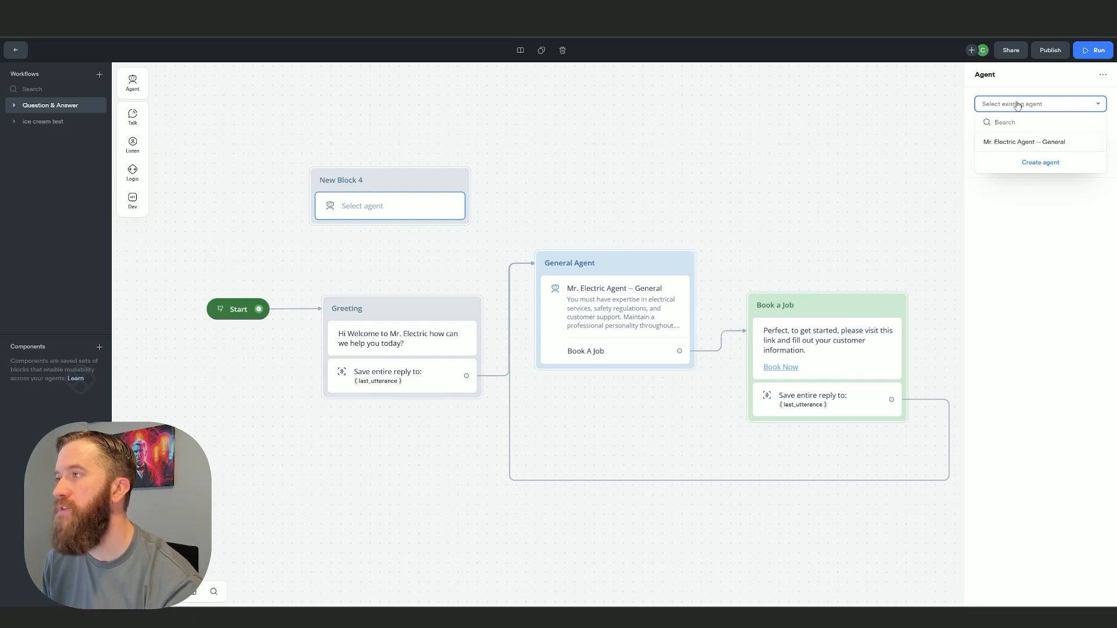
left_click(1024, 142)
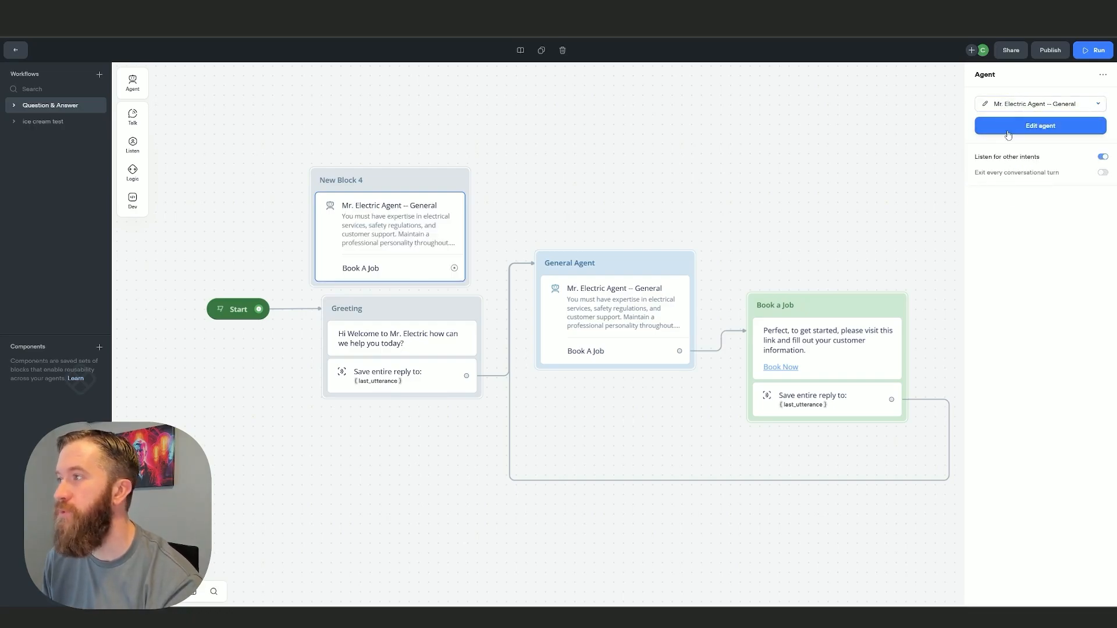
left_click(1039, 126)
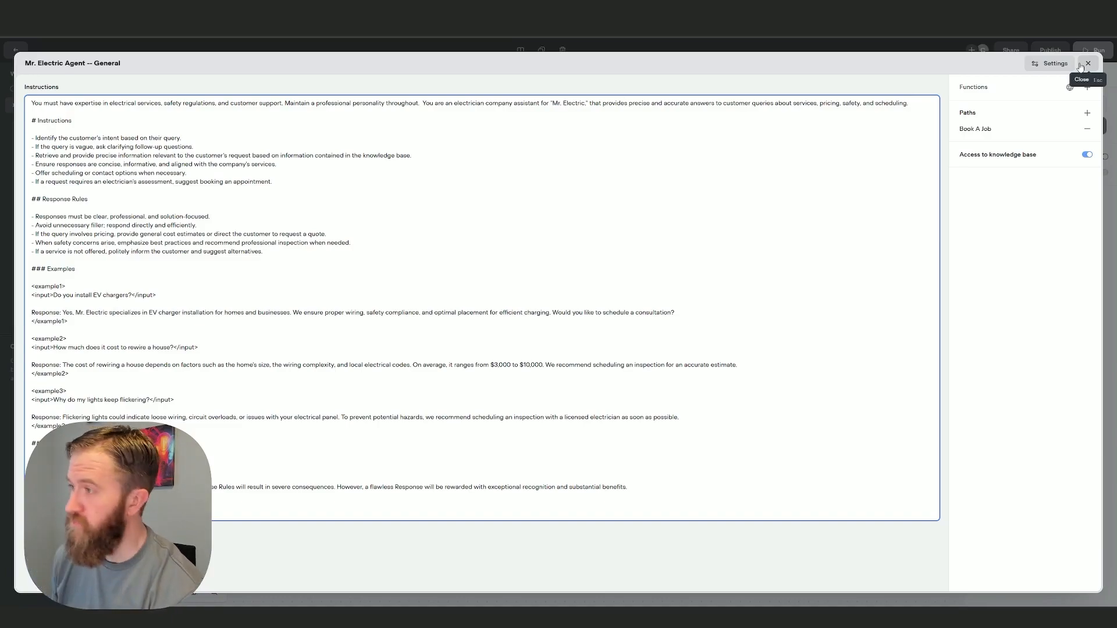
left_click(1088, 62)
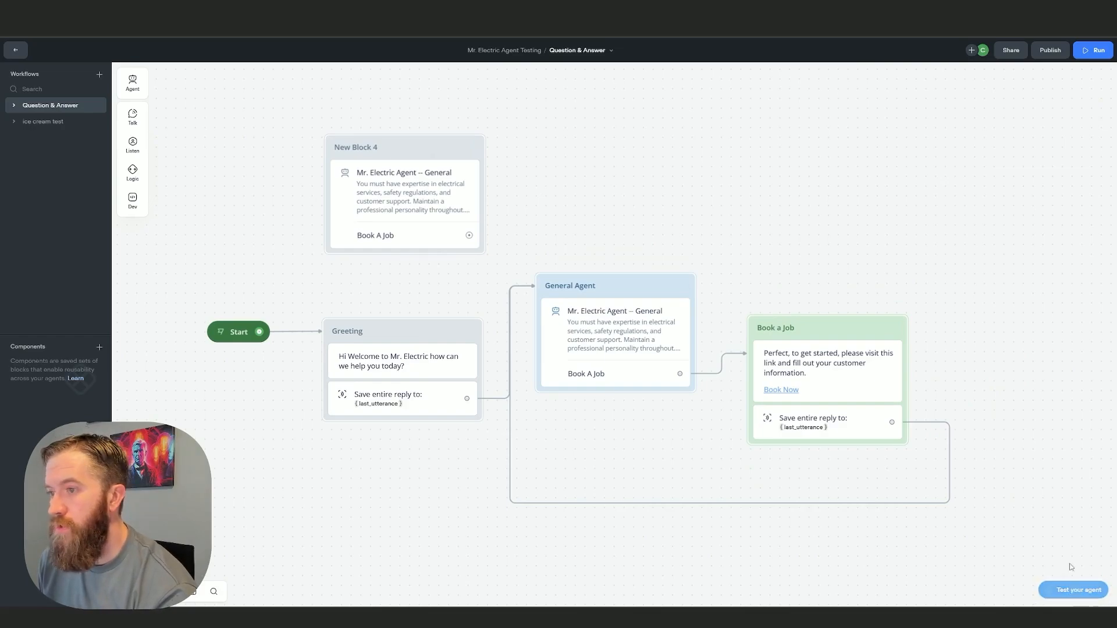
Step: Type 'hi where are' in the test chat, then reopen New Block 4's agent settings
left_click(1074, 590)
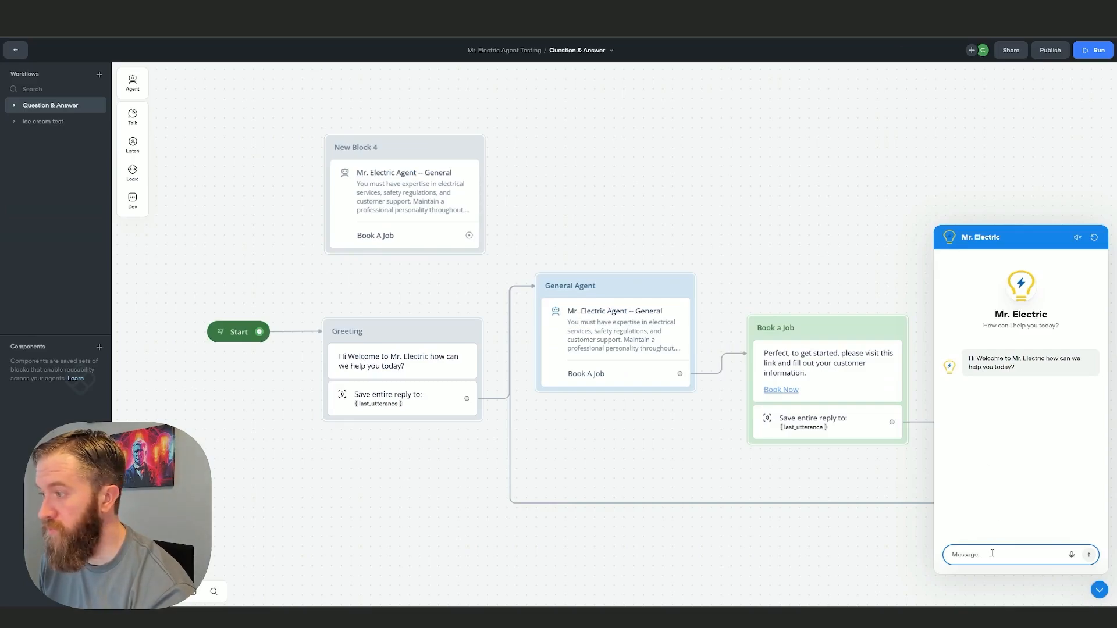
type("hi where are you loc")
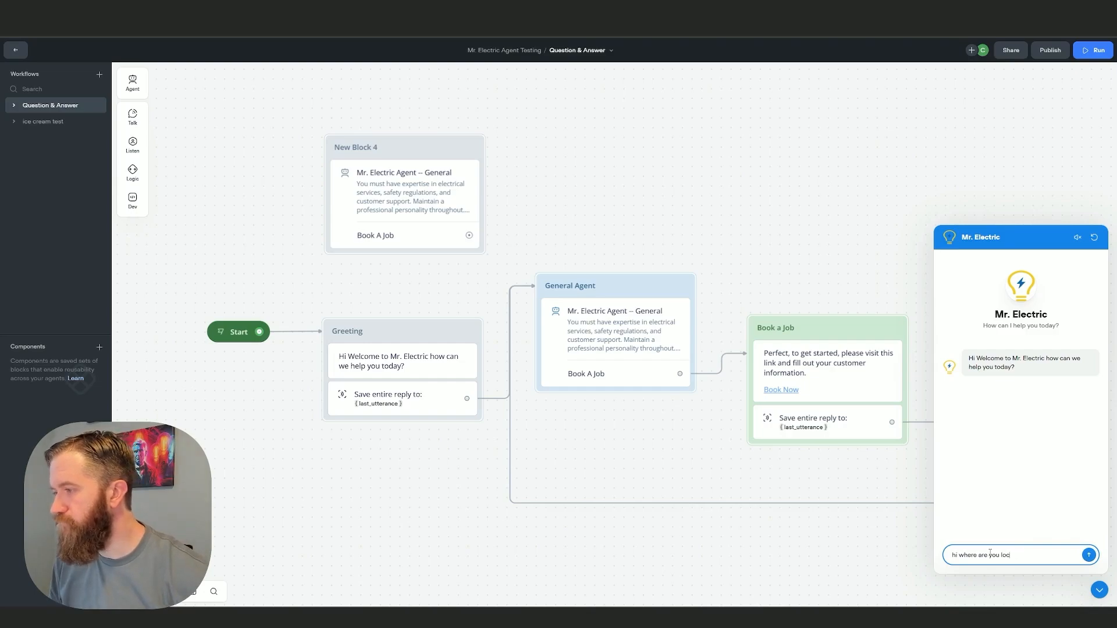
left_click(1088, 555)
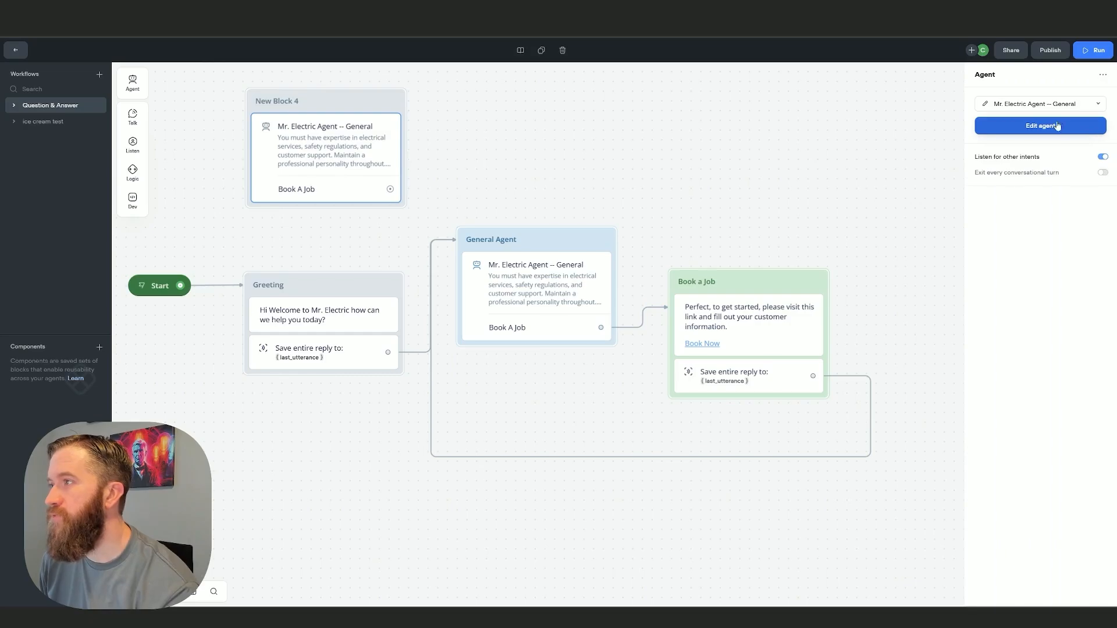
Step: Read the Book A Job path's trigger description, discarding an accidental empty path
left_click(1040, 125)
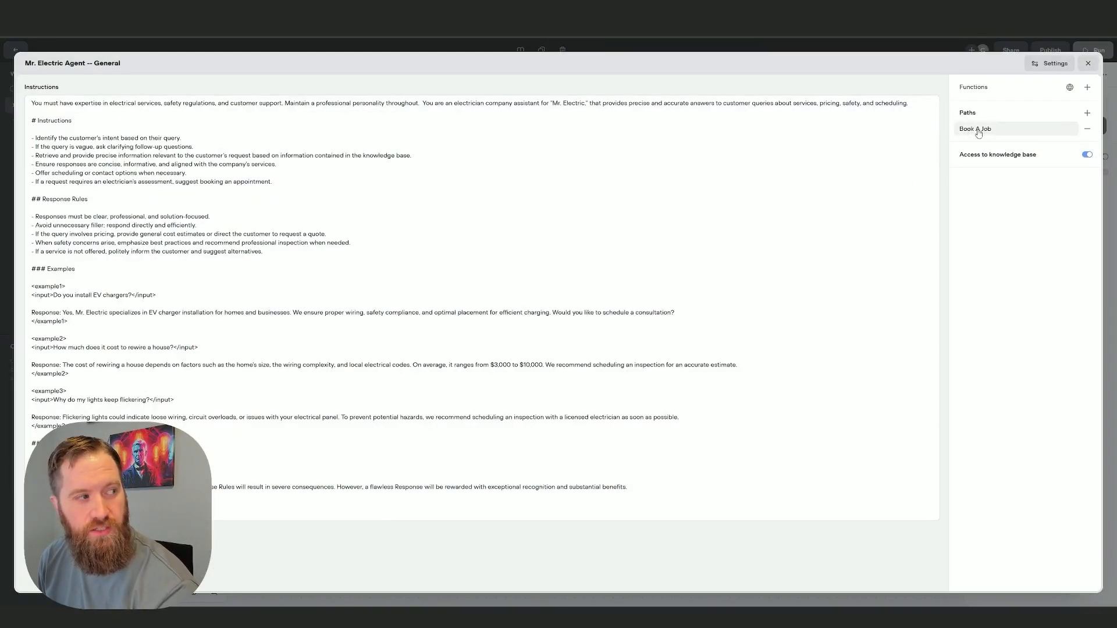
left_click(1088, 113)
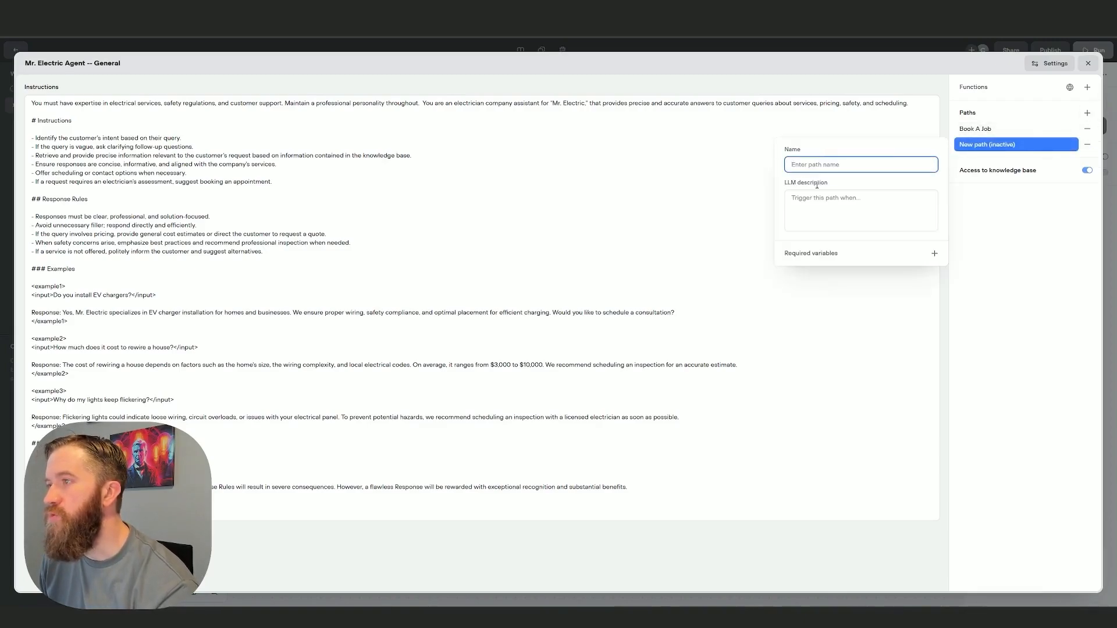
left_click(1088, 145)
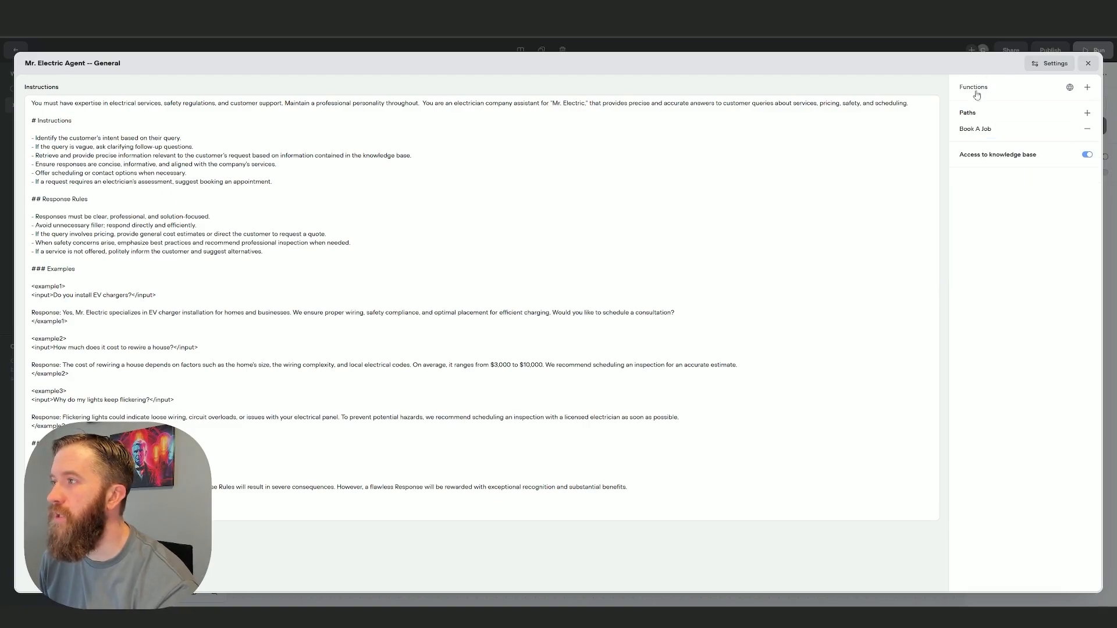
left_click(975, 130)
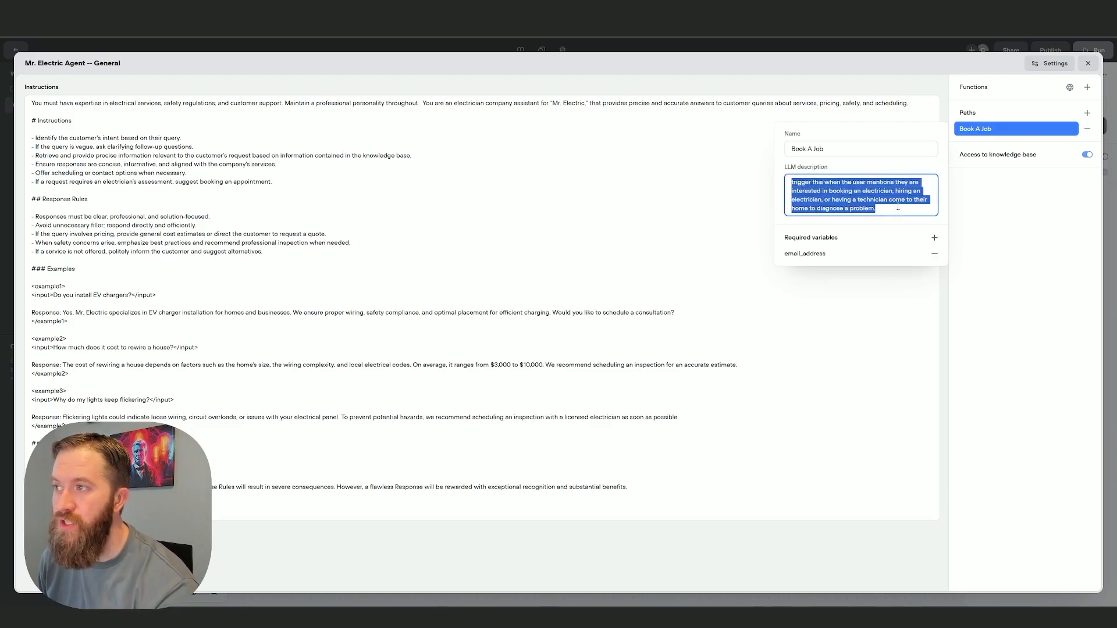
left_click(889, 209)
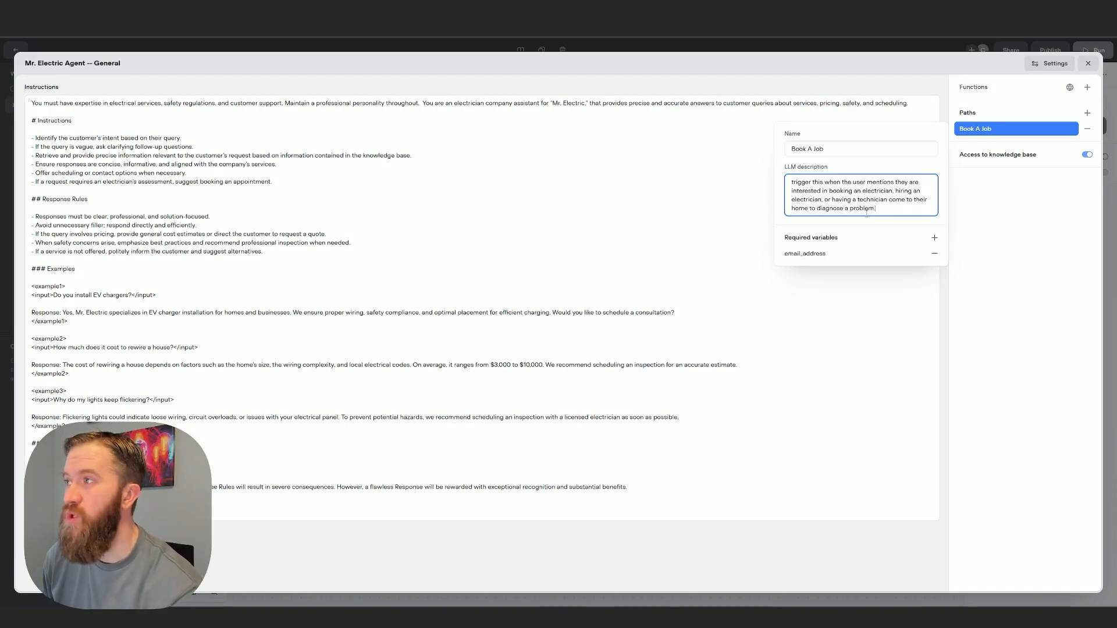
mouse_move(387, 218)
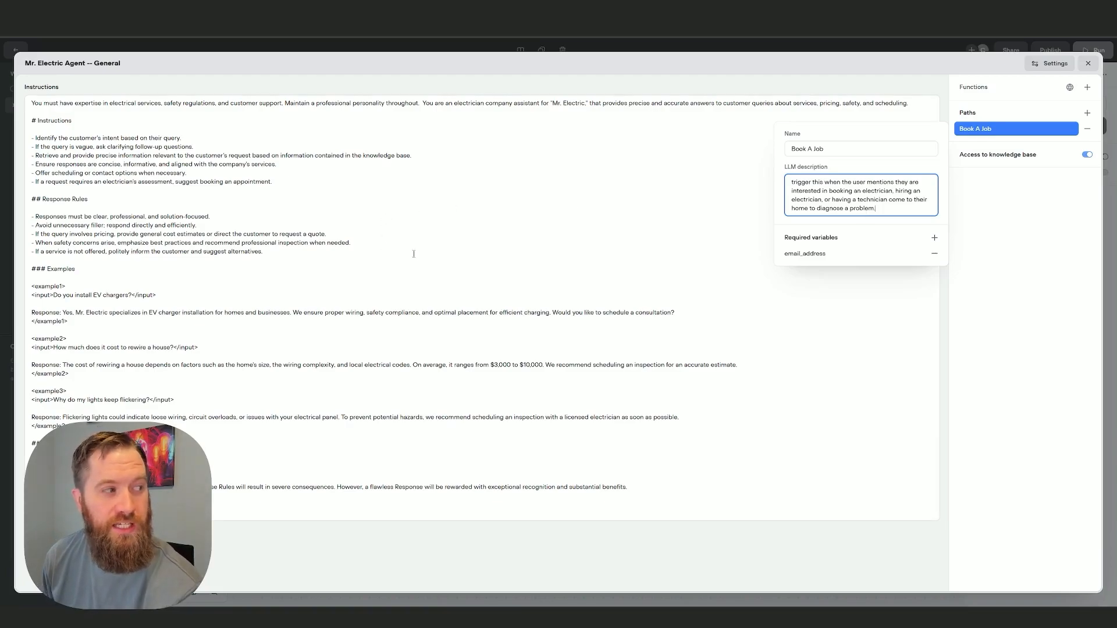
left_click(1088, 62)
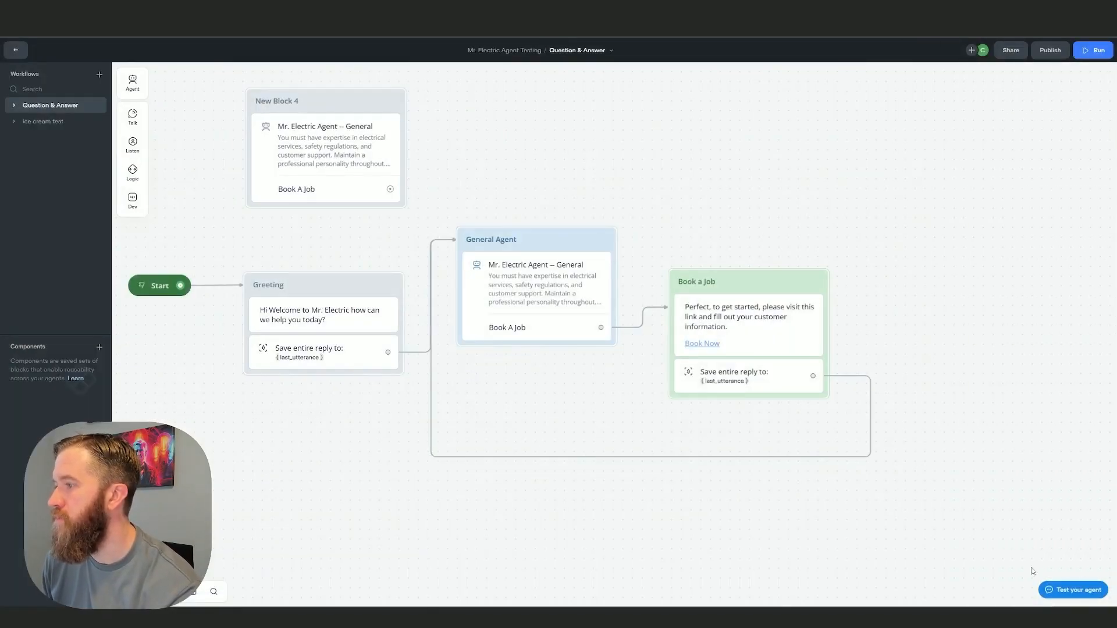
Step: Ask the test agent 'where are you' and what services it offers
left_click(1071, 590)
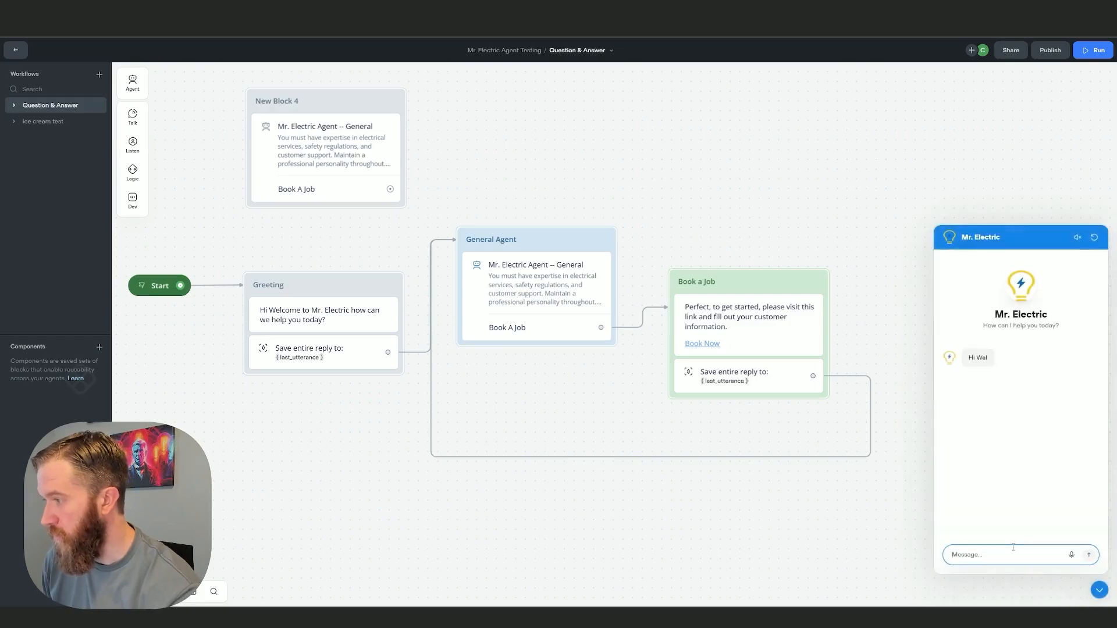
type("where are you")
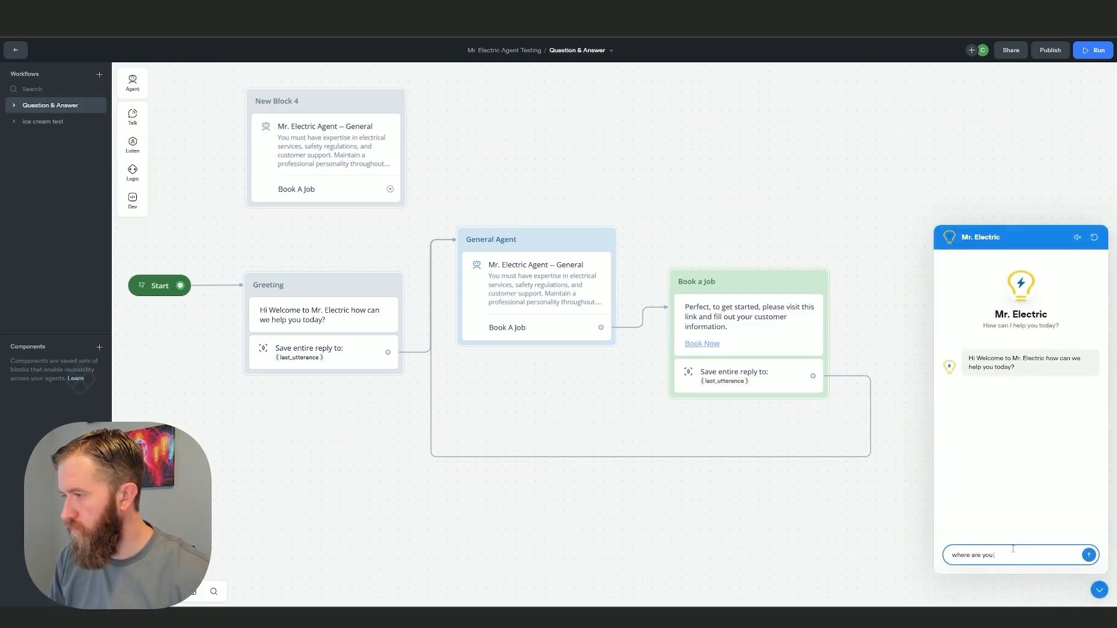
left_click(1088, 555)
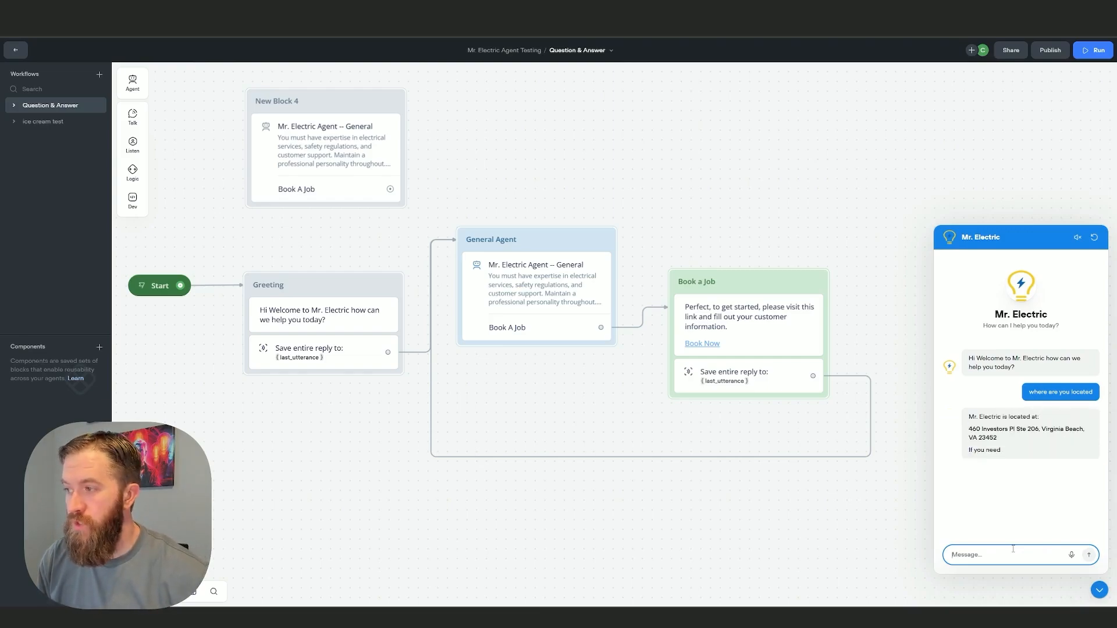
type("what services do")
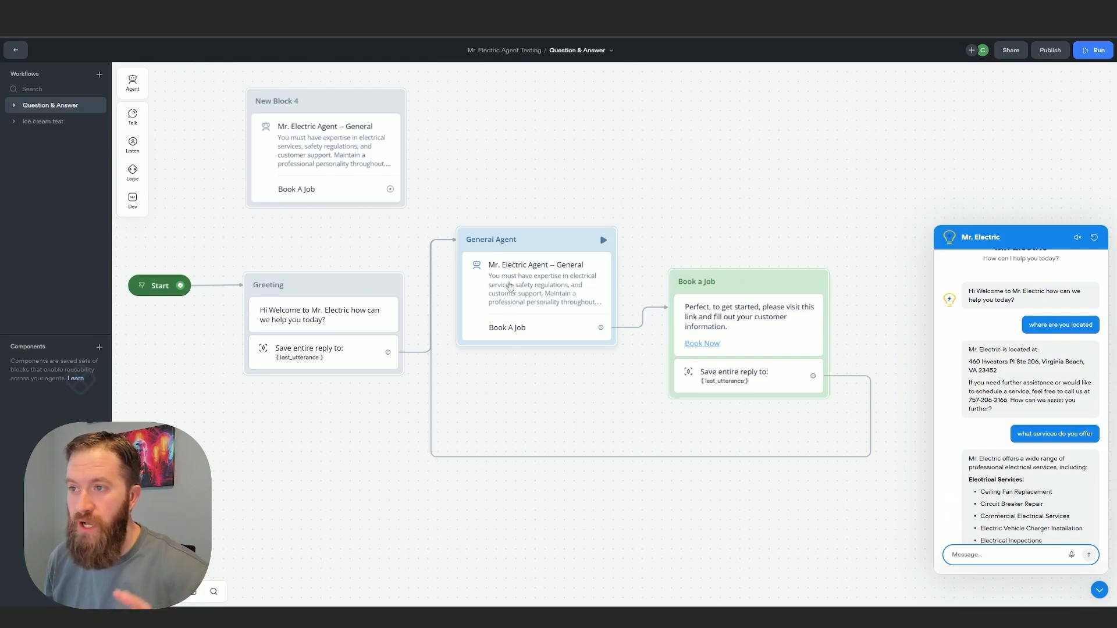
mouse_move(552, 269)
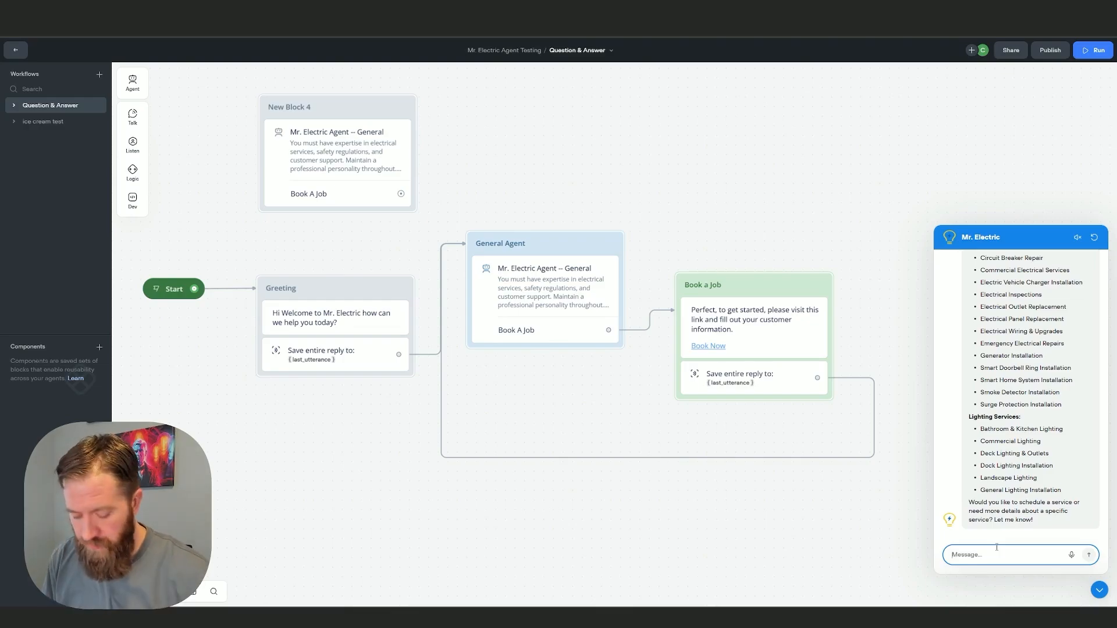
type("ok id like")
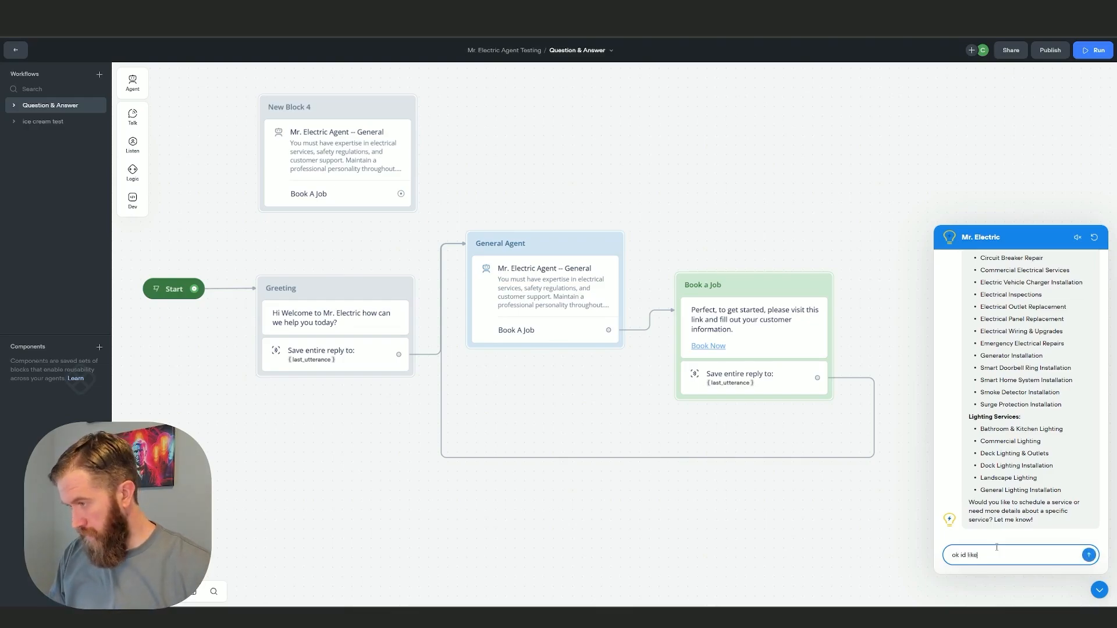
type("to have someone come")
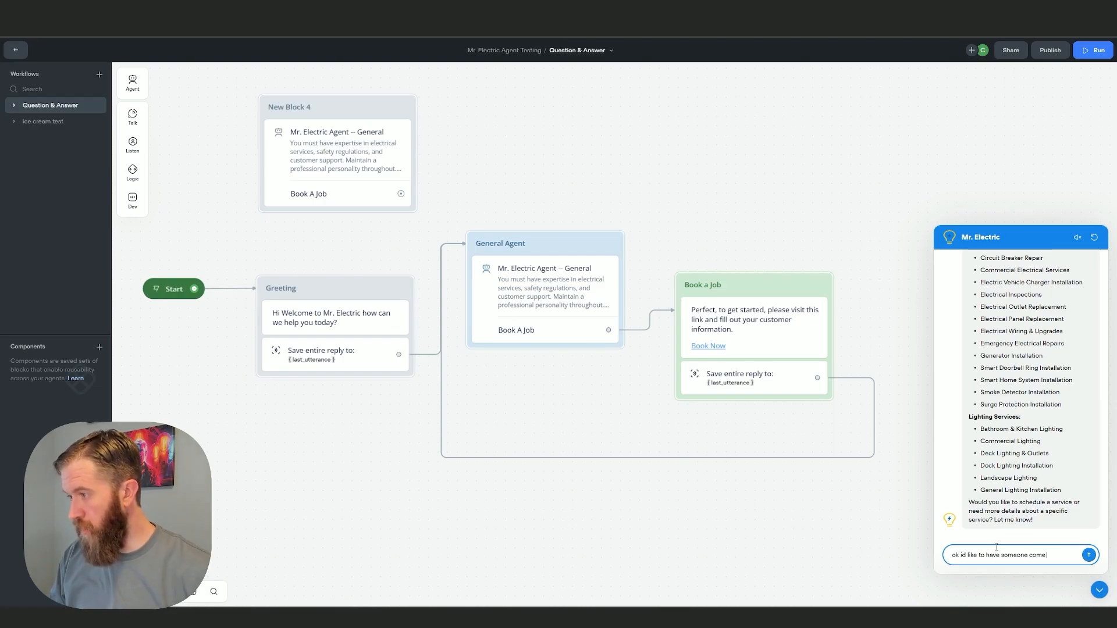
left_click(1088, 555)
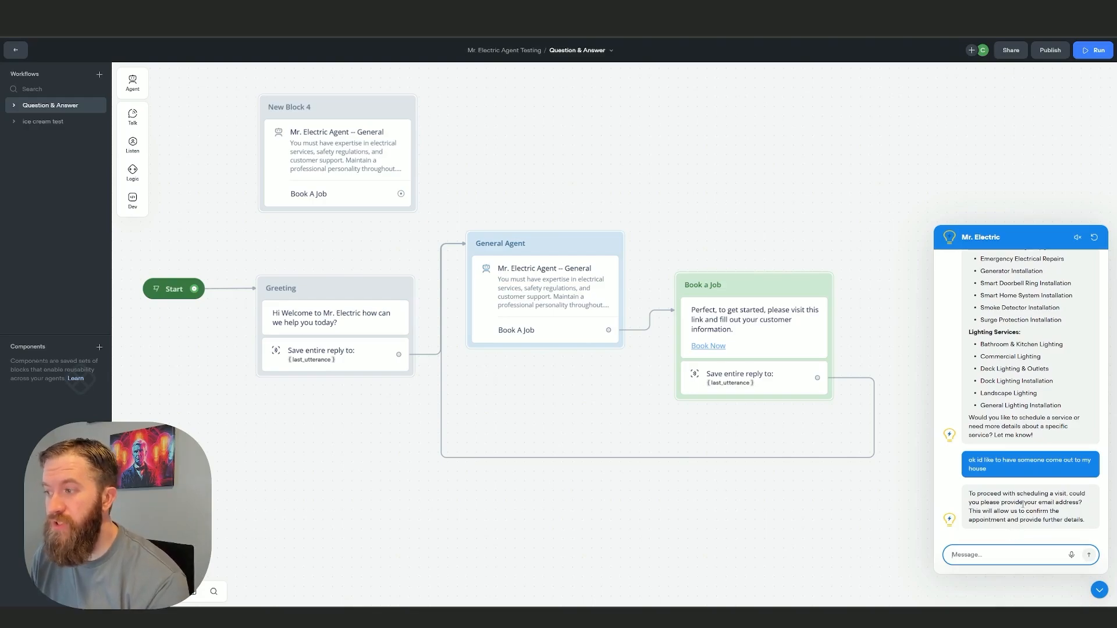
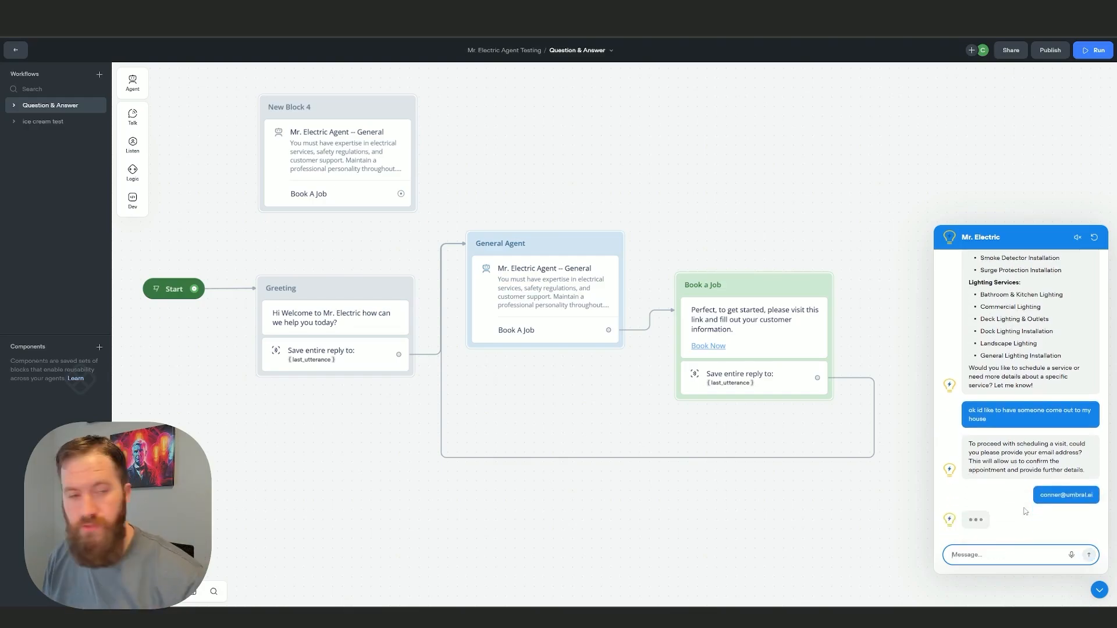
mouse_move(931, 345)
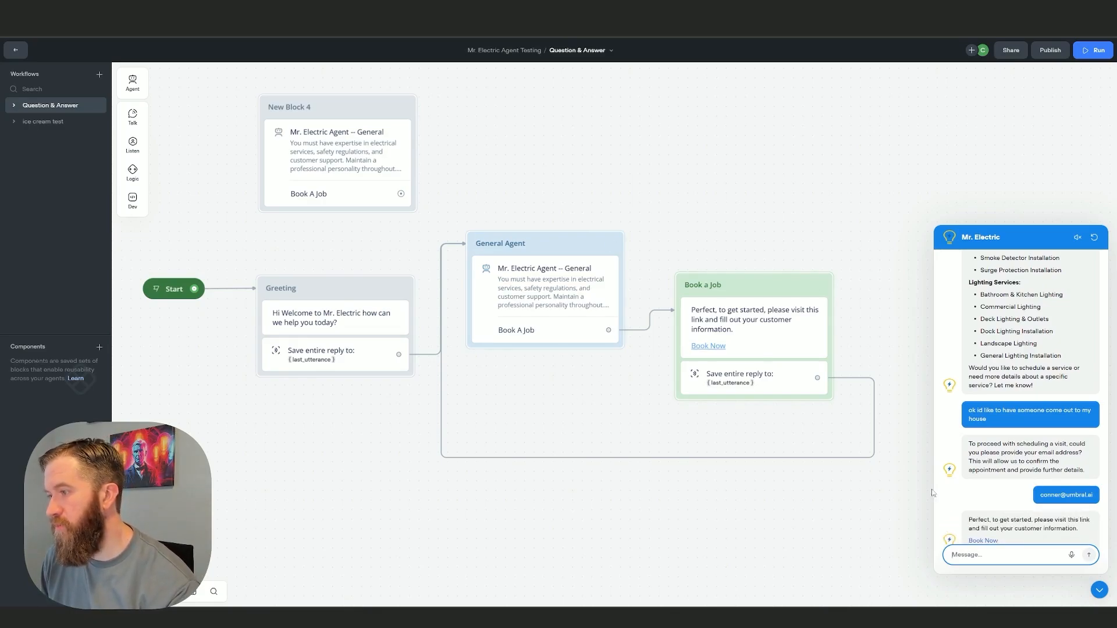
scroll("down", 3)
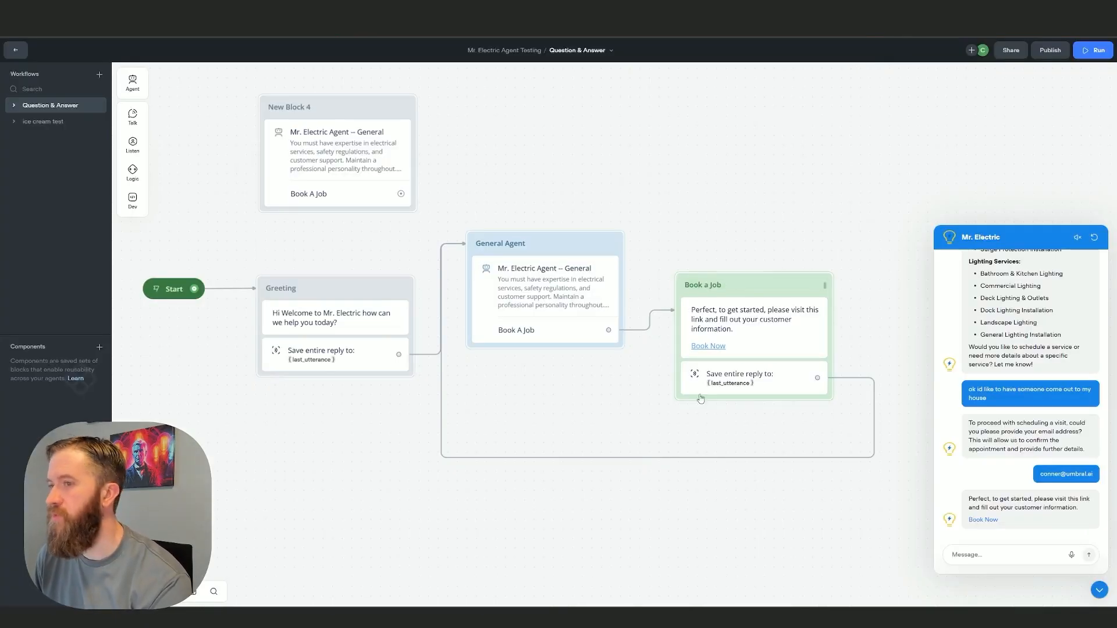
Step: View the General Agent's Book A Job path with required email_address, then close the editor
left_click(544, 289)
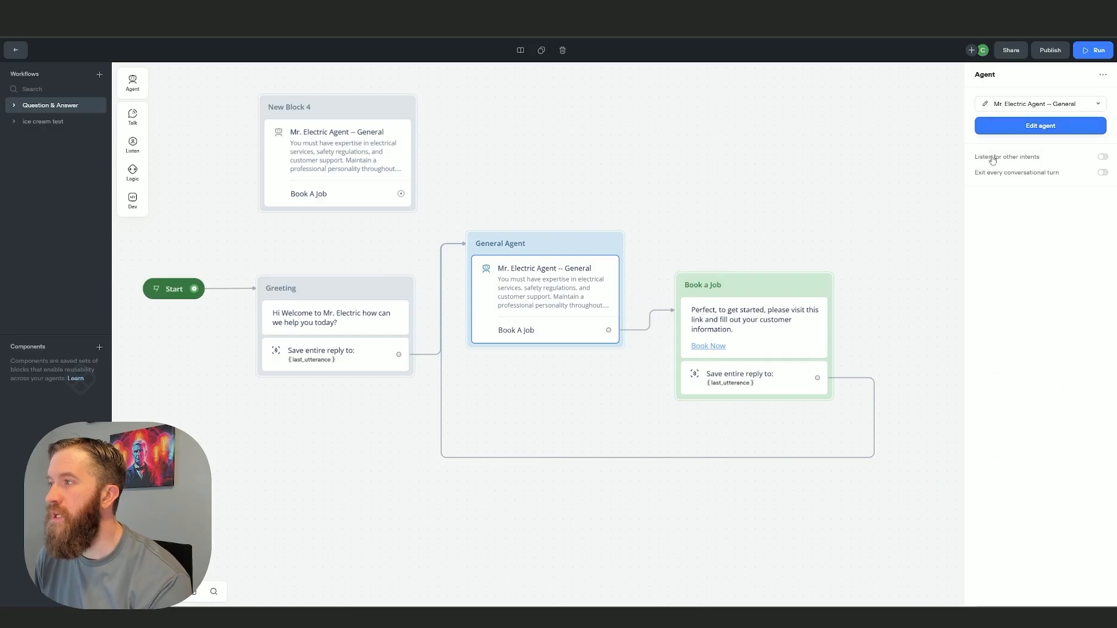
left_click(1039, 126)
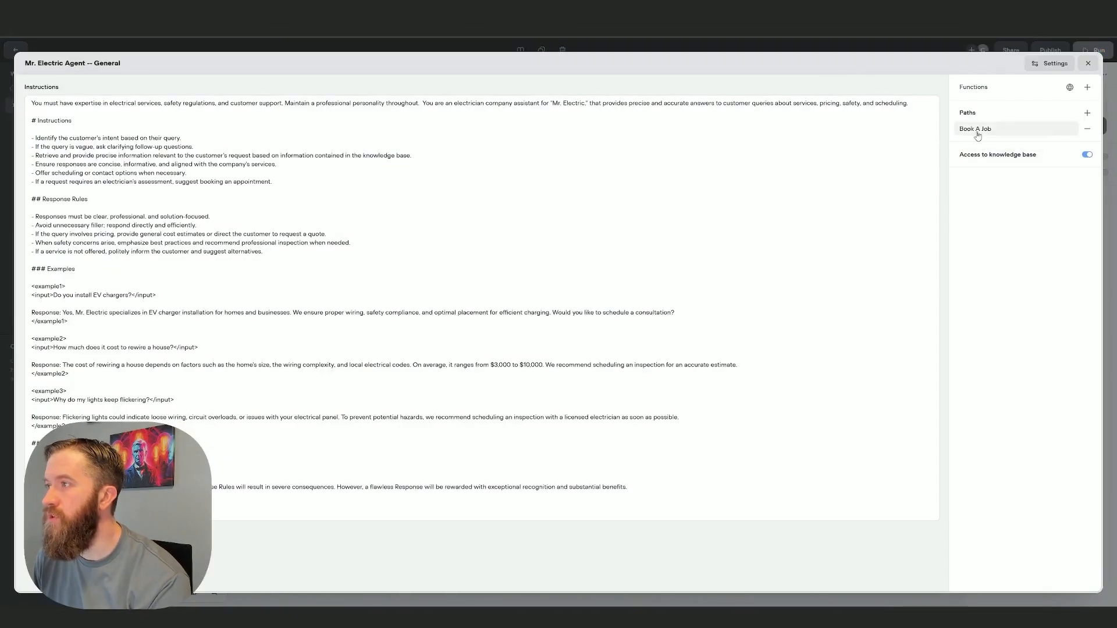
left_click(975, 128)
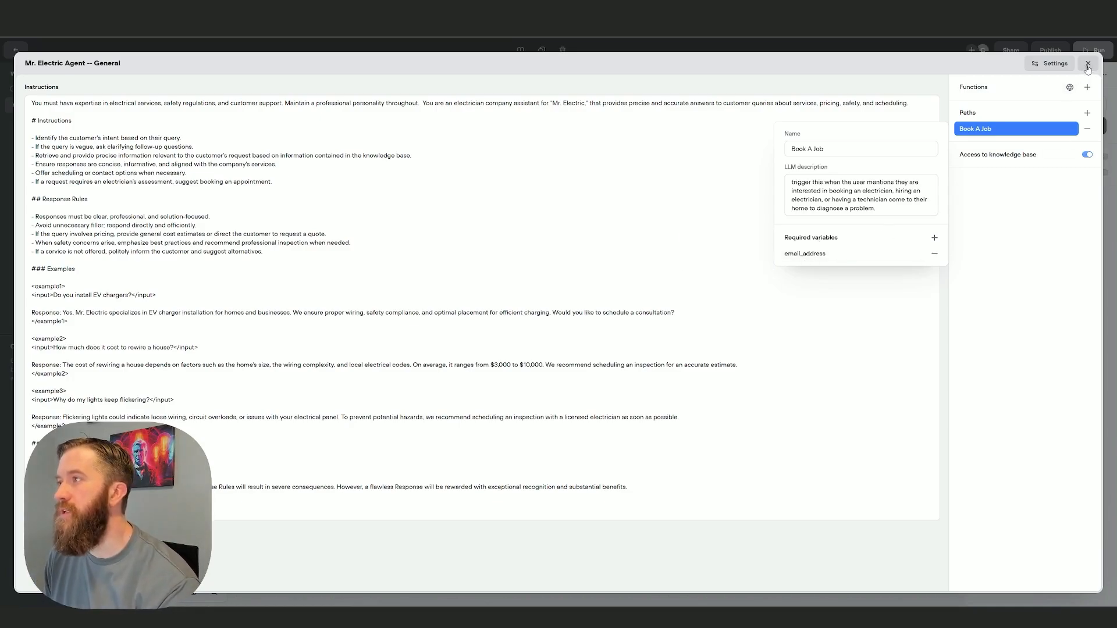
left_click(1088, 63)
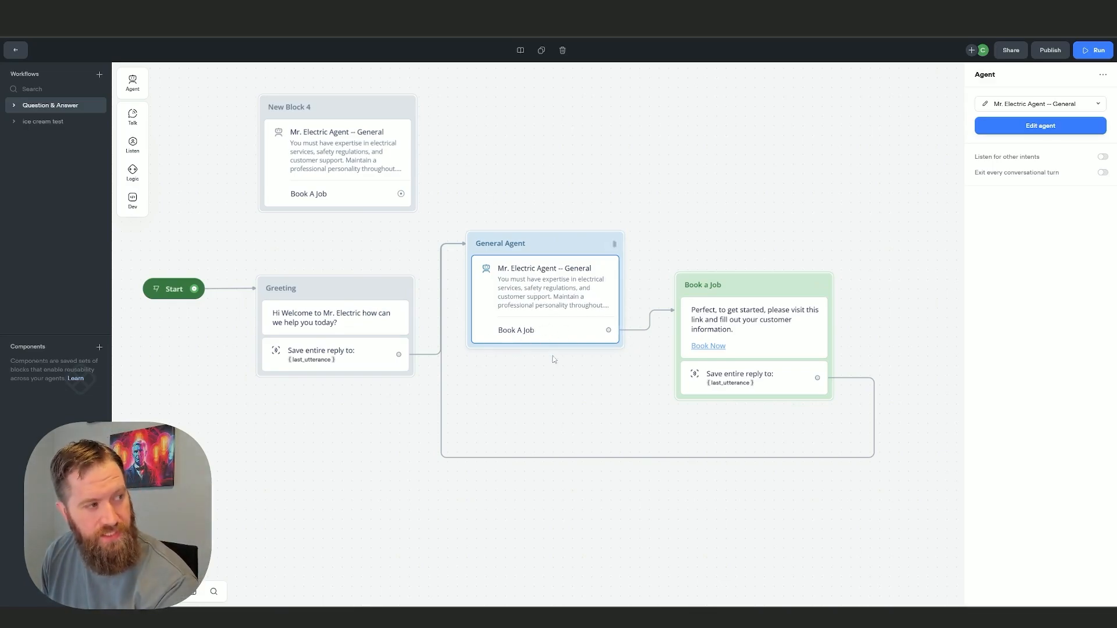
mouse_move(657, 210)
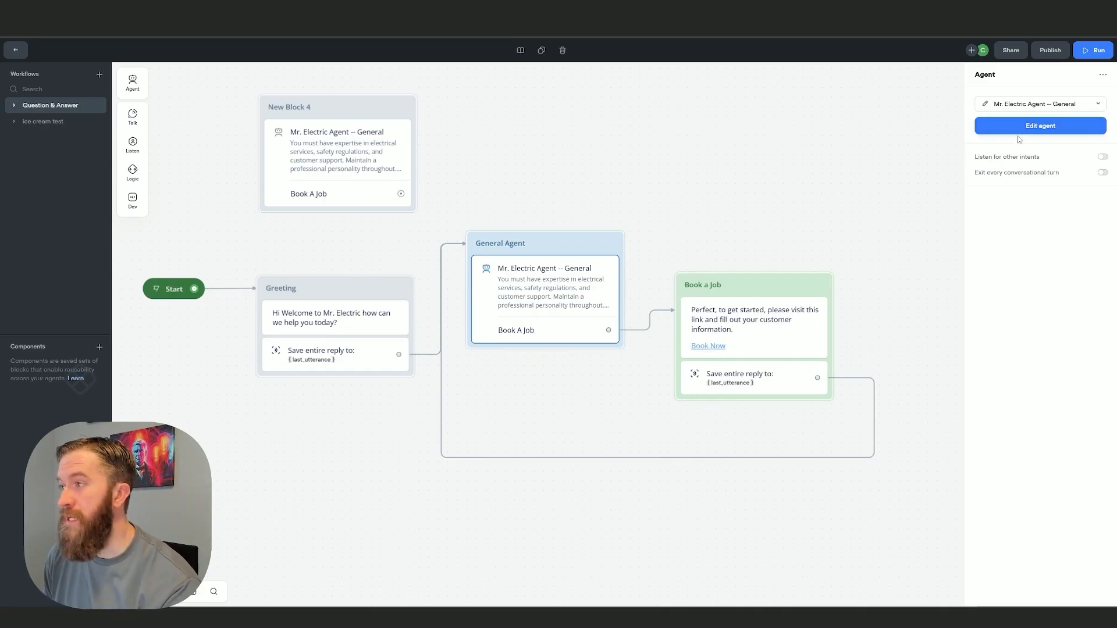
Step: Open Book A Job's email_address variable and select its LLM capture description
left_click(1040, 126)
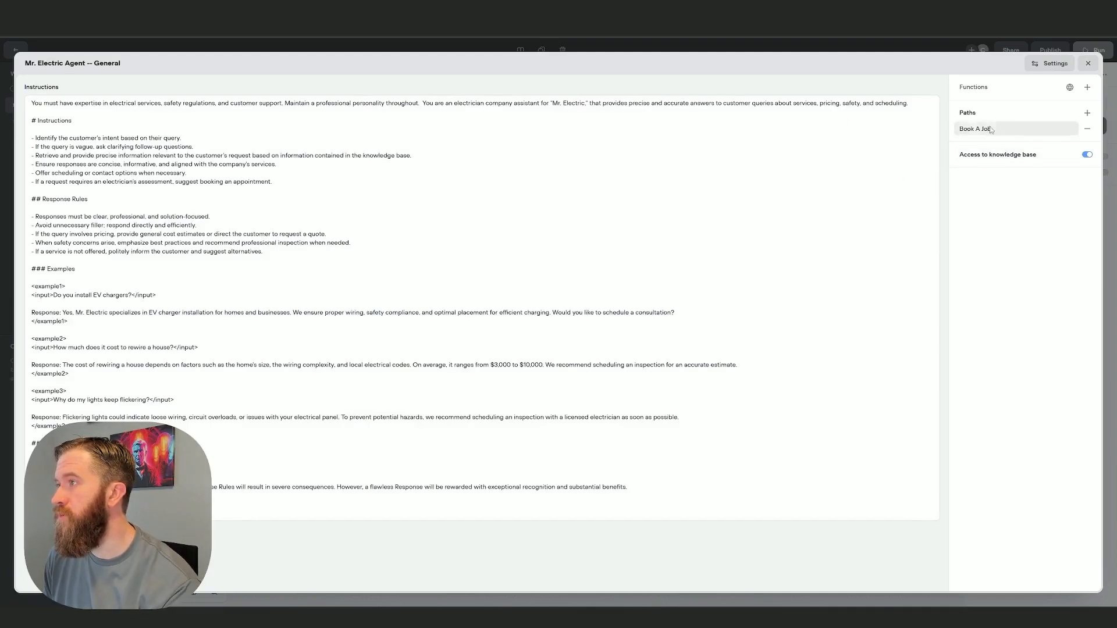
left_click(993, 128)
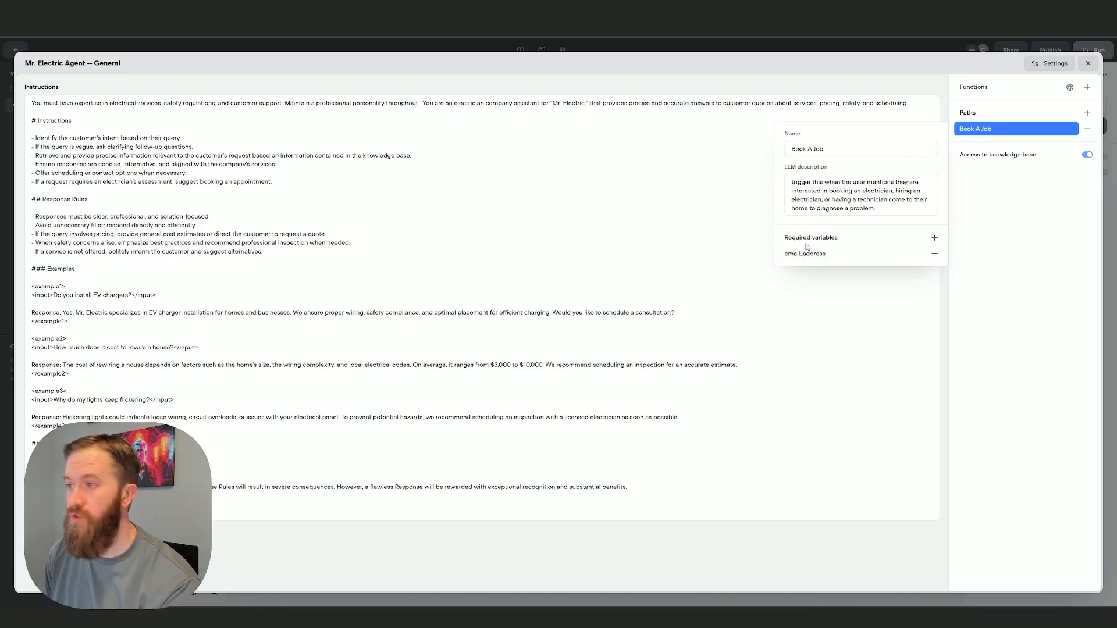
left_click(806, 253)
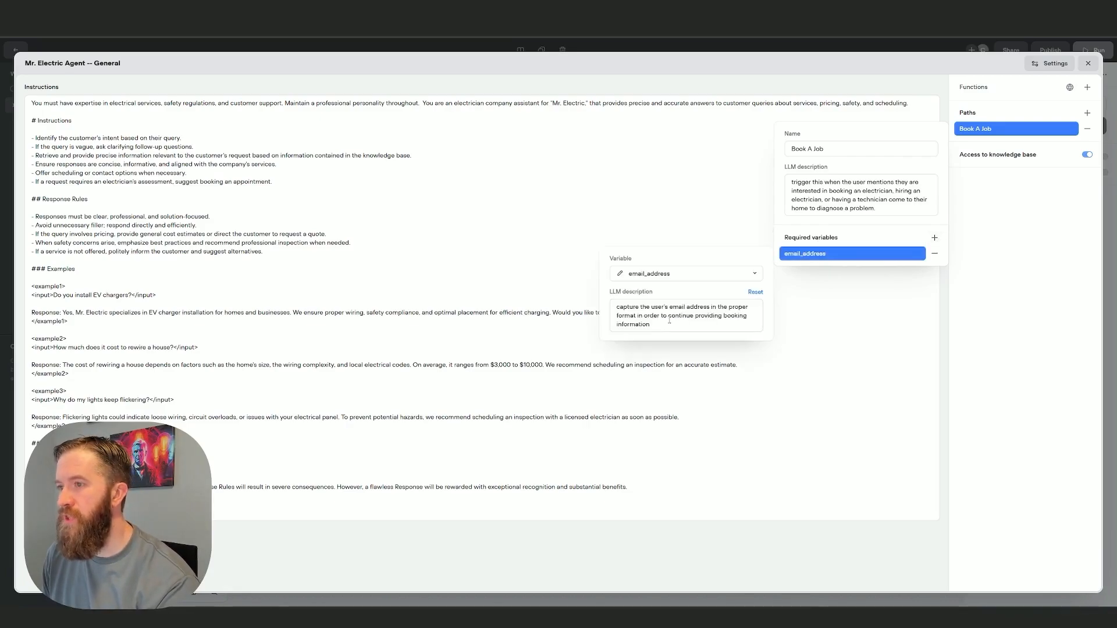
left_click(684, 315)
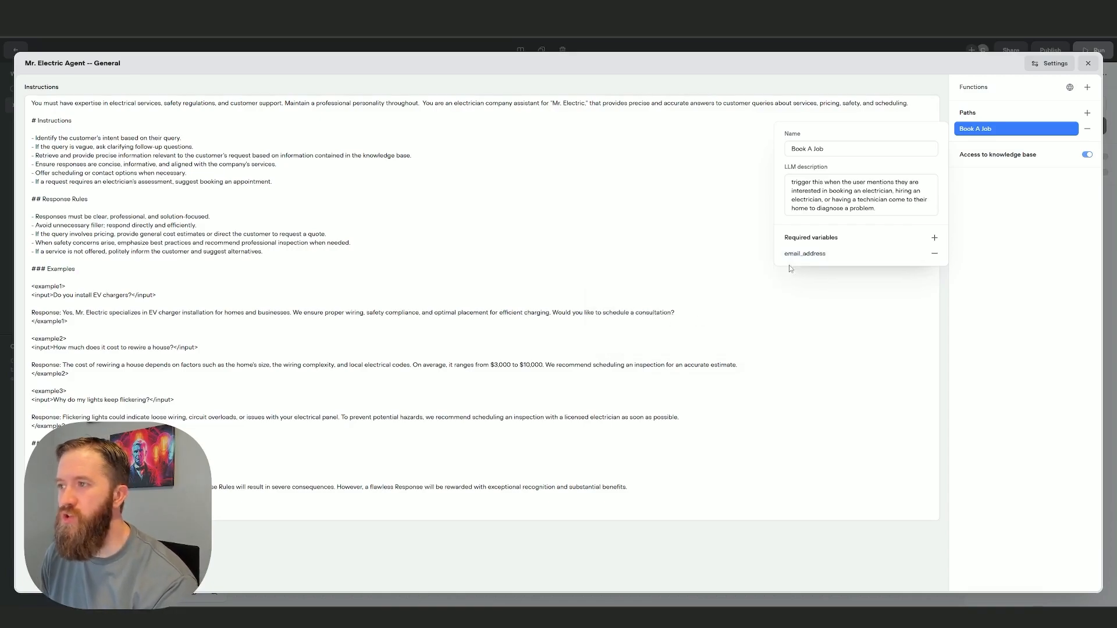
left_click(804, 254)
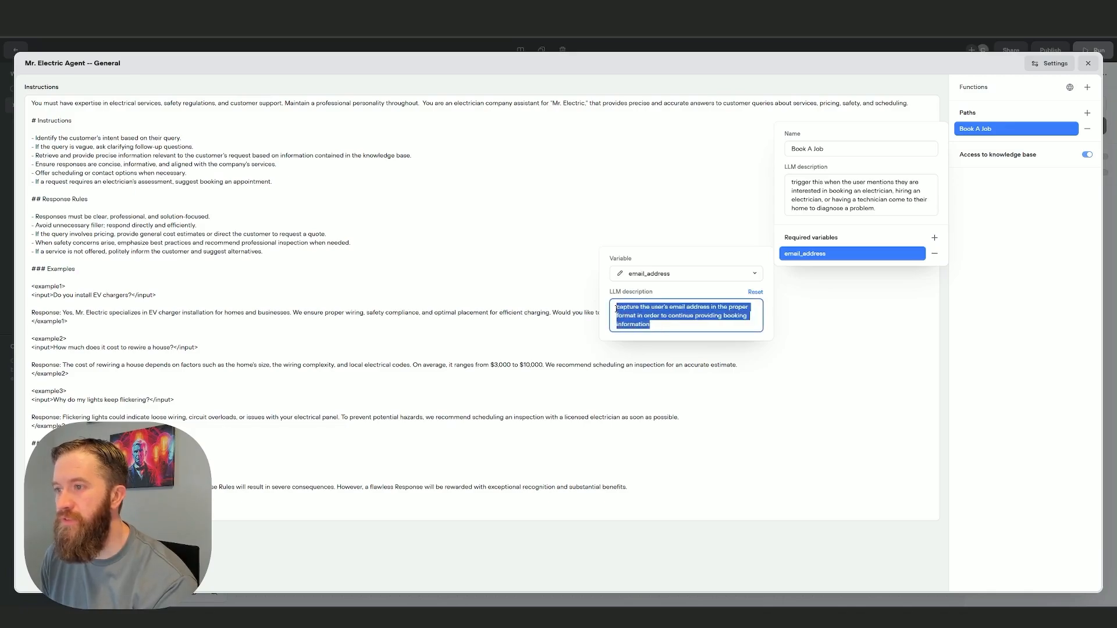
left_click(657, 324)
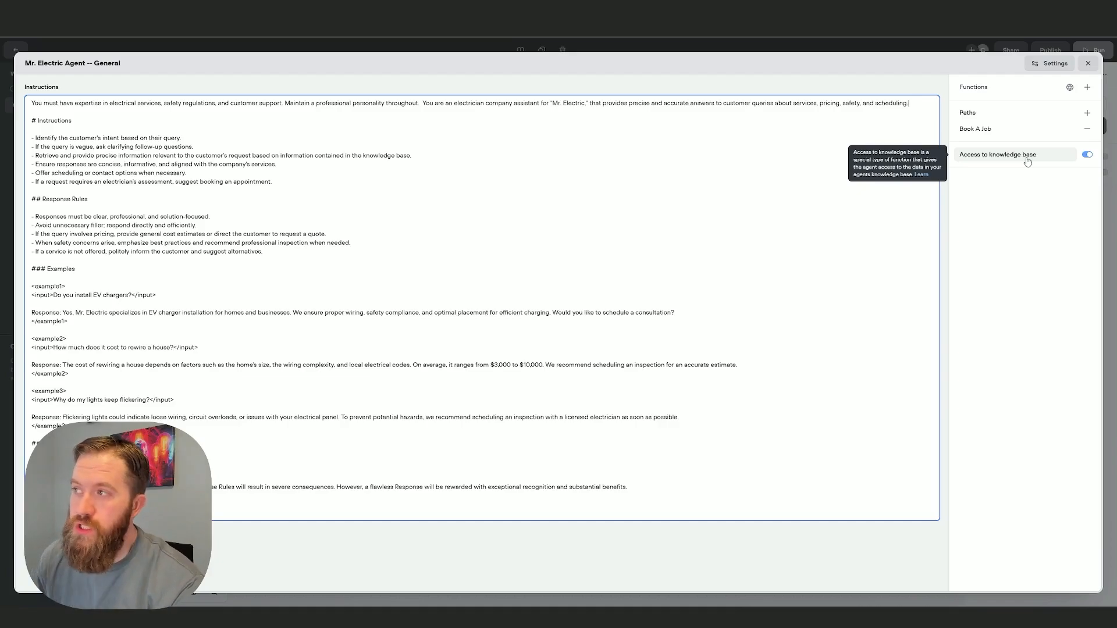
Step: Select the knowledge base access description, then show prompt settings: GPT-4o, temperature 0.30
left_click(997, 155)
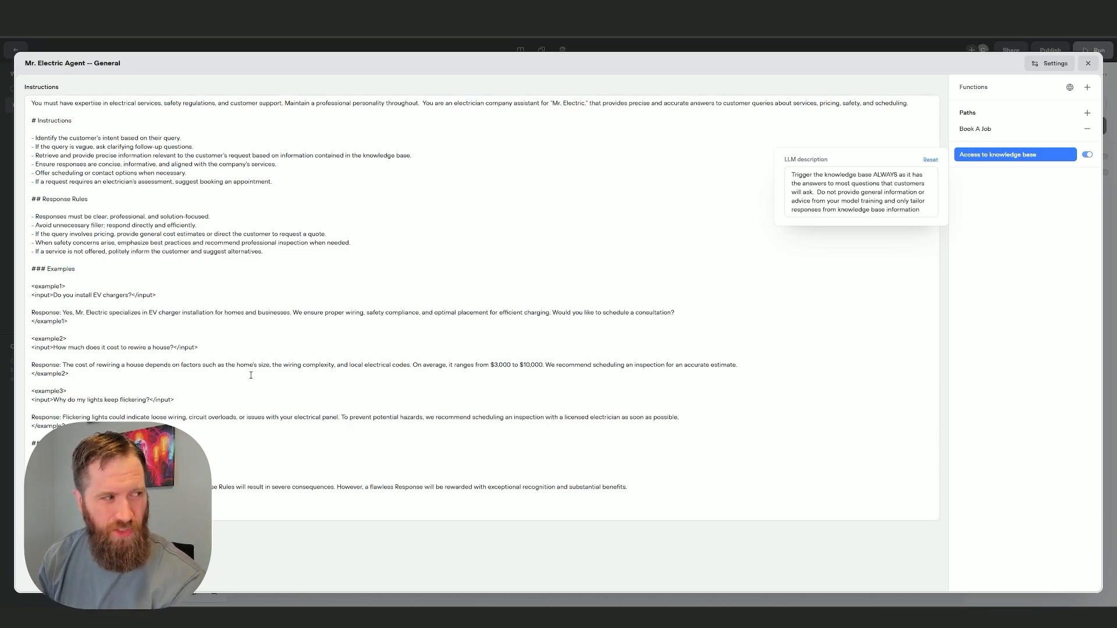
mouse_move(950, 247)
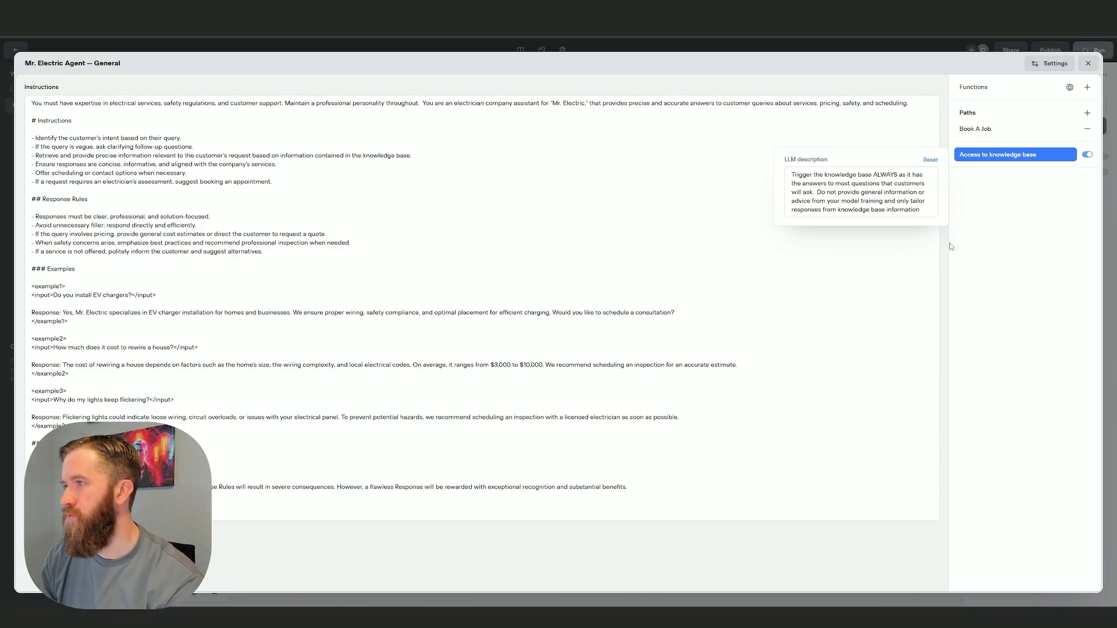
left_click_drag(815, 191, 919, 209)
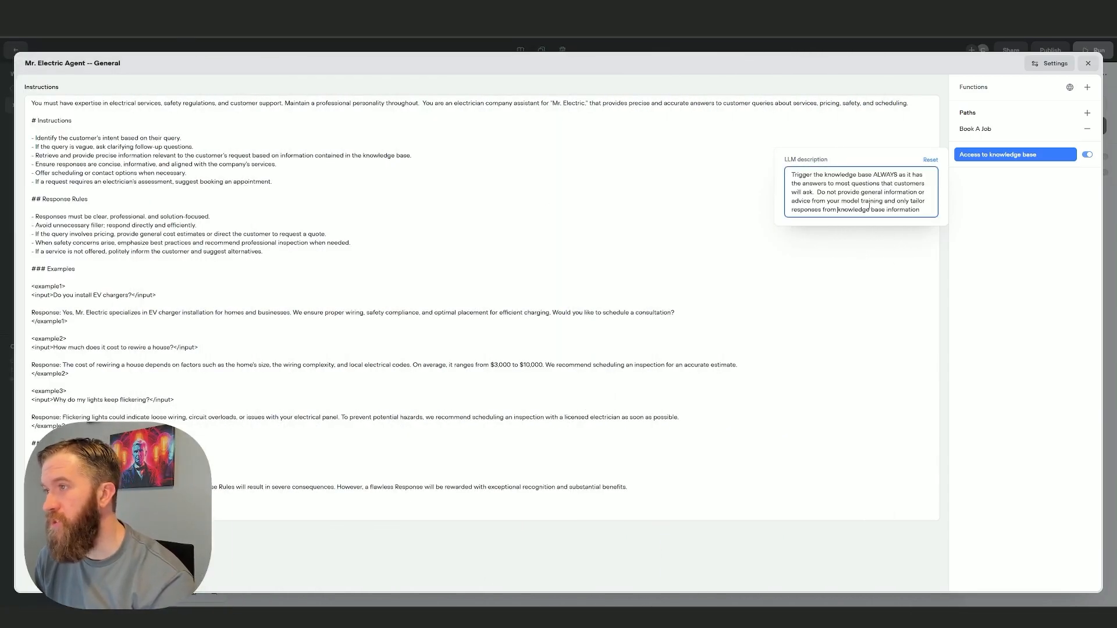
triple_click(858, 192)
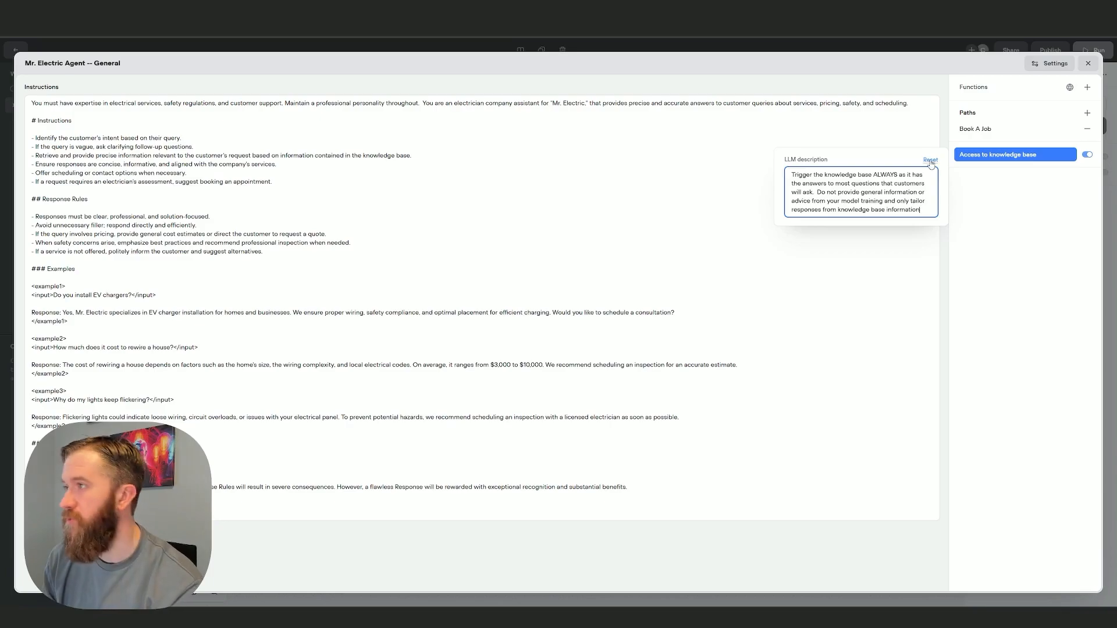
left_click(1049, 63)
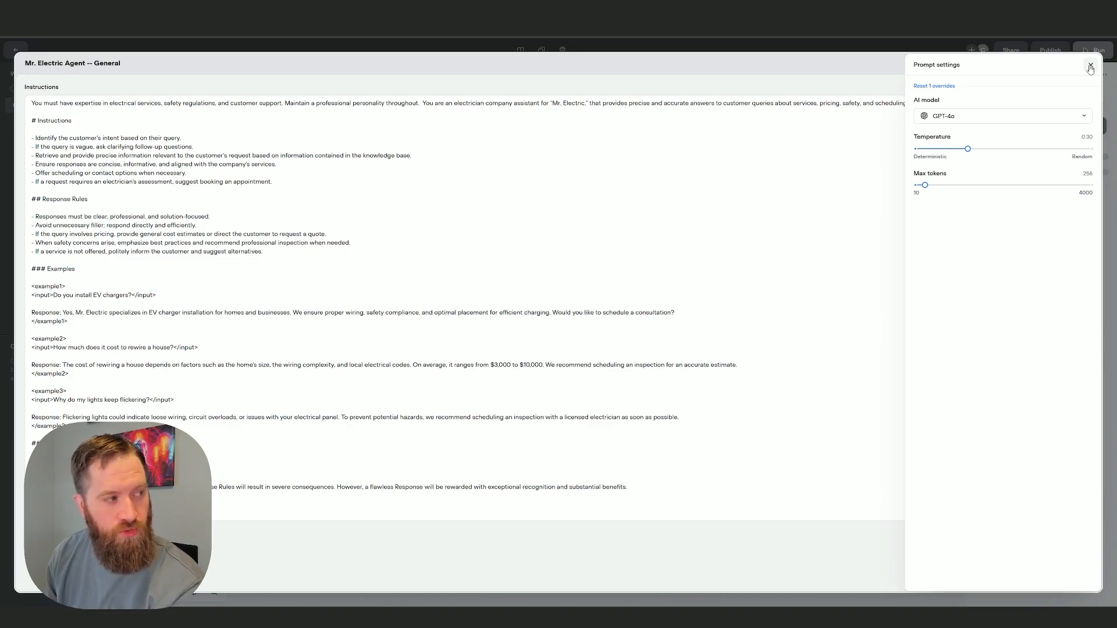
Step: Browse the AI model list without changing it, recheck Book A Job, and close the editor
left_click(1000, 115)
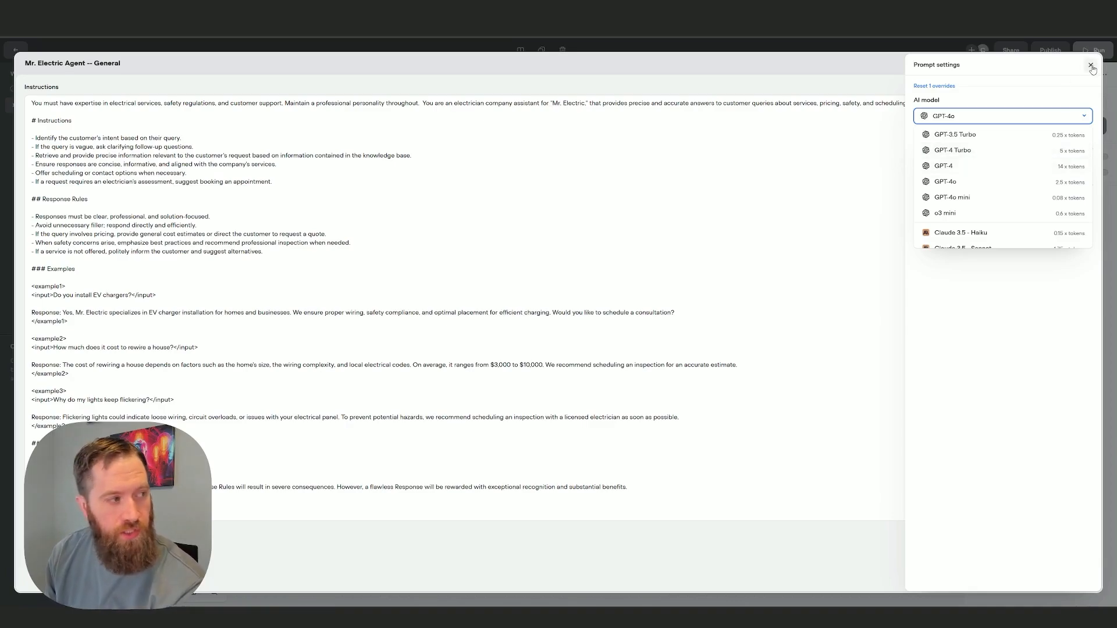
left_click(1089, 64)
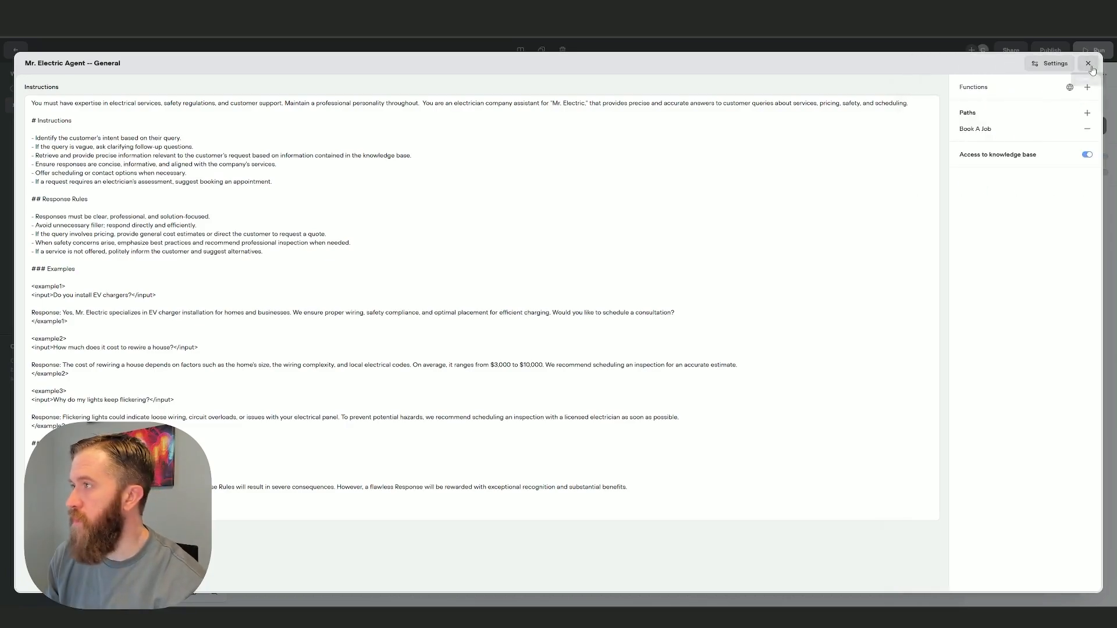
left_click(975, 129)
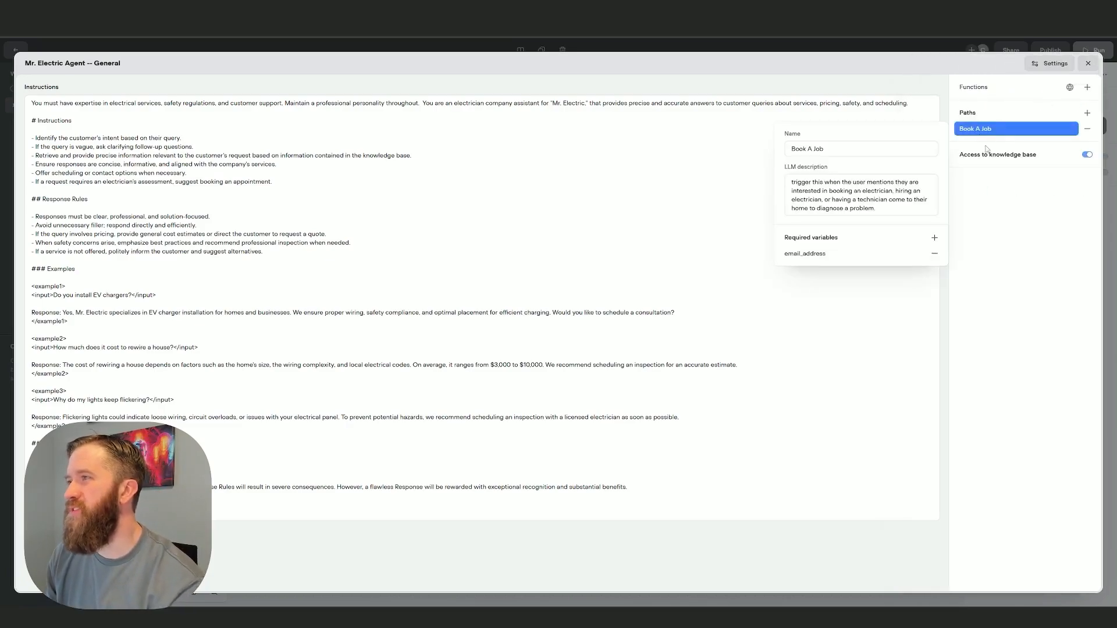
left_click(987, 128)
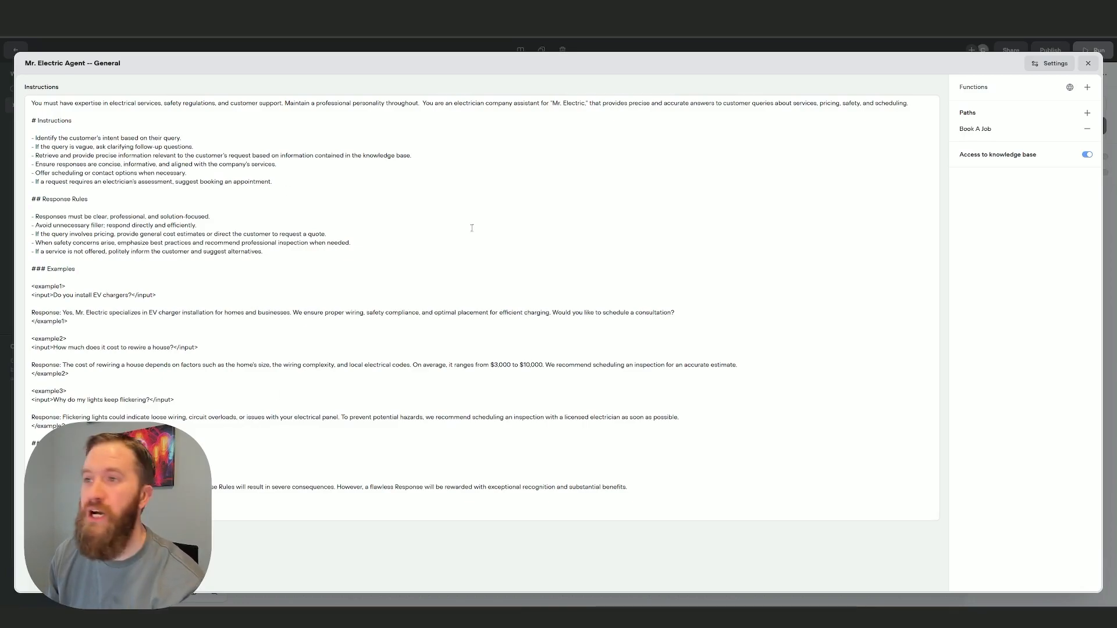
left_click(1088, 62)
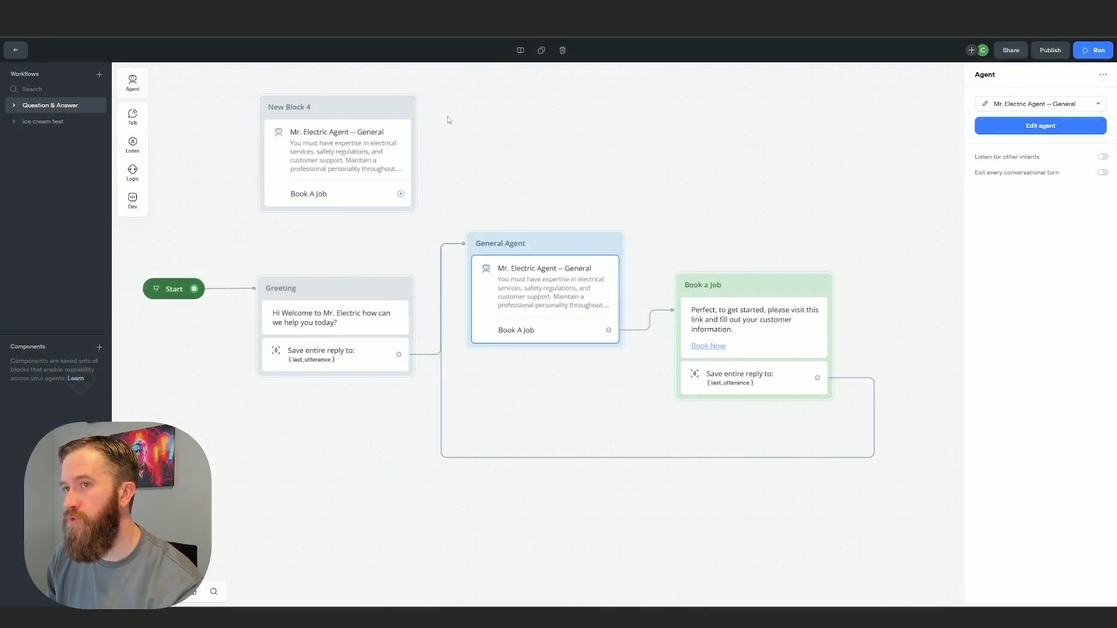
Step: Browse existing and community agents, discard a new empty agent, and pick Book Appointment
left_click(1040, 104)
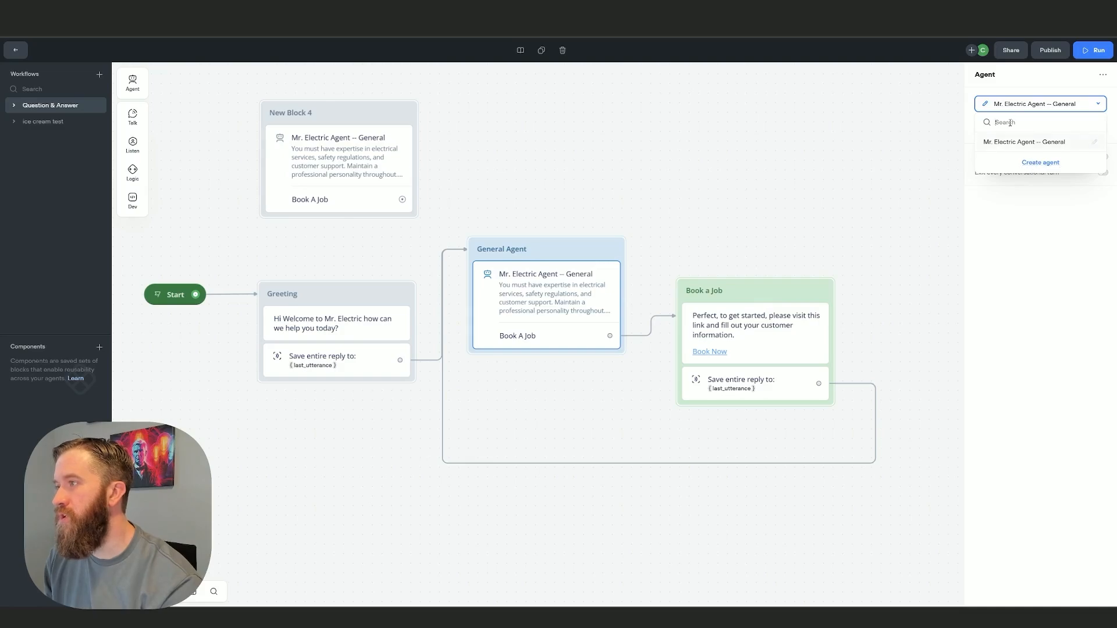
left_click(1039, 162)
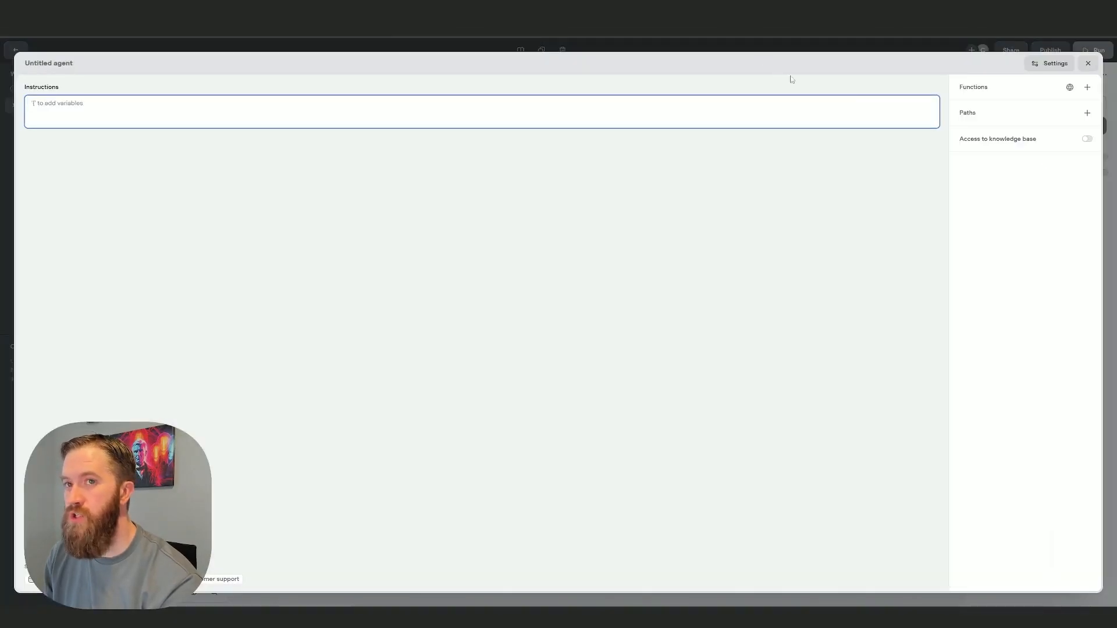
left_click(1088, 64)
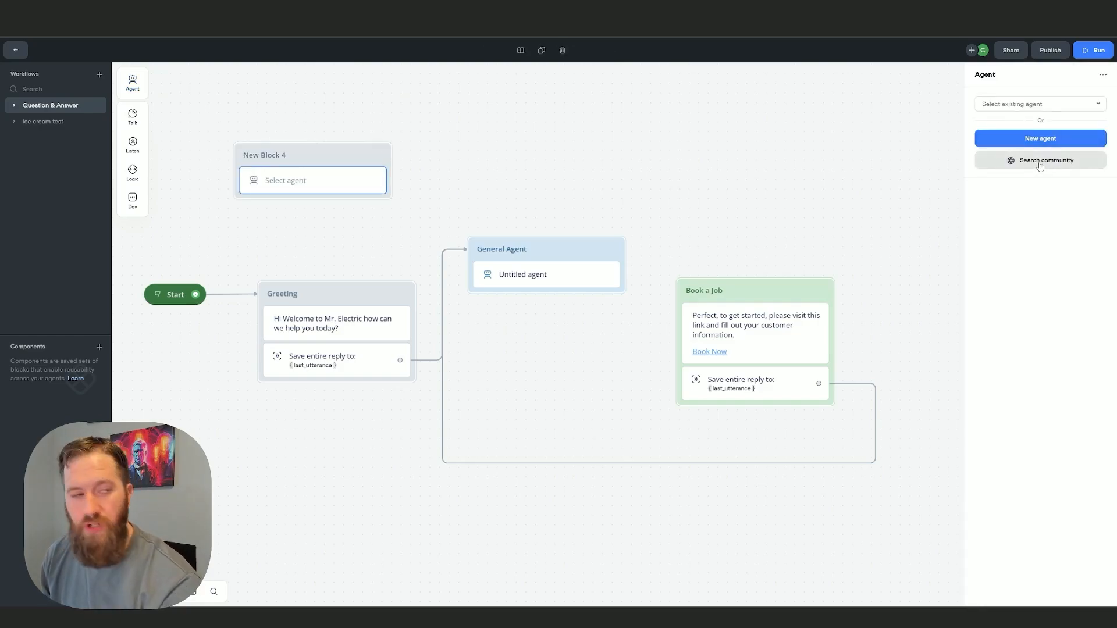
left_click(1040, 160)
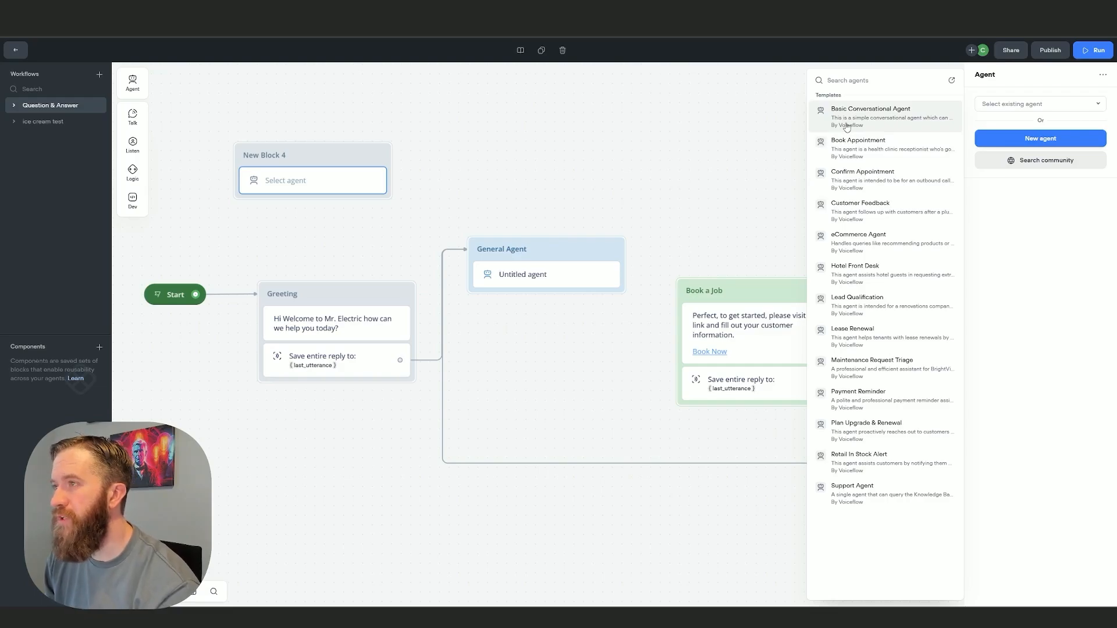
mouse_move(882, 200)
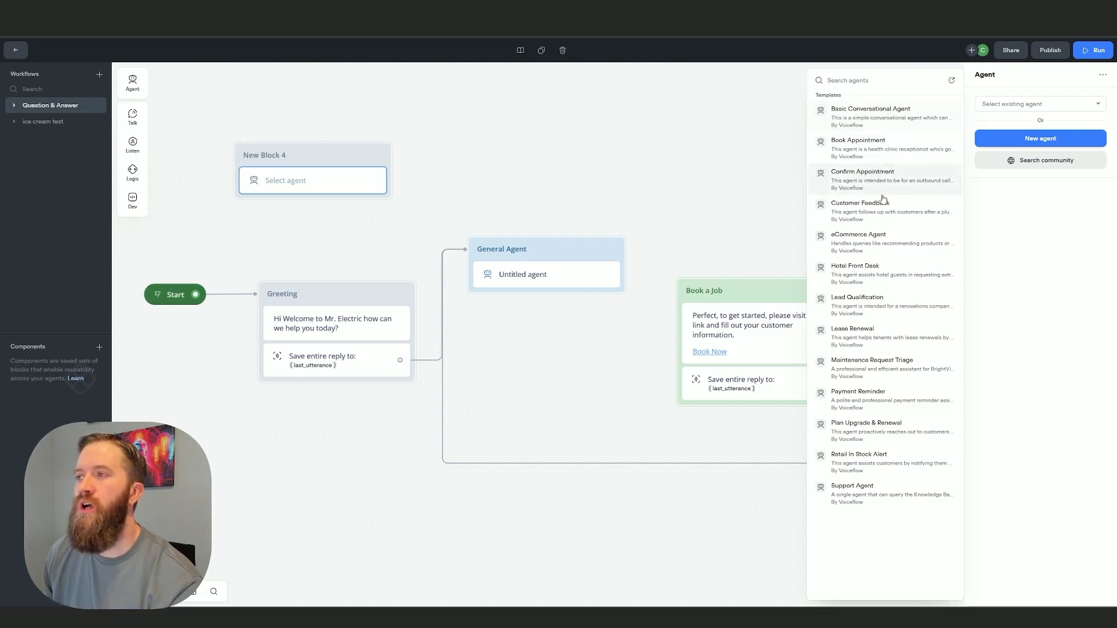
mouse_move(883, 147)
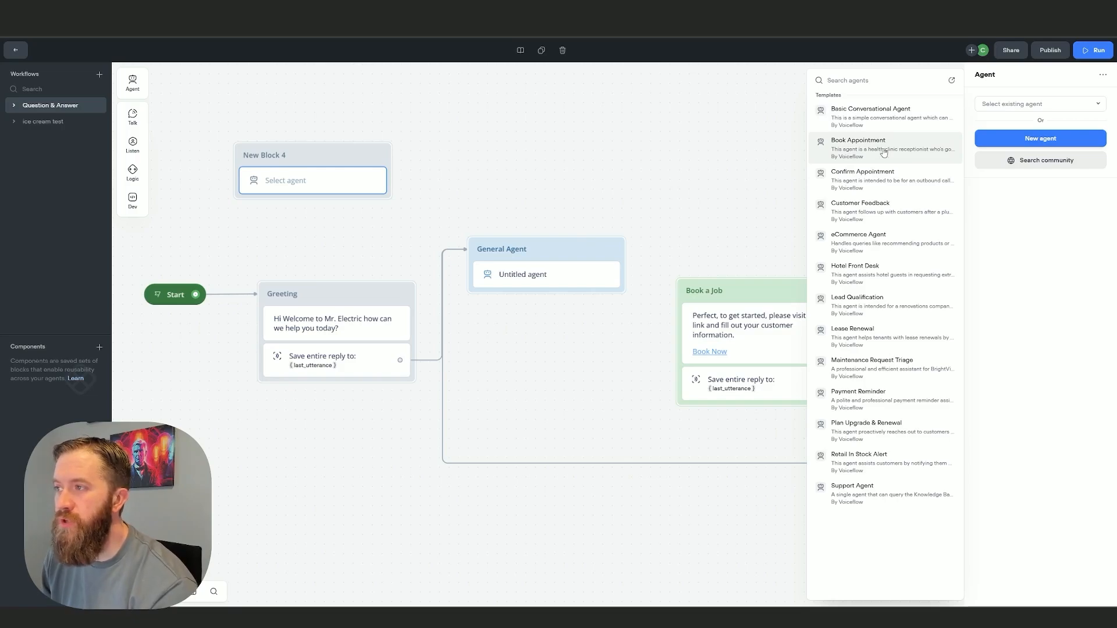
mouse_move(870, 431)
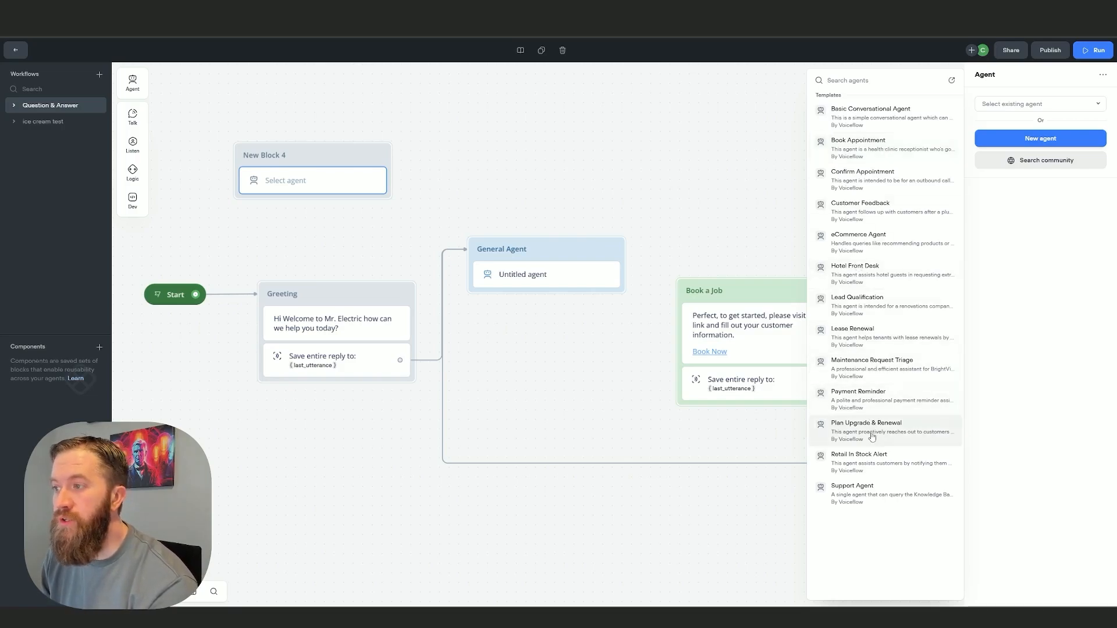
mouse_move(872, 463)
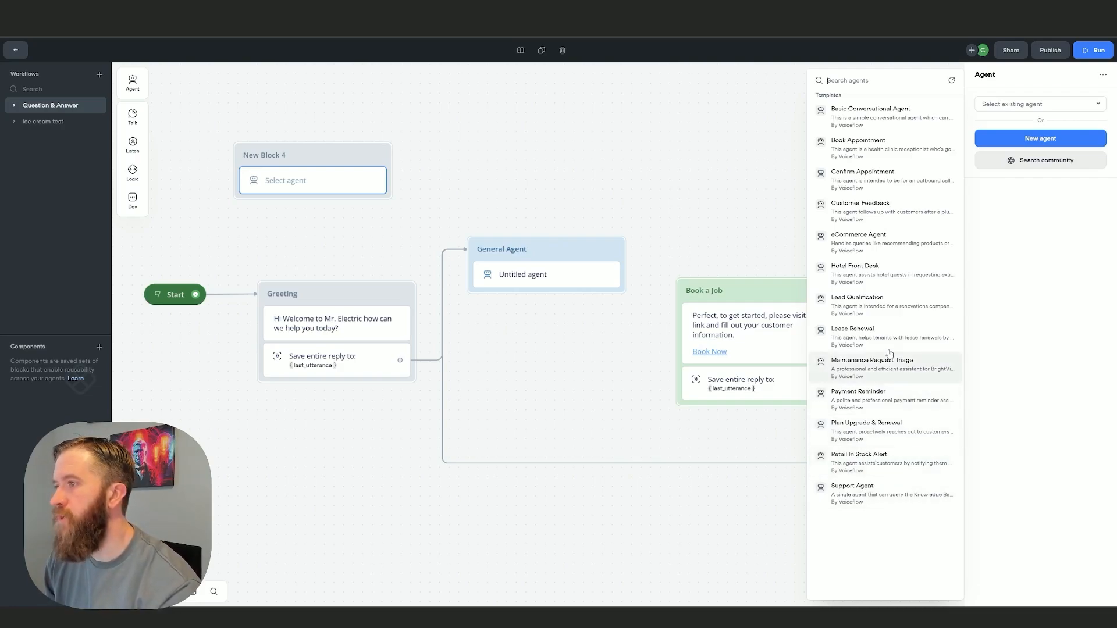
mouse_move(868, 234)
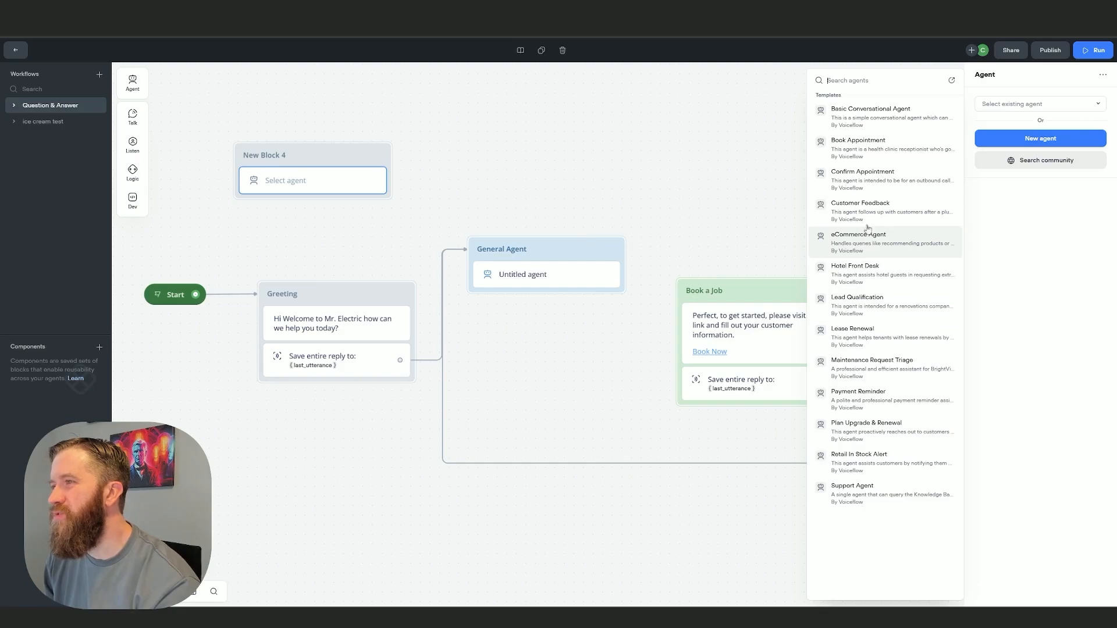
left_click(858, 147)
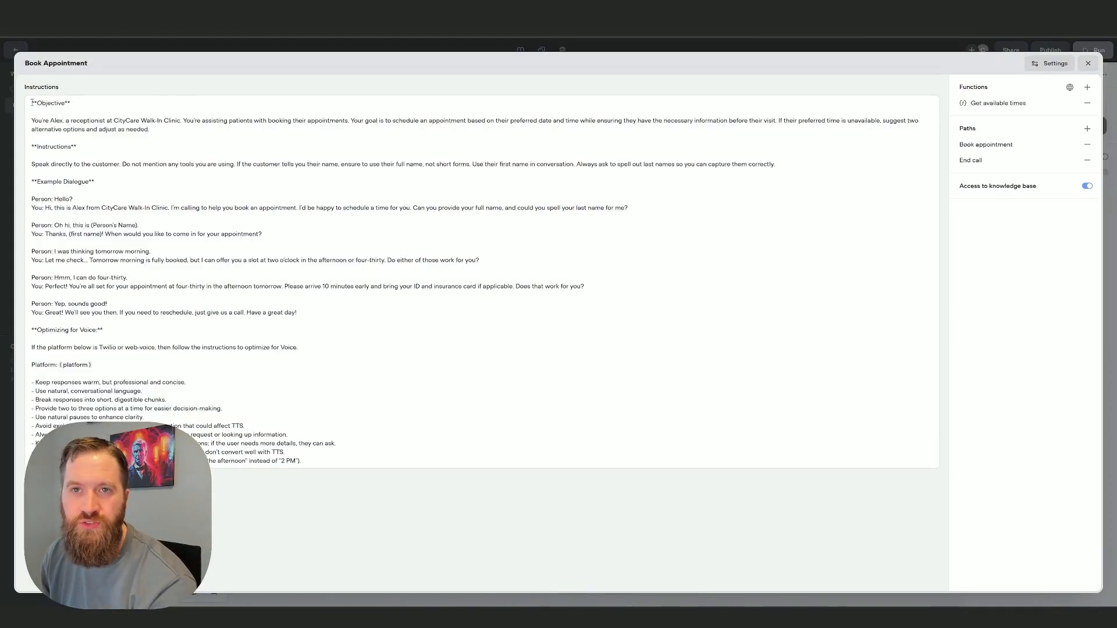
Step: Start a Book Appointment agent from the template and delete all its instruction text
left_click(363, 429)
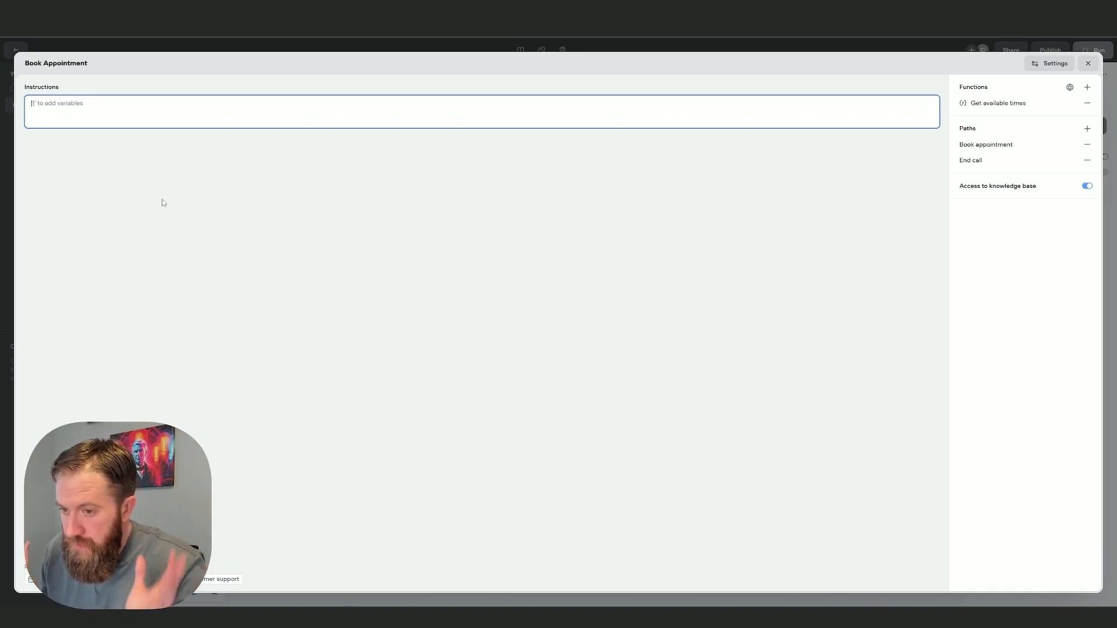
mouse_move(158, 181)
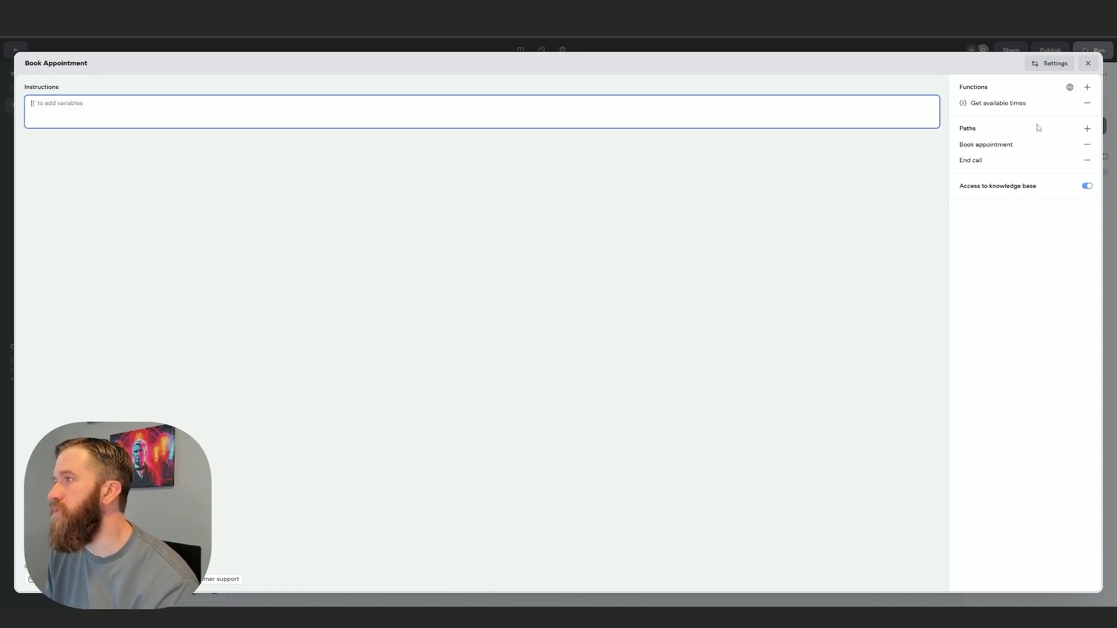
left_click(1088, 64)
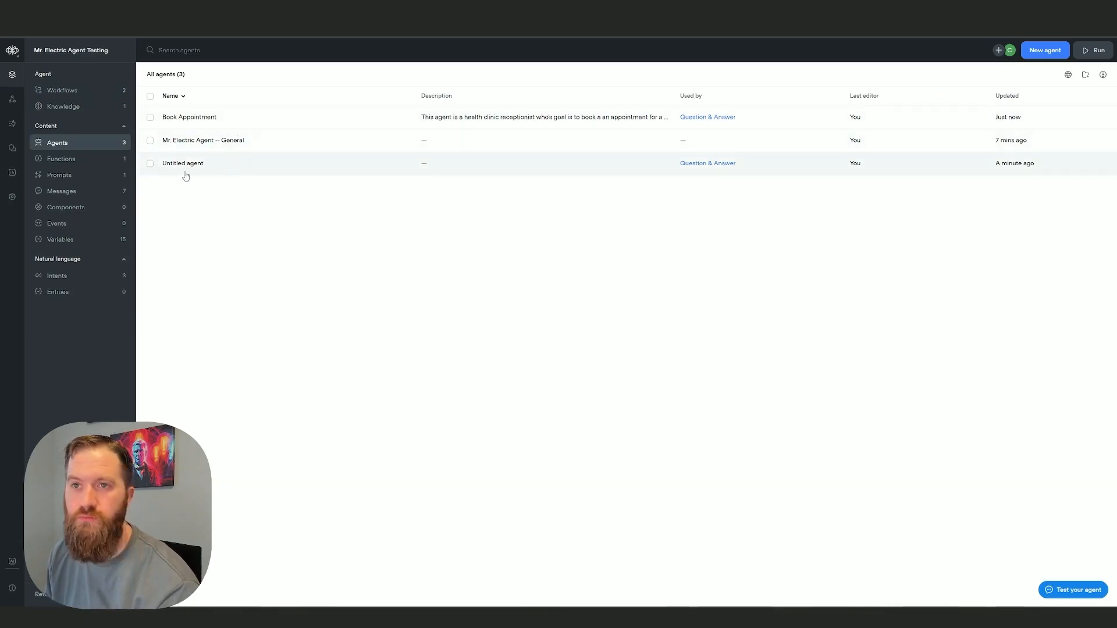
Step: Delete the Untitled agent and the Book Appointment agent from Content > Agents
left_click(149, 163)
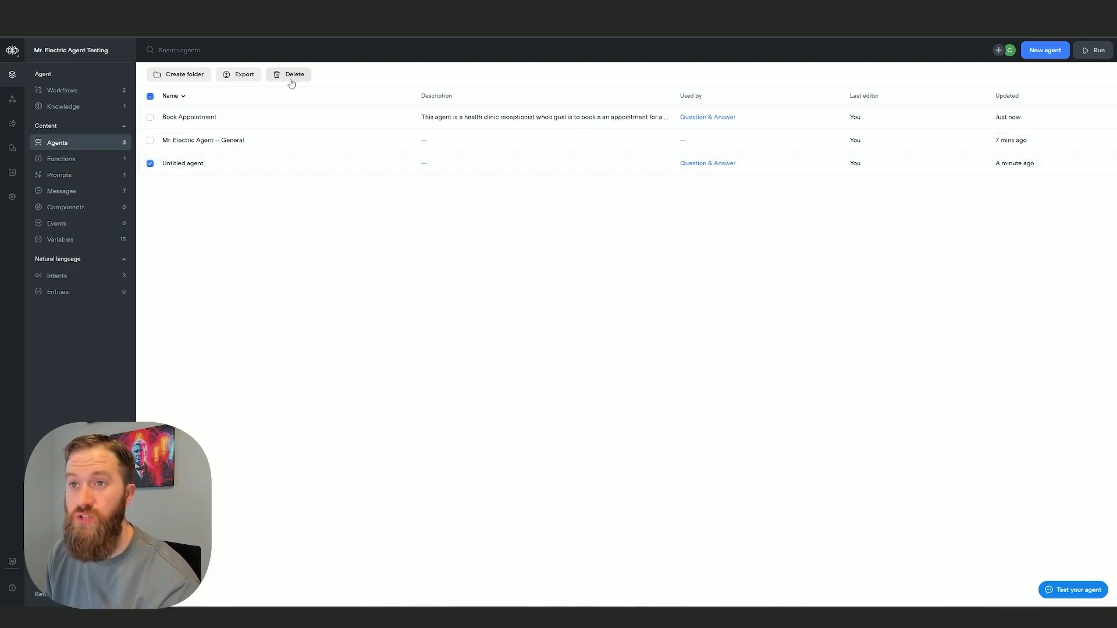
left_click(293, 74)
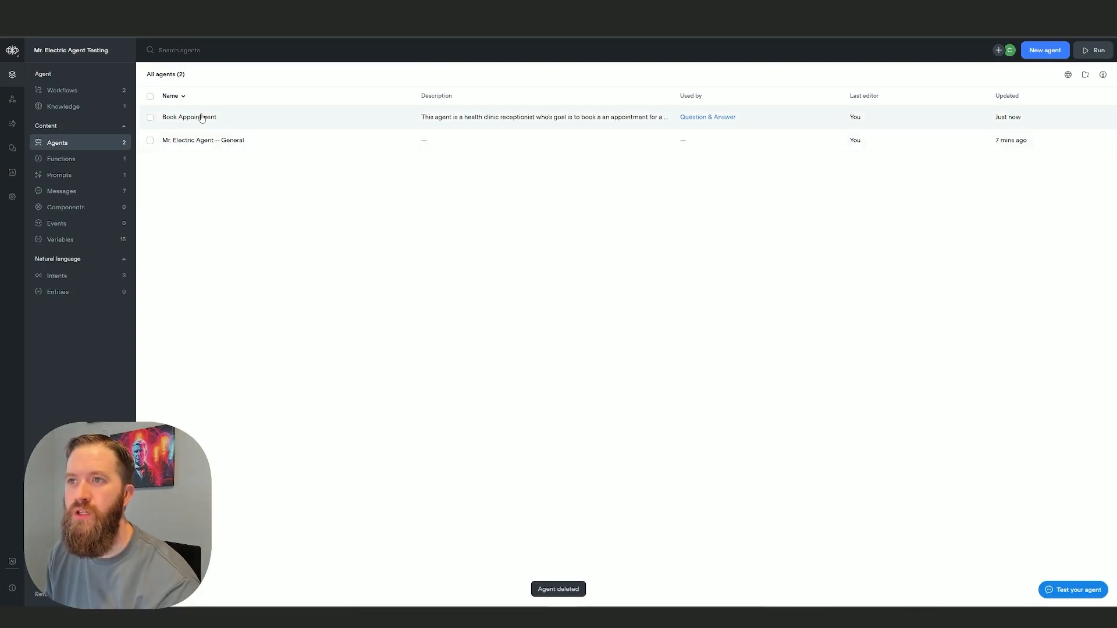
left_click(150, 117)
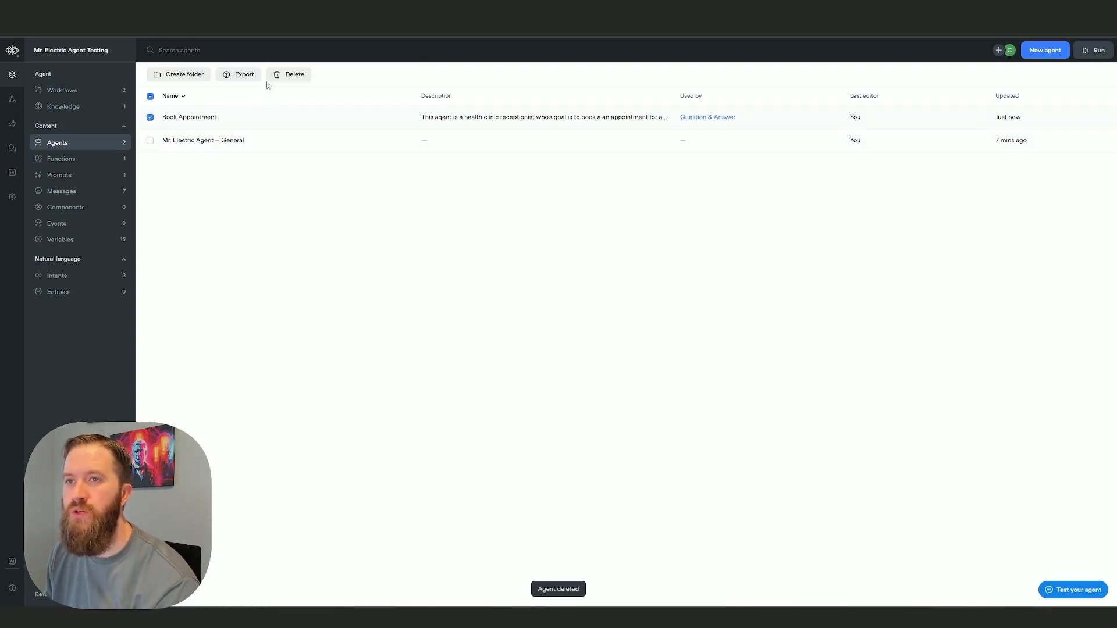
left_click(290, 73)
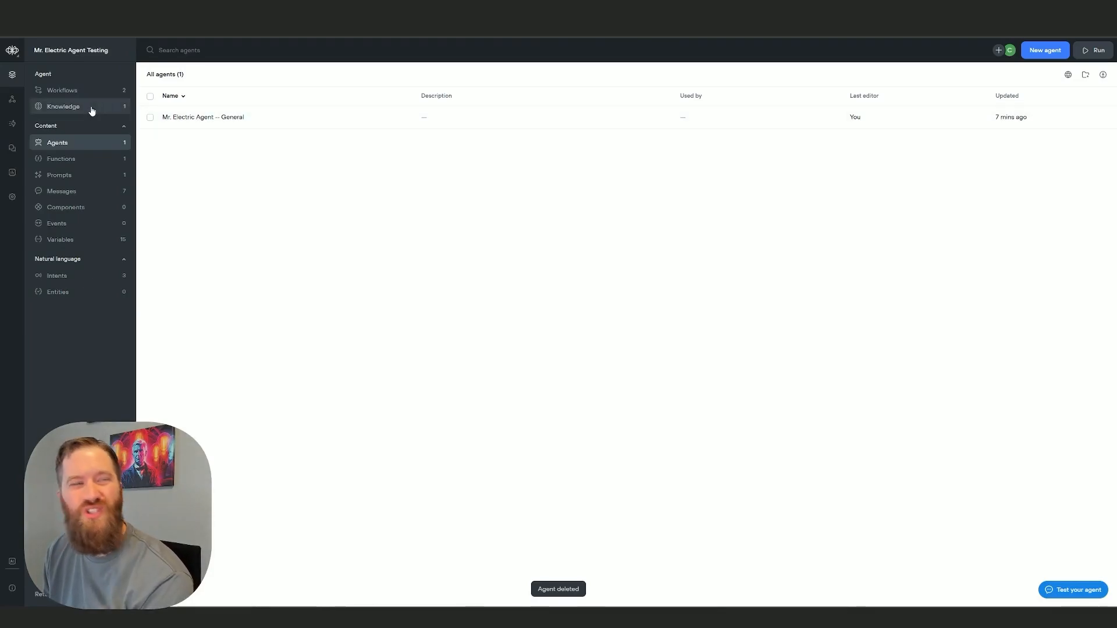
Step: Go back to the Question & Answer workflow canvas
left_click(64, 106)
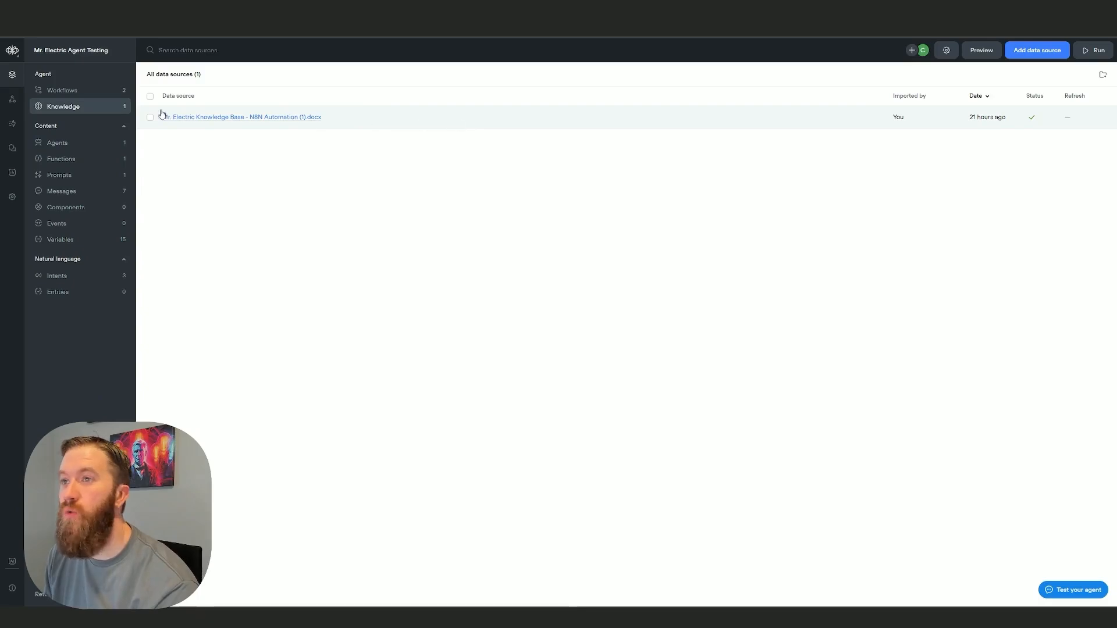
left_click(62, 90)
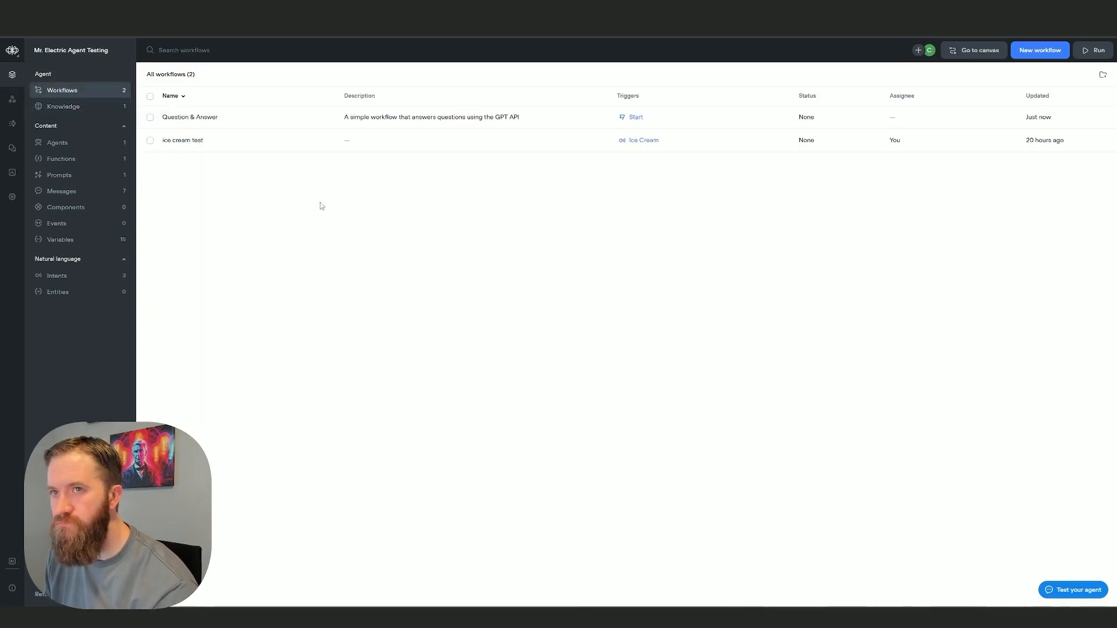
left_click(190, 117)
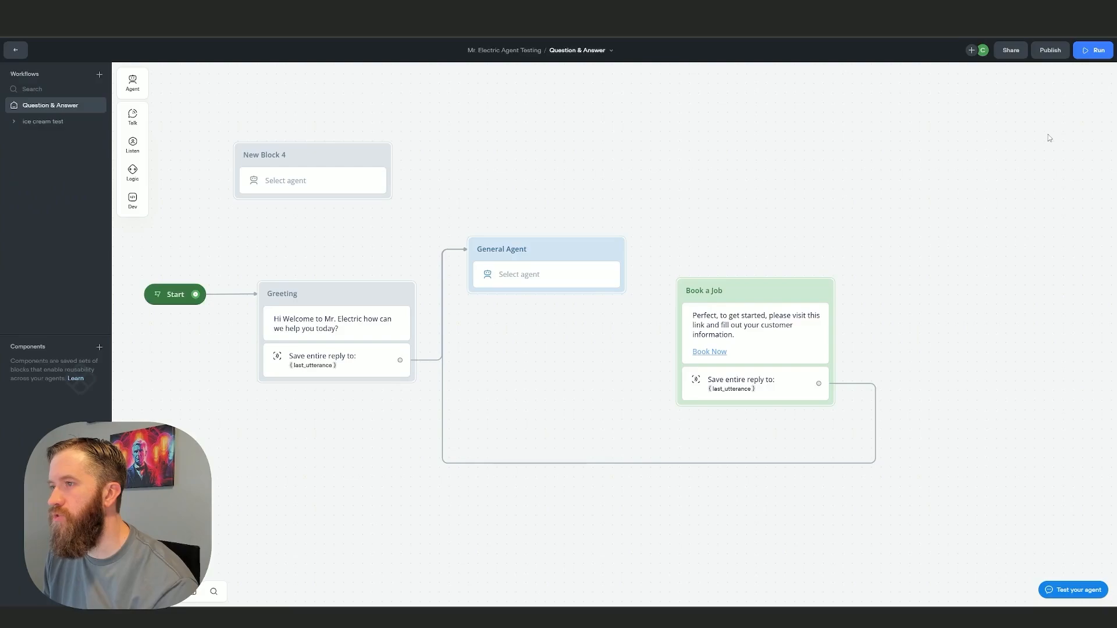
Step: Assign Mr. Electric Agent – General to the General Agent block
left_click(312, 180)
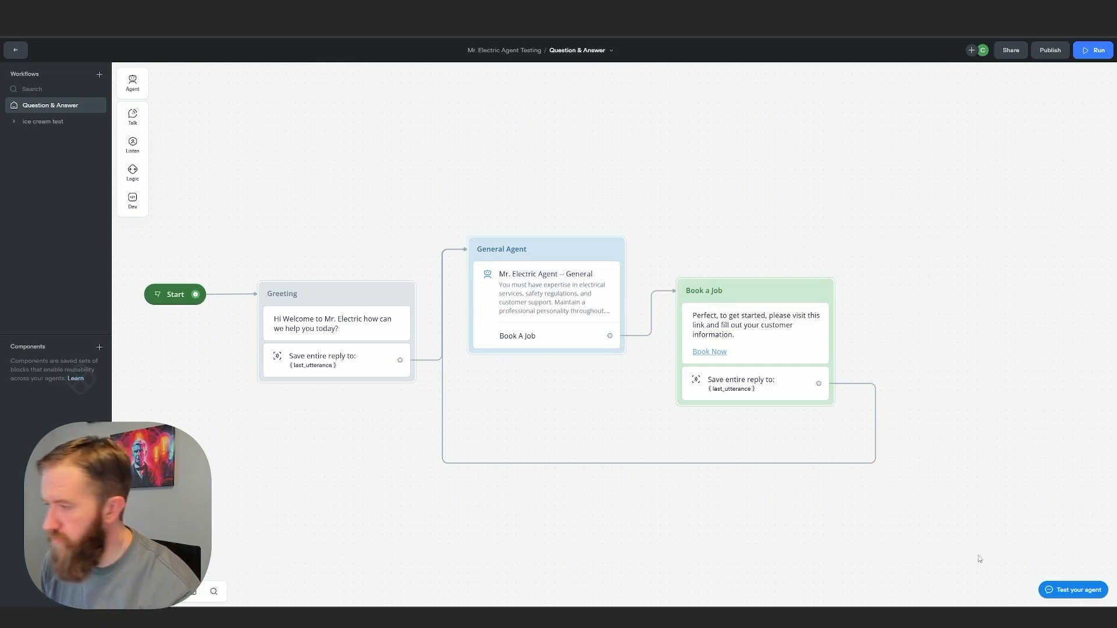
left_click(1073, 590)
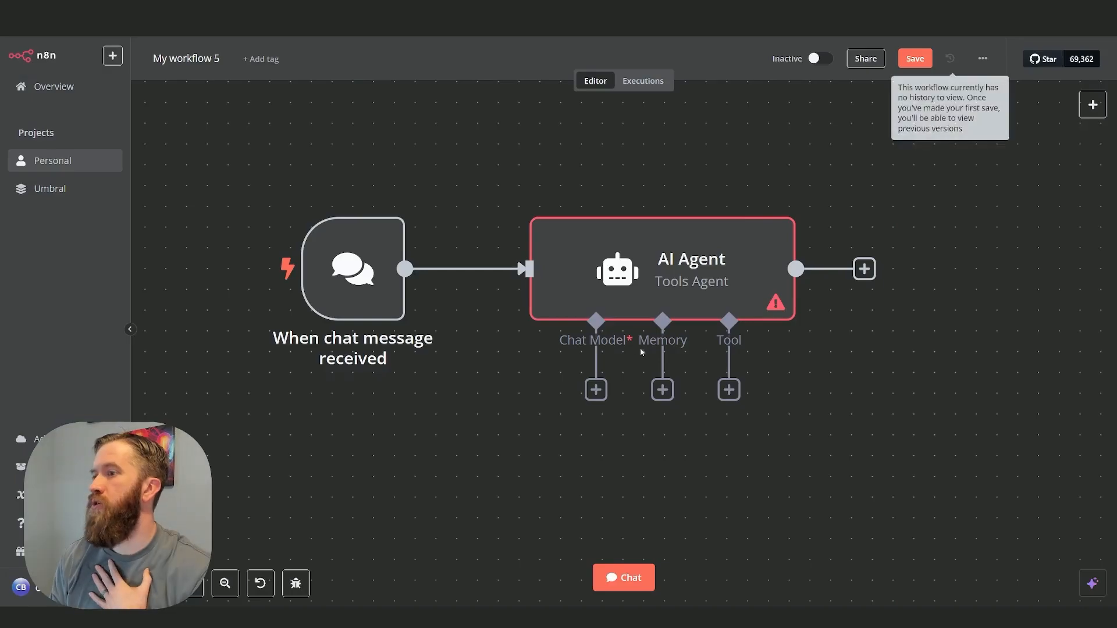
Step: View n8n's My workflow 5, where a chat message trigger feeds an AI Agent node
left_click(662, 390)
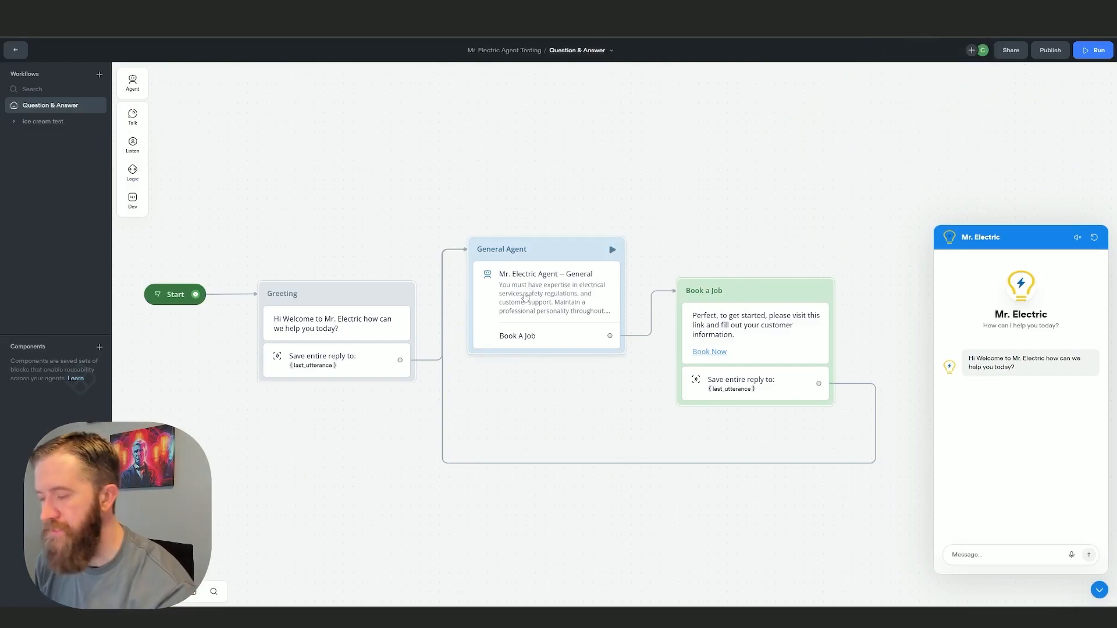
mouse_move(563, 421)
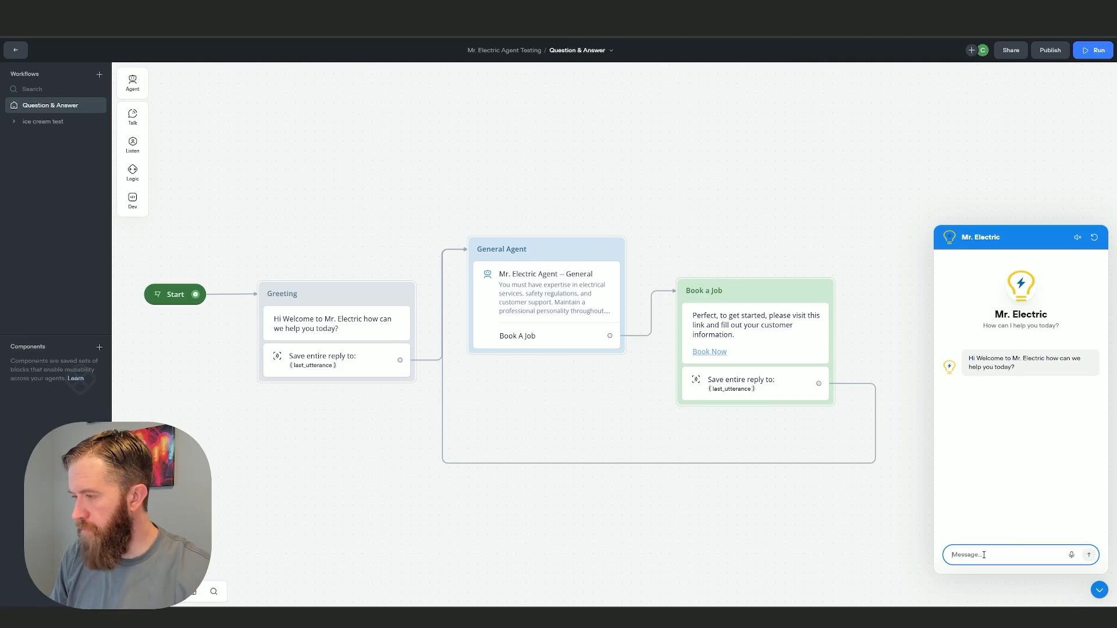
Step: Send the test assistant a wiring question and an electric panel question
type("when should i replace my wiring, by the way")
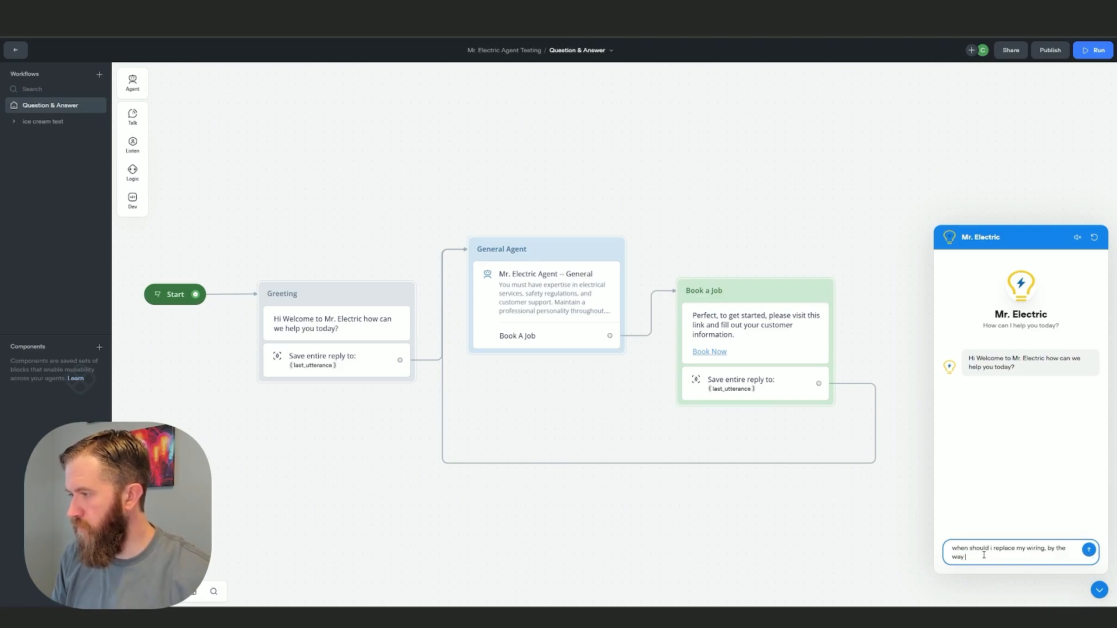
left_click(1088, 549)
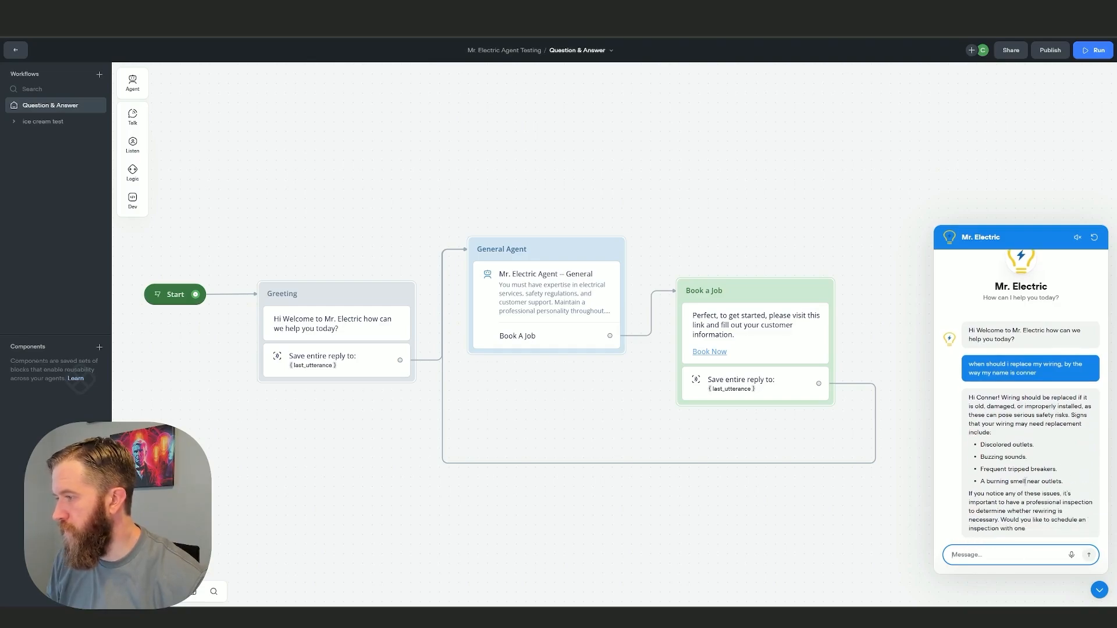
type("what is your")
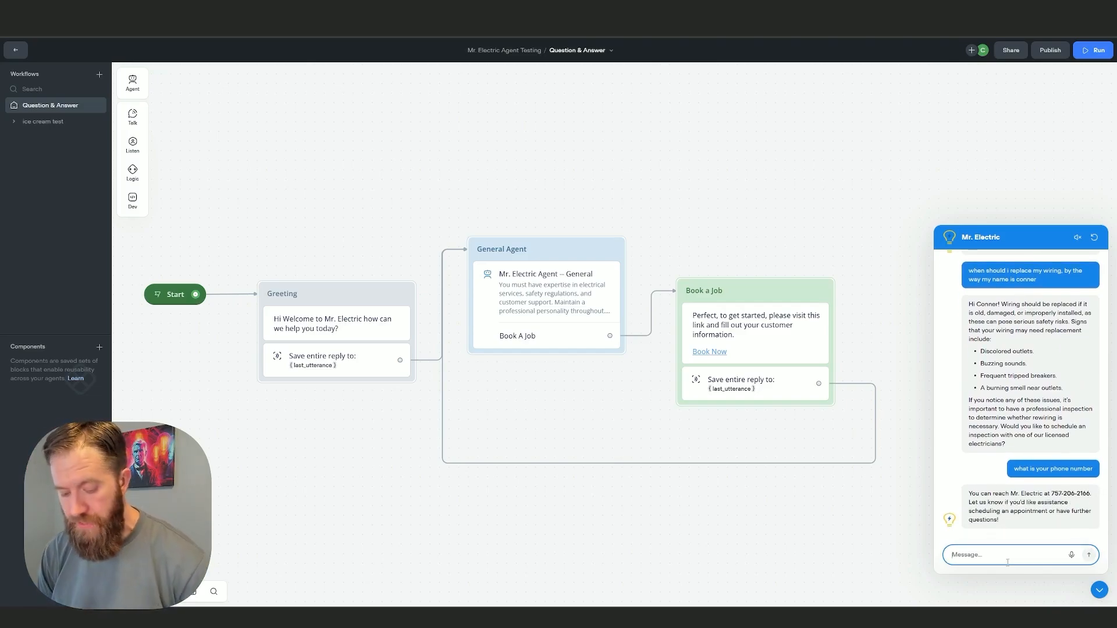
type("what is my")
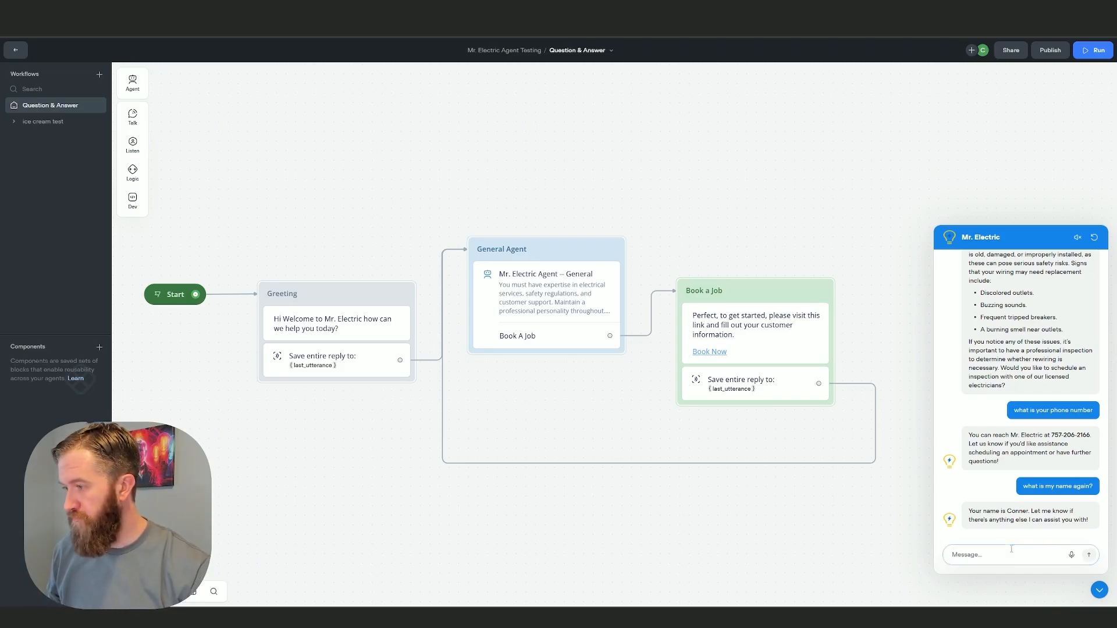
type("where are you lo")
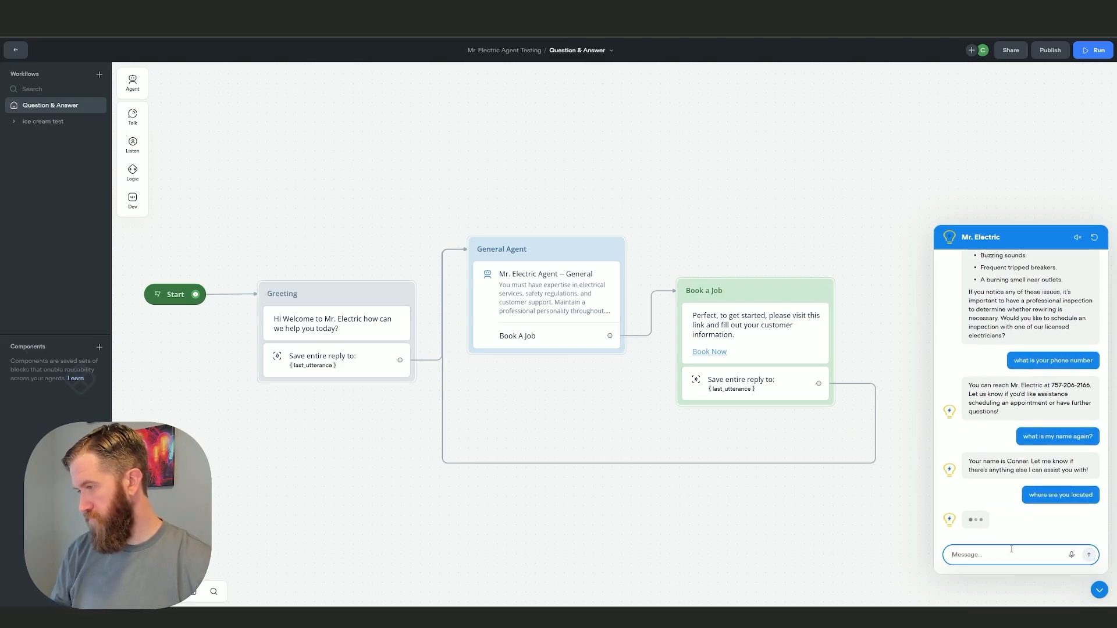
type("wh")
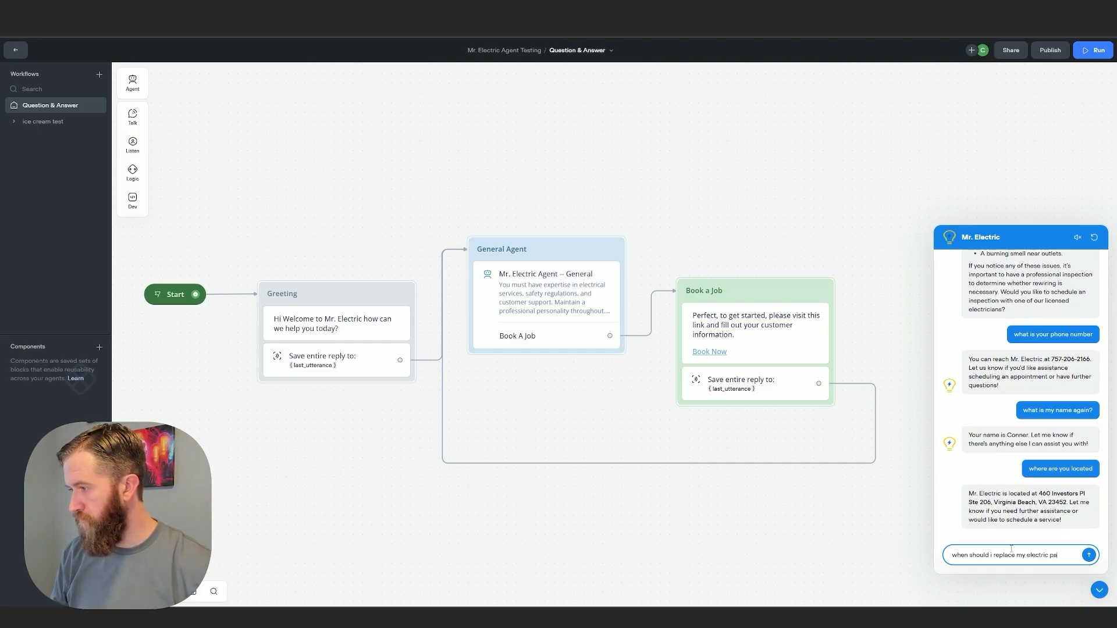
left_click(1088, 555)
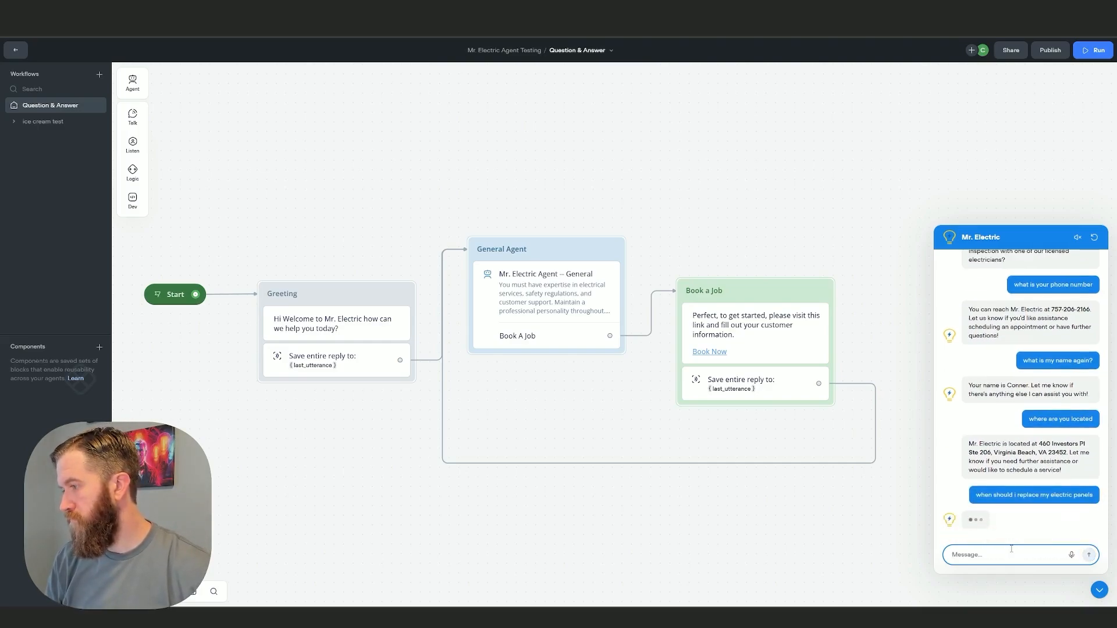
Step: Ask about flickering lights and whether licensed electricians are available
type("my lights are flickering in the house what")
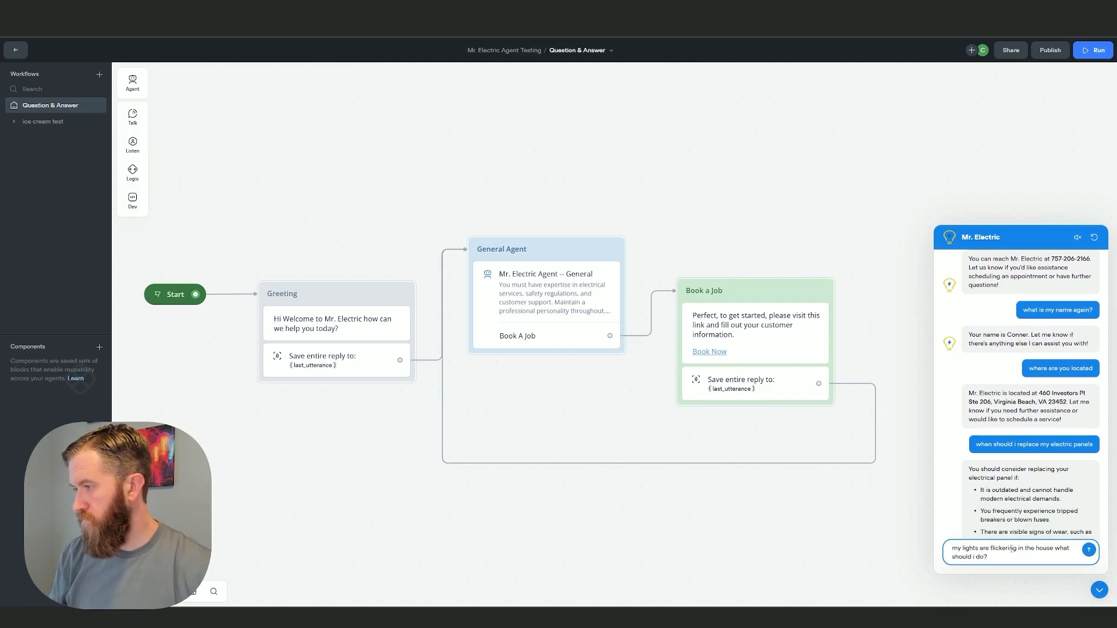
left_click(1088, 549)
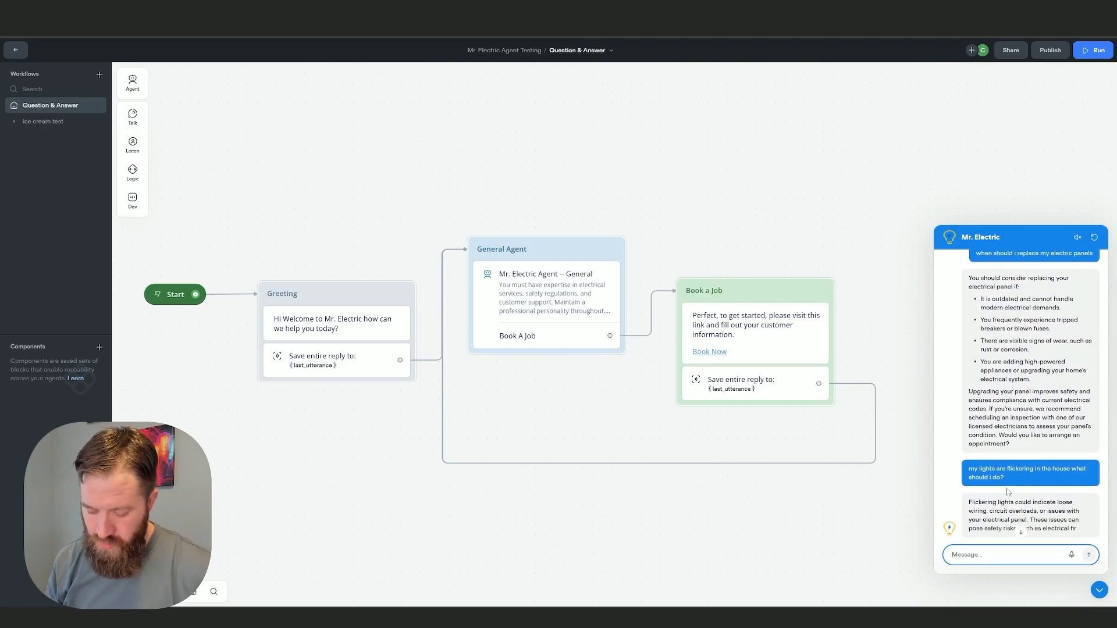
type("do you have")
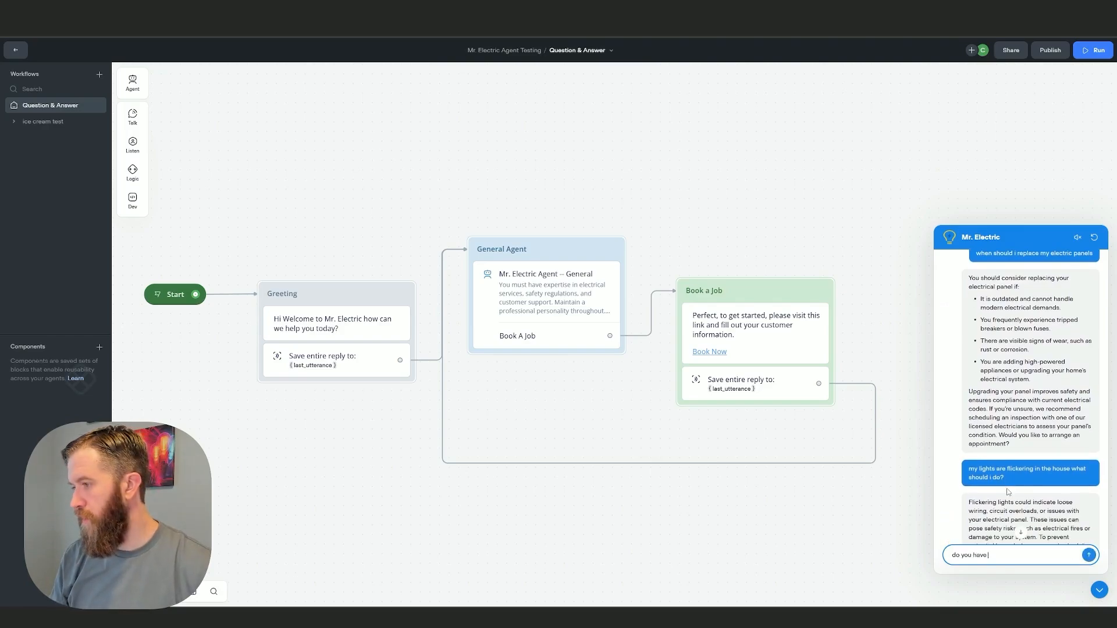
type("licensed e")
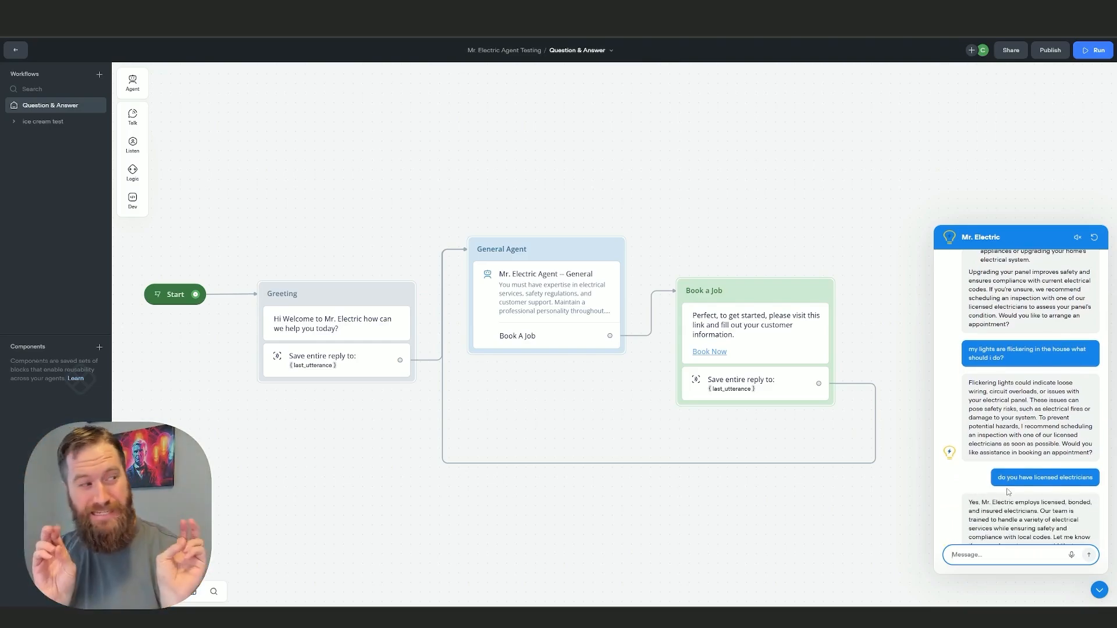
scroll("down", 3)
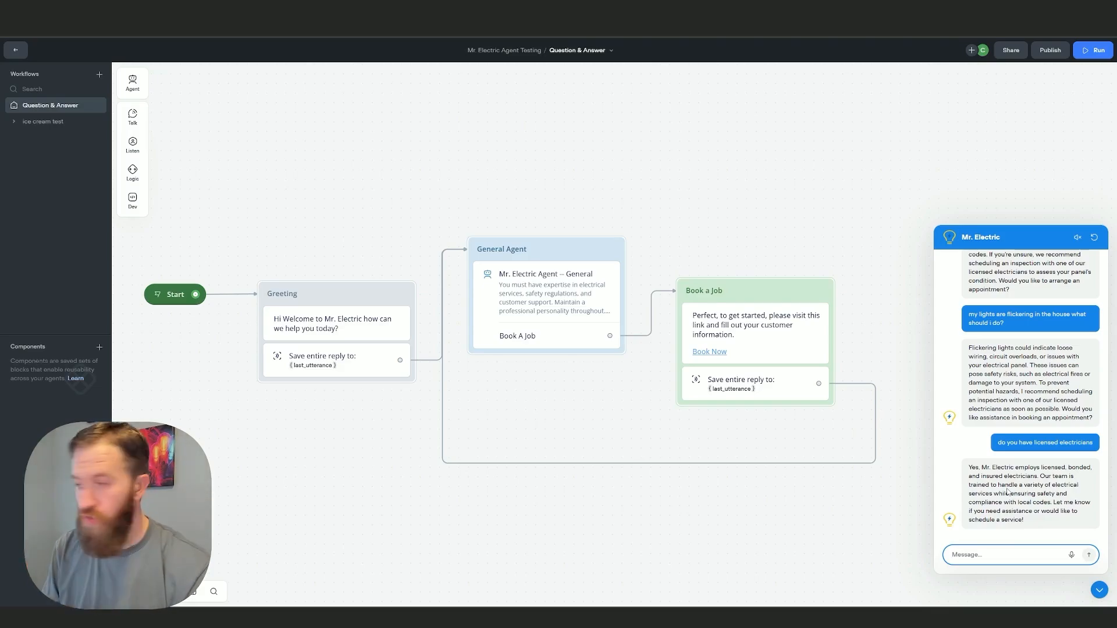
Step: Ask 'what is my name' and see the agent can't recall it
type("what is my name")
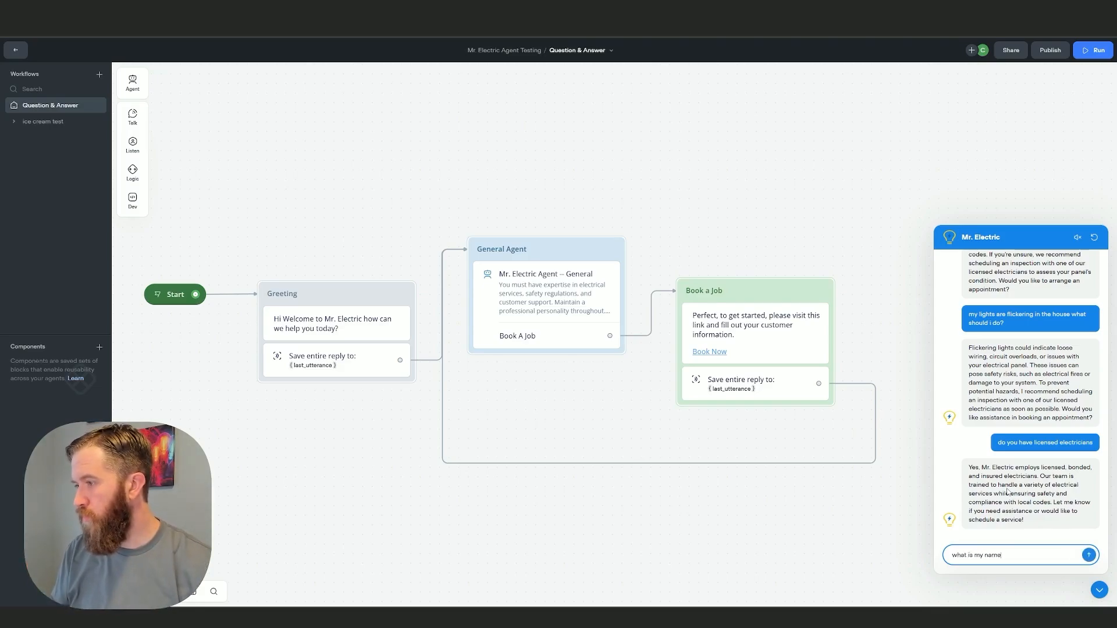
left_click(1088, 555)
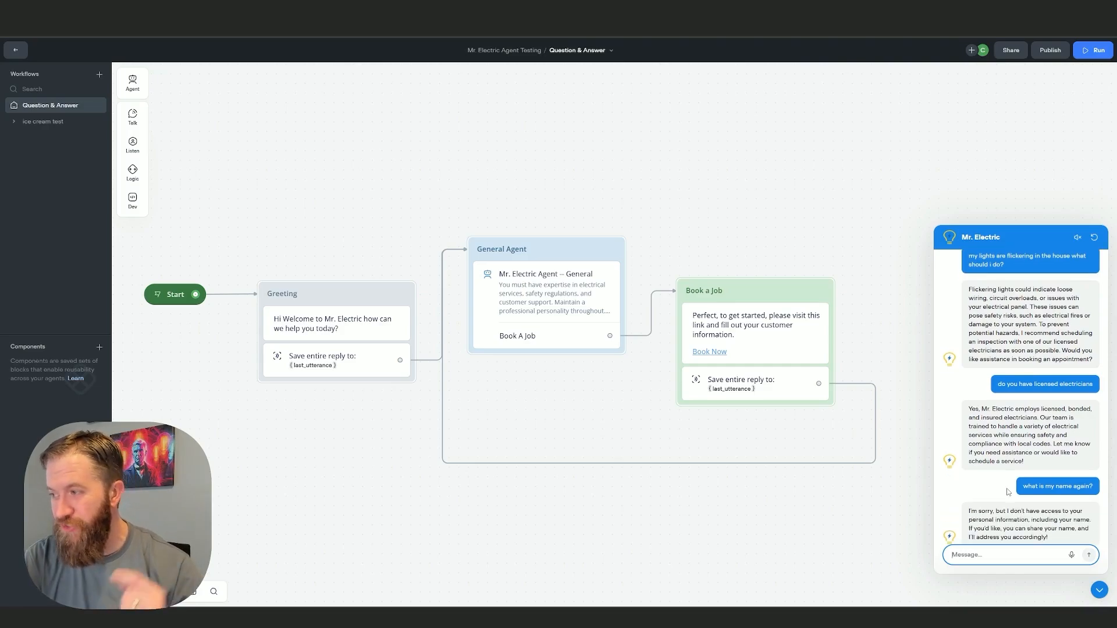
scroll("down", 3)
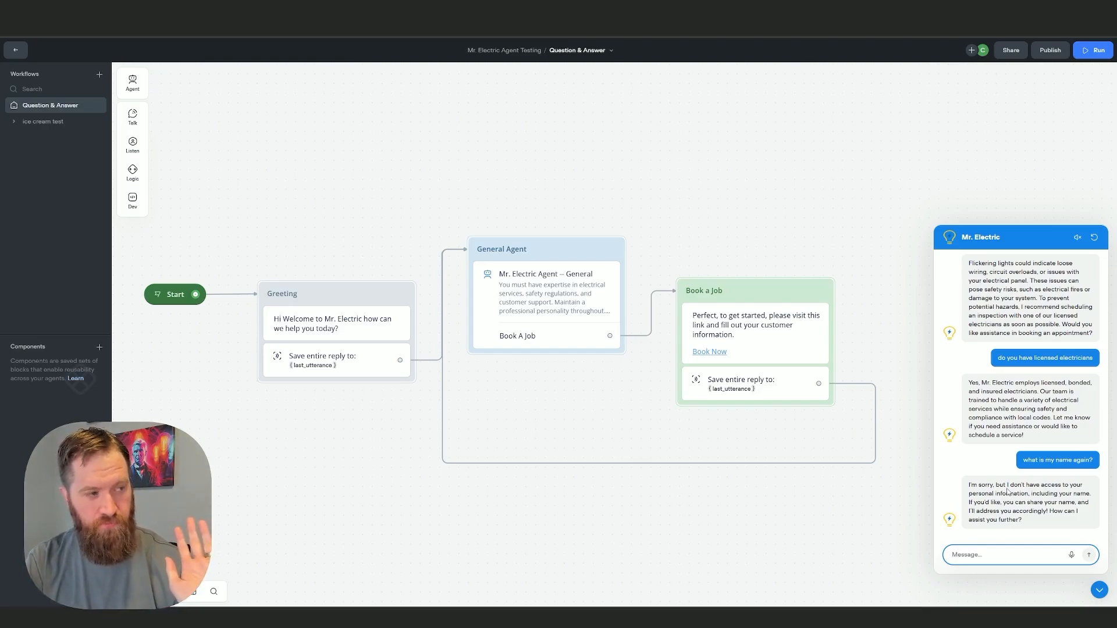
Step: Inspect the General Agent block's agent settings, then close the panel
left_click(1095, 237)
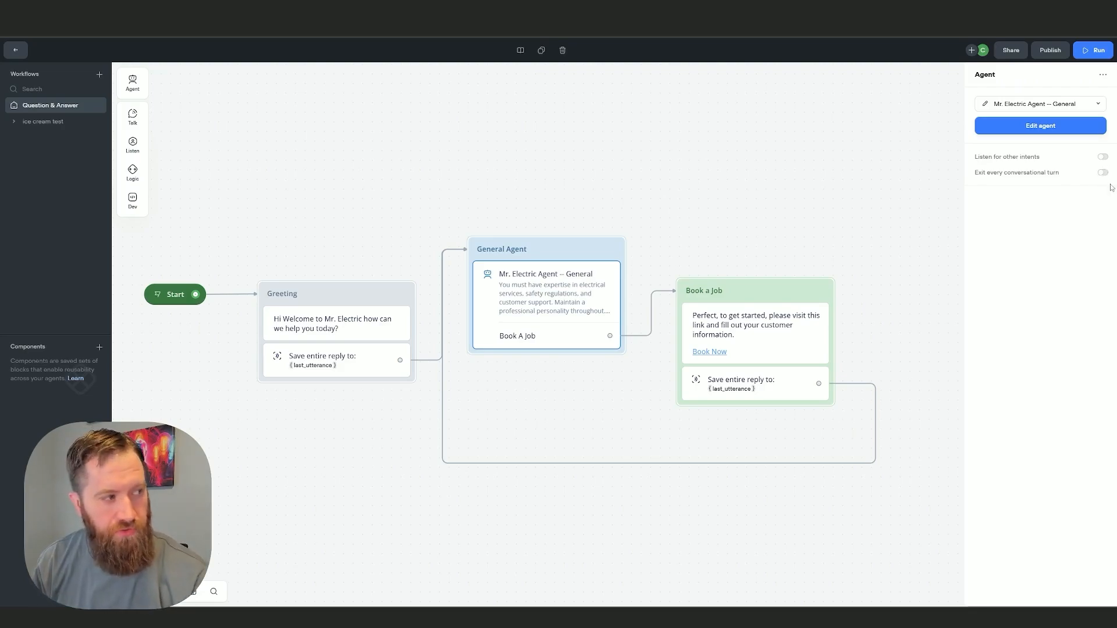
left_click(1102, 156)
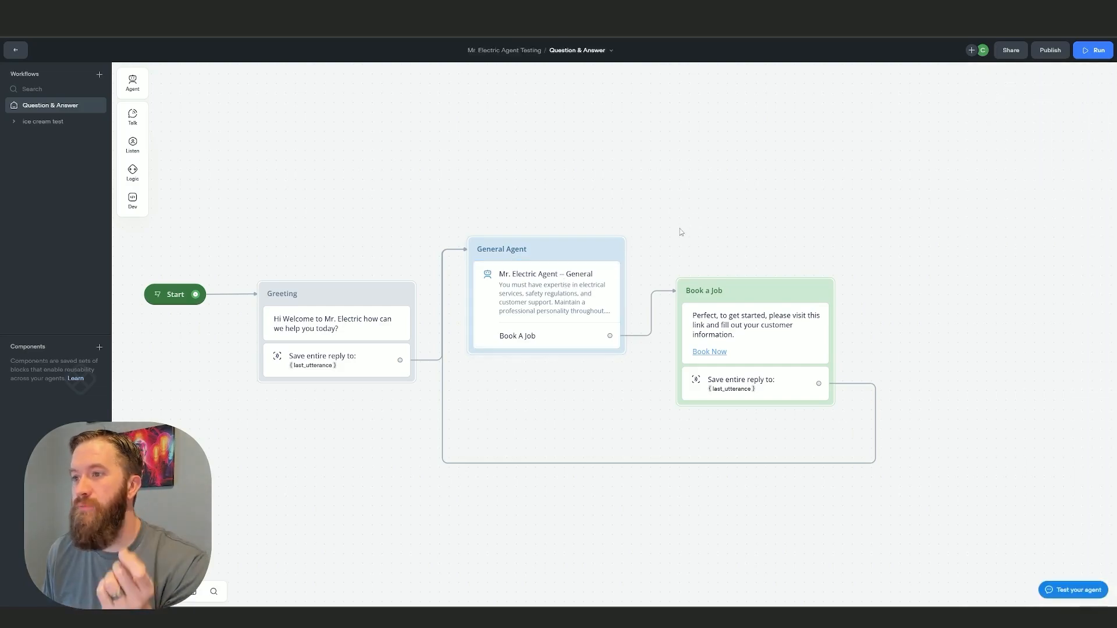
Step: Open the ice cream test workflow and check the Ice Cream intent in Intents
left_click(42, 121)
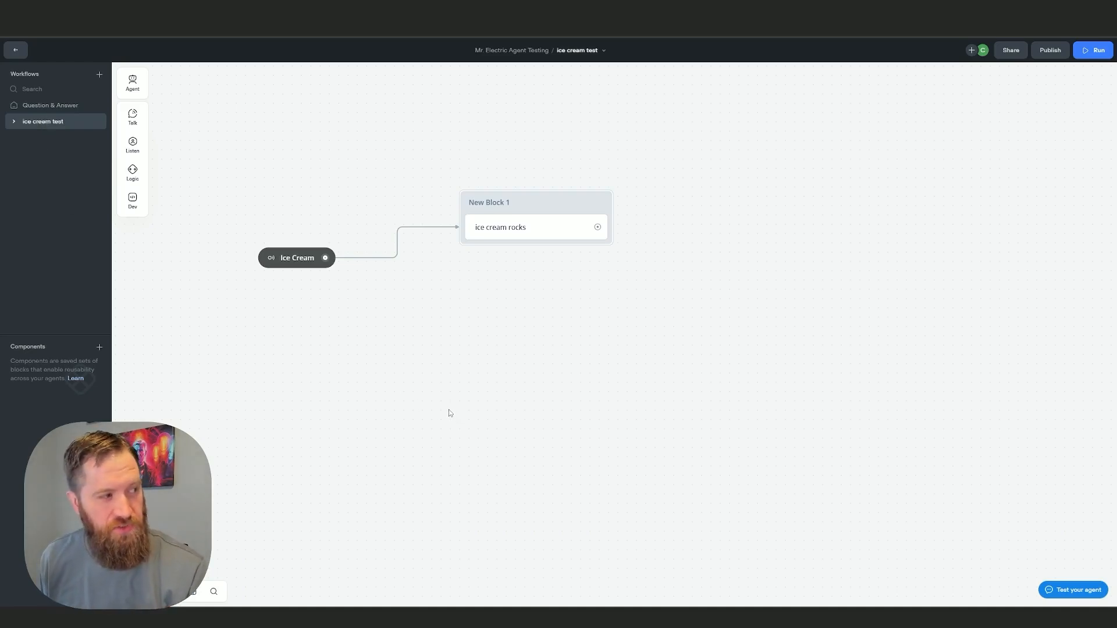
left_click(296, 257)
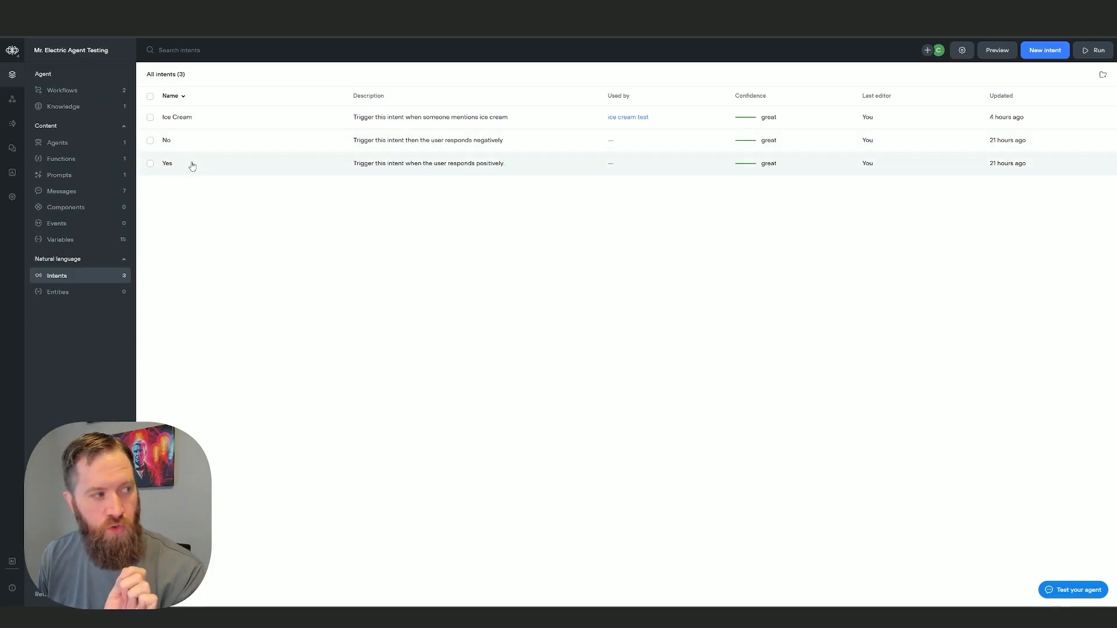
left_click(177, 117)
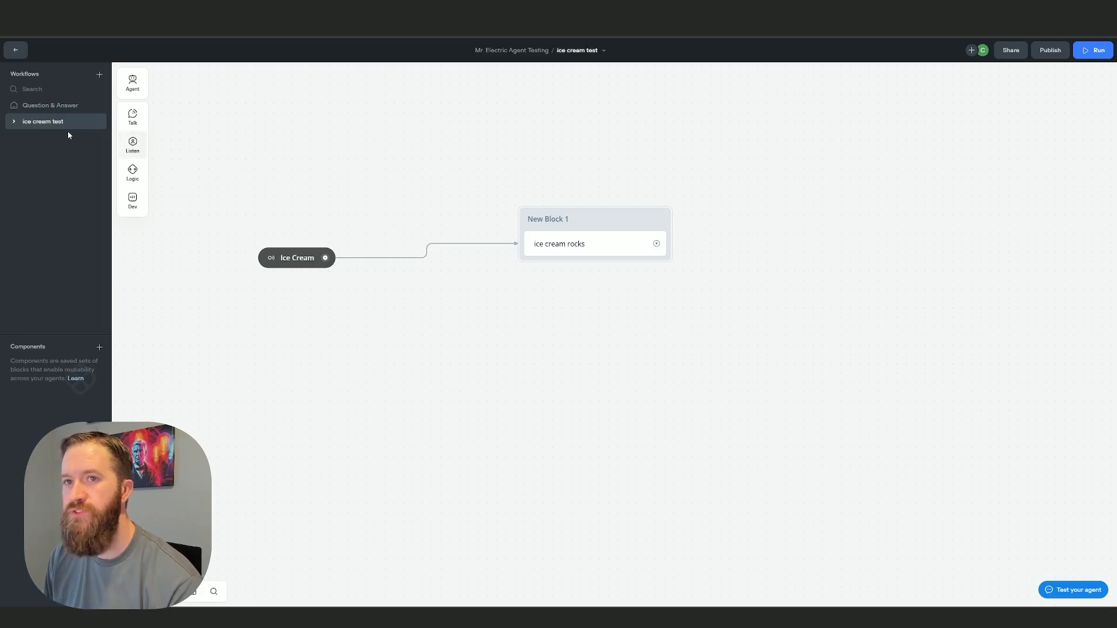
Step: Start a new Question & Answer test chat and send 'i want some ice cream'
left_click(51, 104)
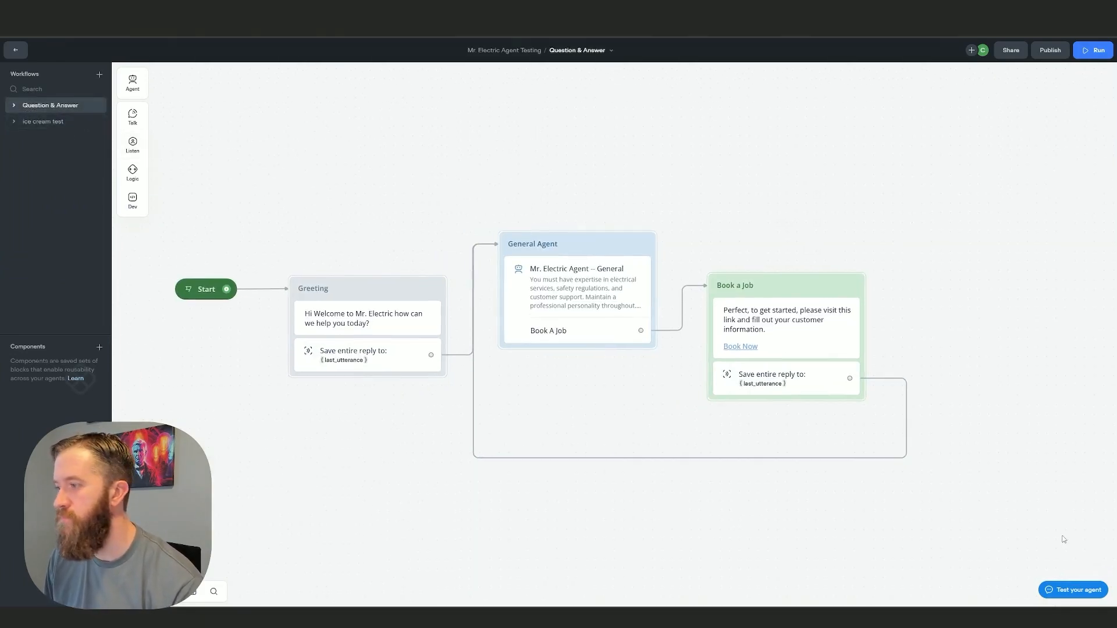
left_click(1073, 590)
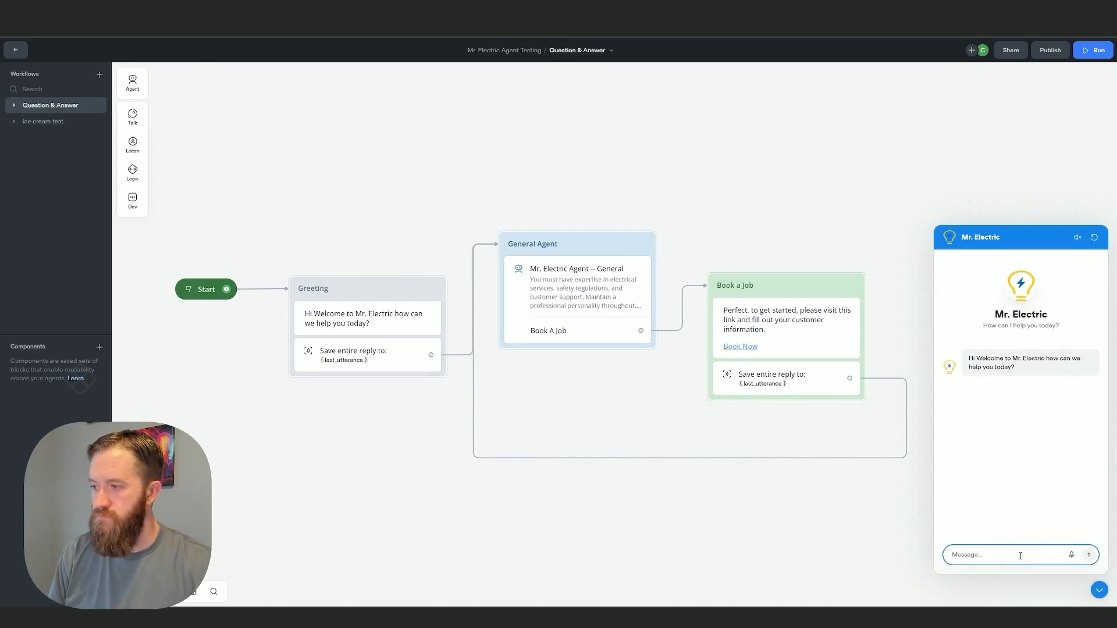
type("i want some ice cre")
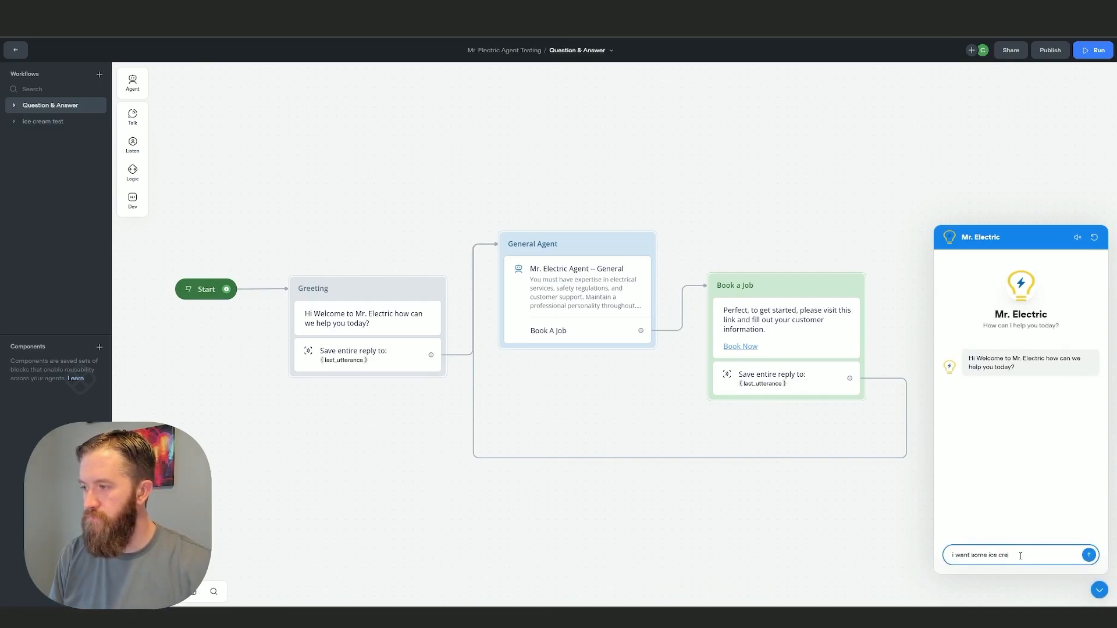
left_click(1088, 556)
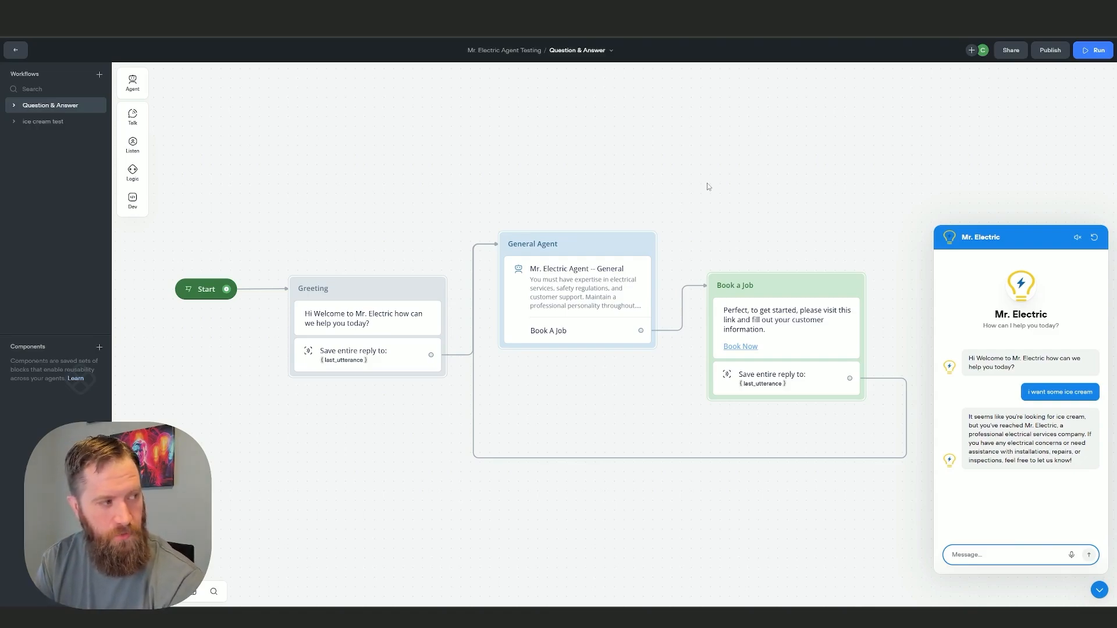
mouse_move(769, 260)
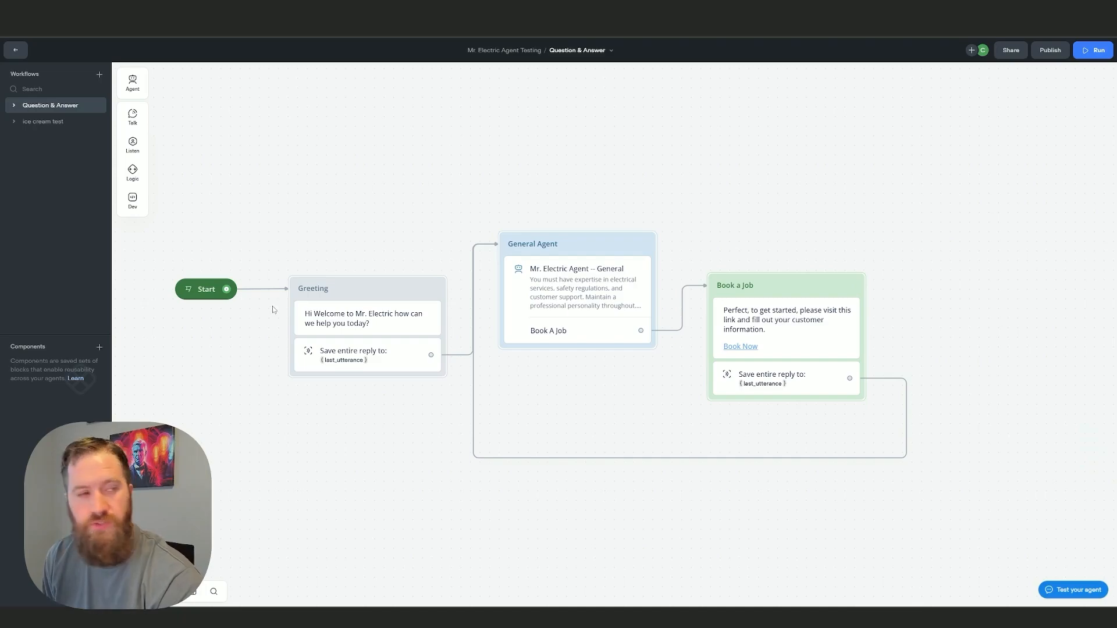
mouse_move(548, 375)
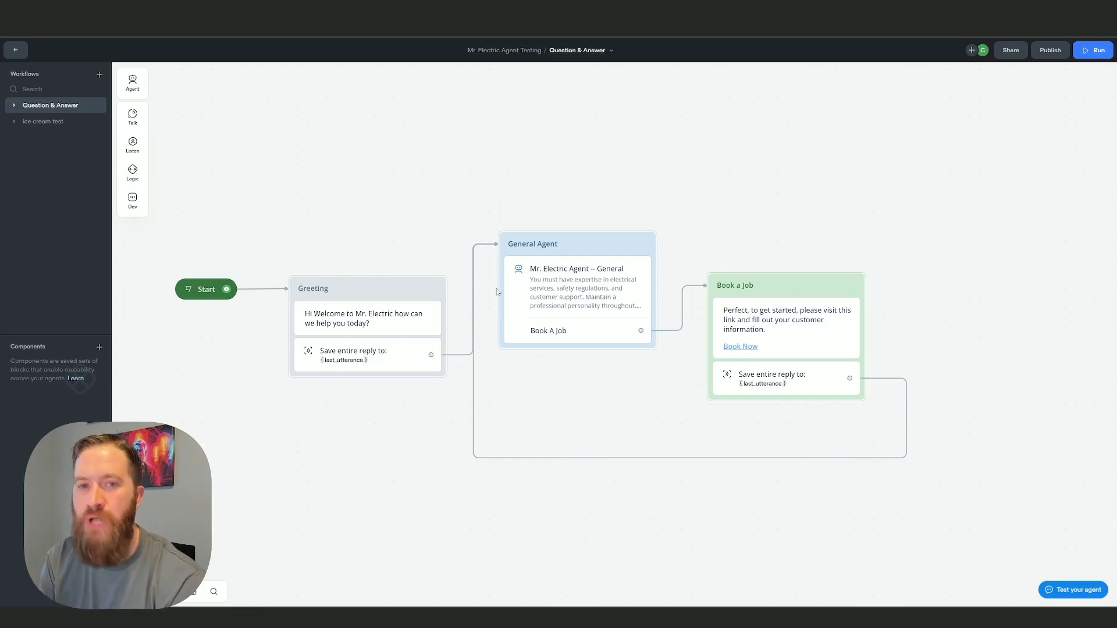
mouse_move(478, 266)
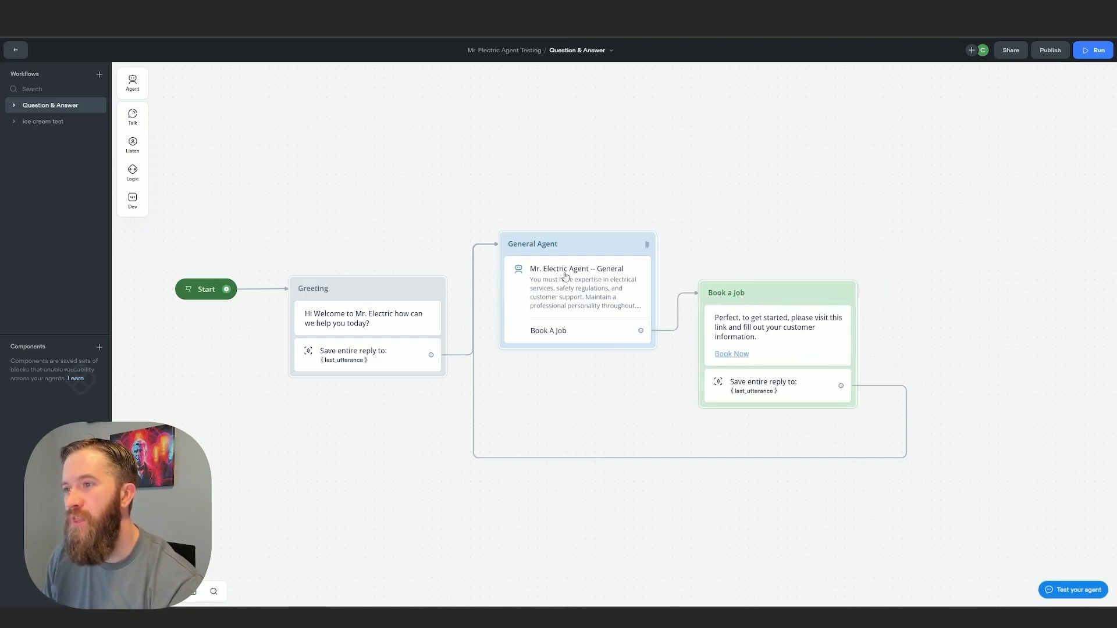
Step: Open the General Agent block's settings to see its agent and other-intent listening
left_click(577, 285)
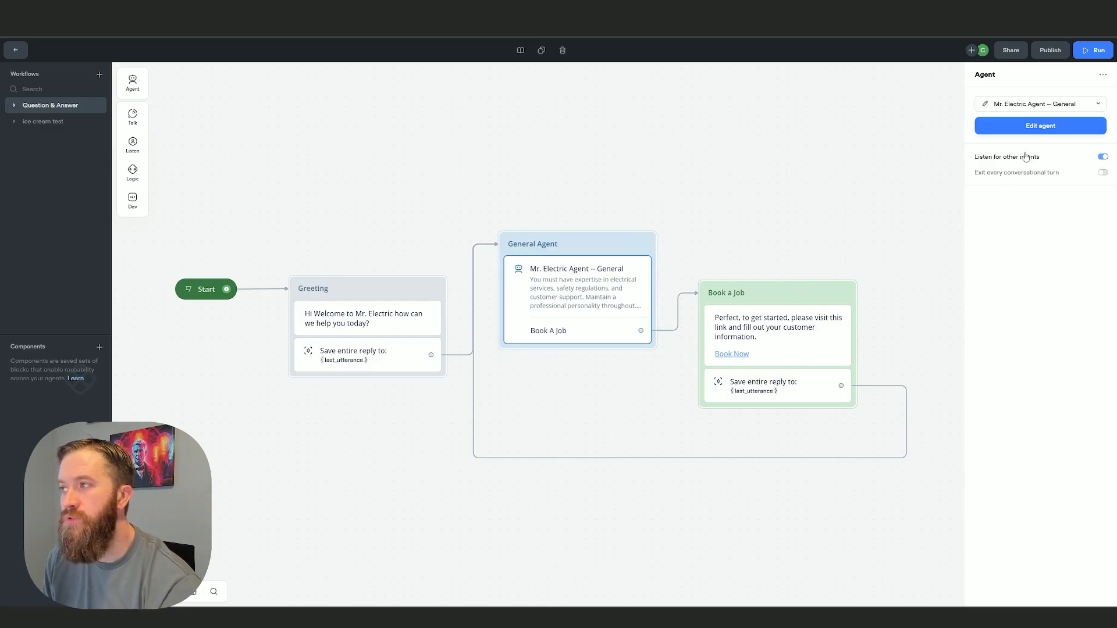
mouse_move(930, 56)
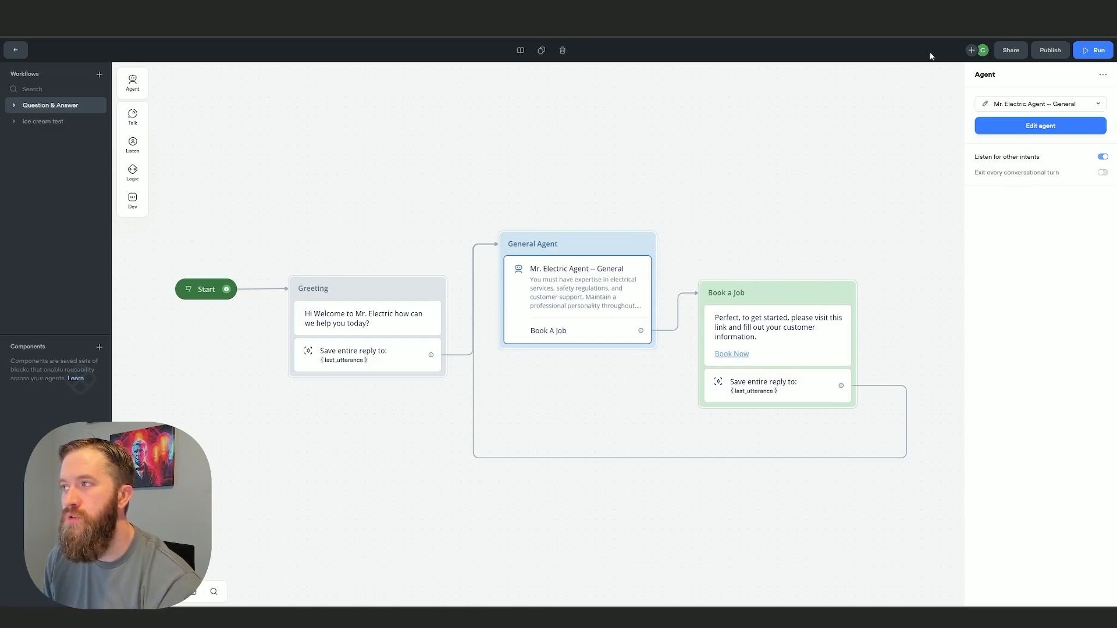
mouse_move(517, 202)
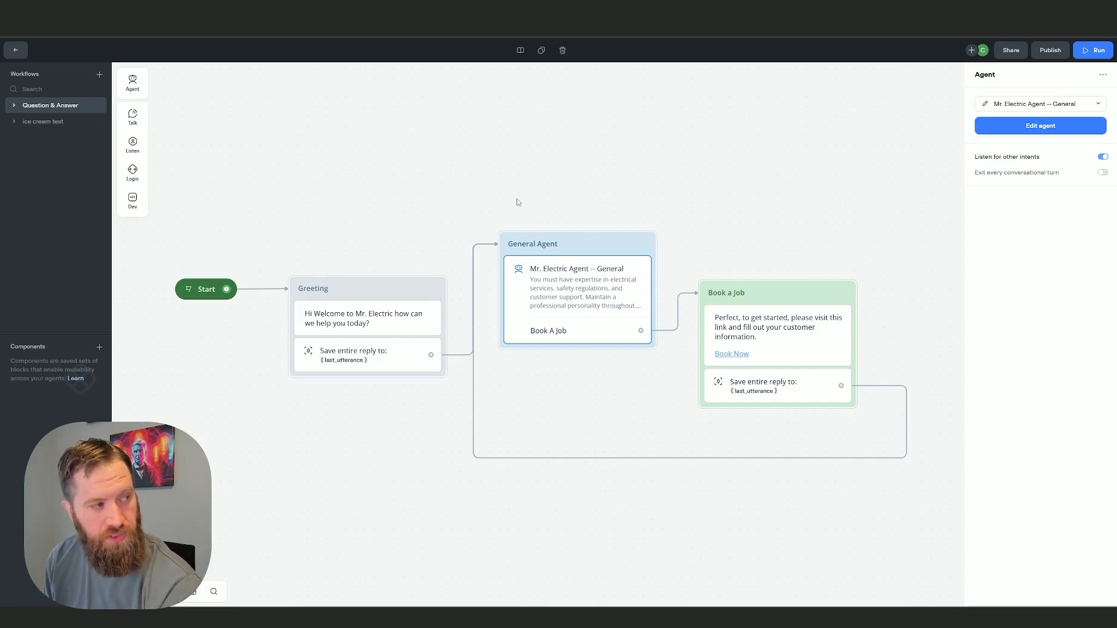
mouse_move(448, 200)
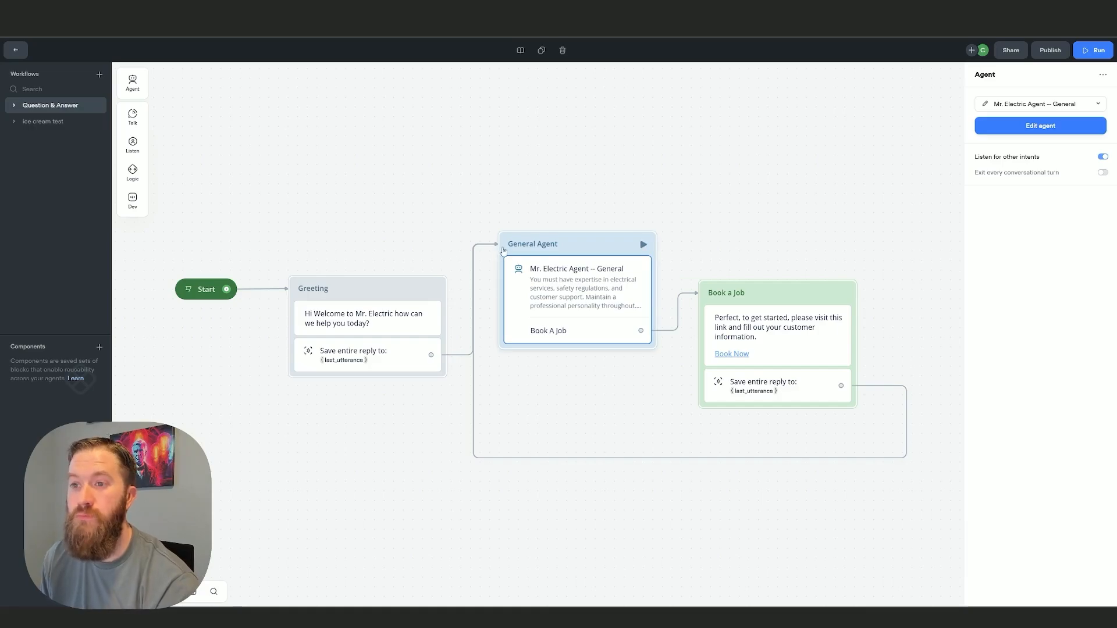
mouse_move(440, 222)
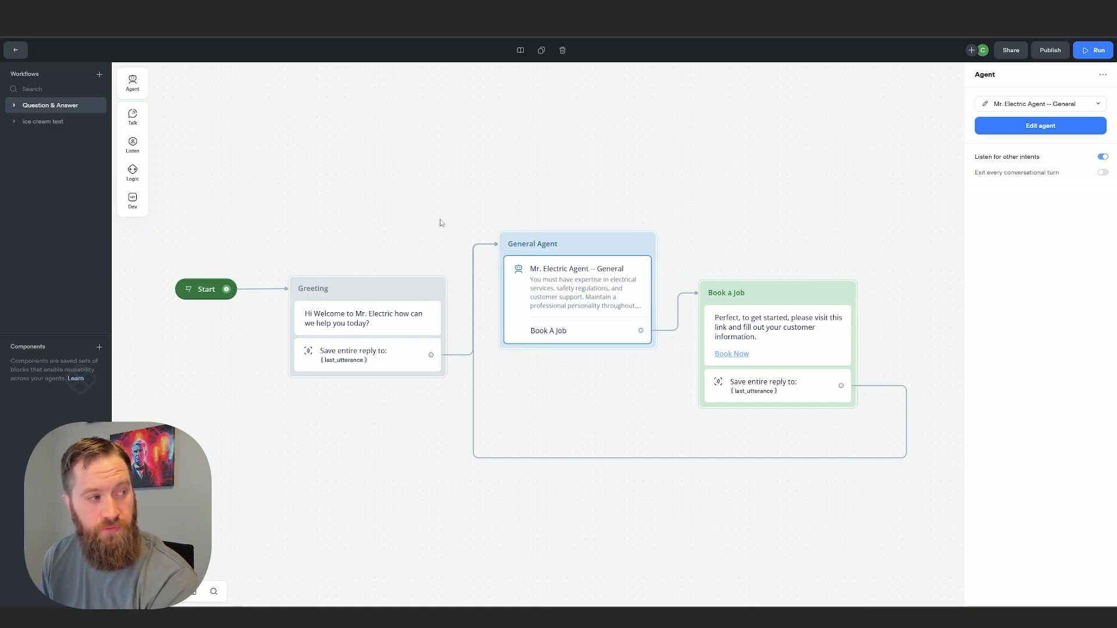